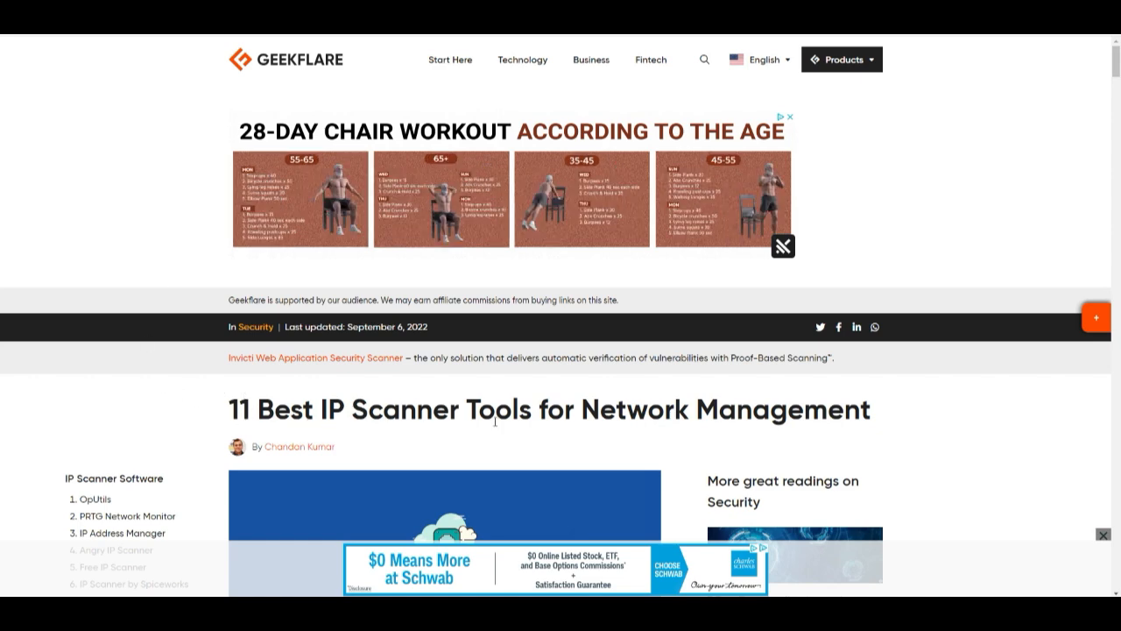
Step: Scroll the Geekflare article past OpUtils, PRTG, IP Address Manager and Angry IP Scanner to section 6
scroll(down, 3)
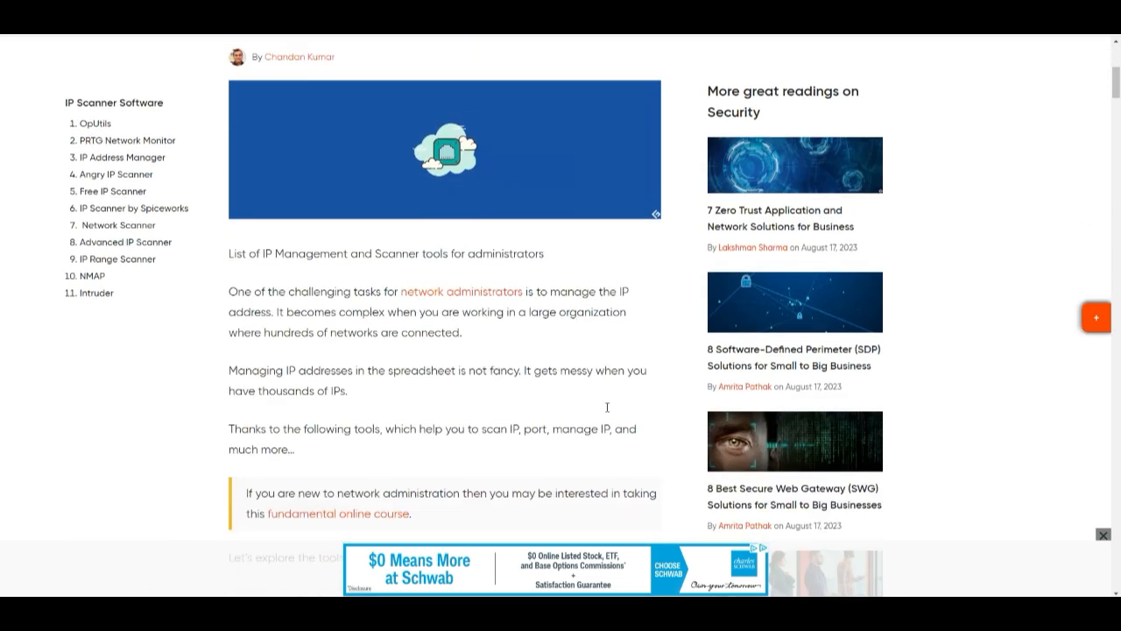
scroll(down, 3)
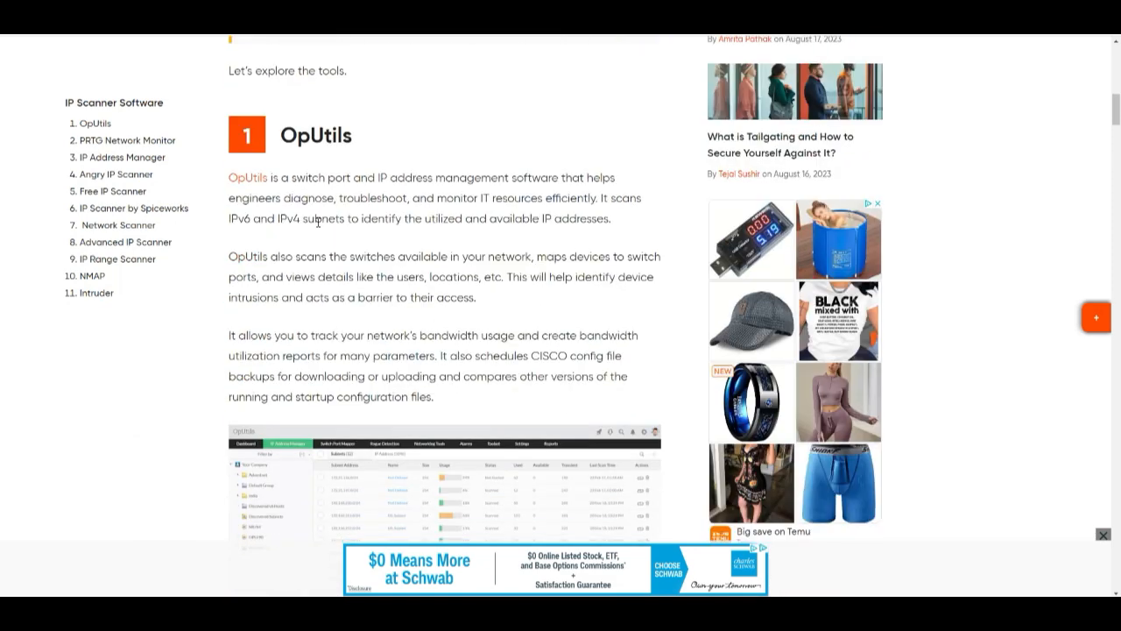
mouse_move(318, 222)
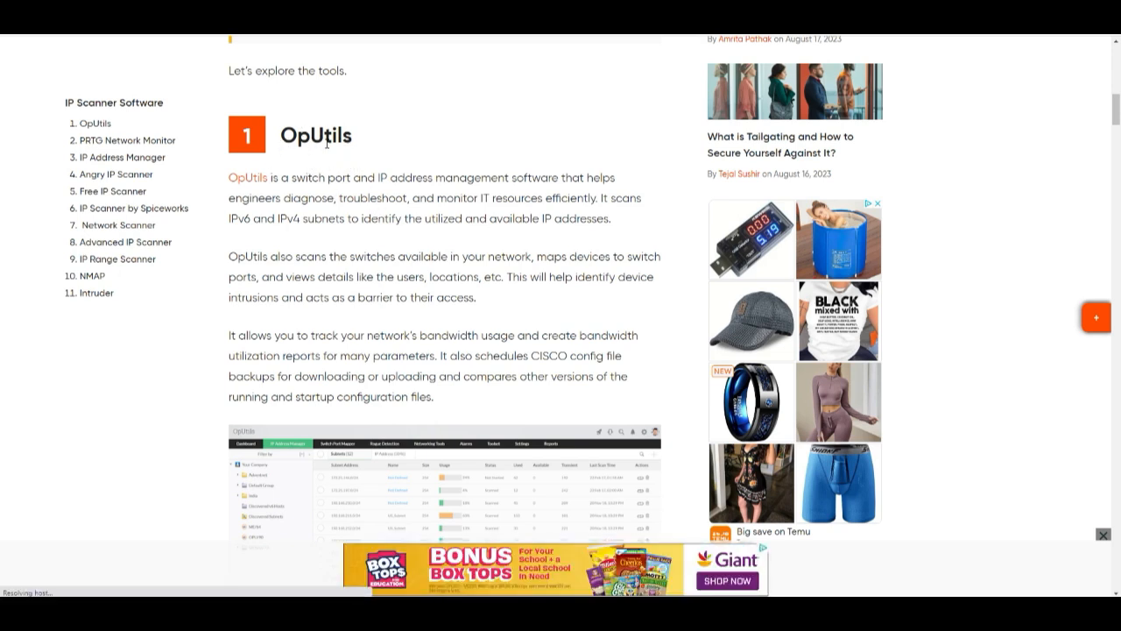
scroll(down, 3)
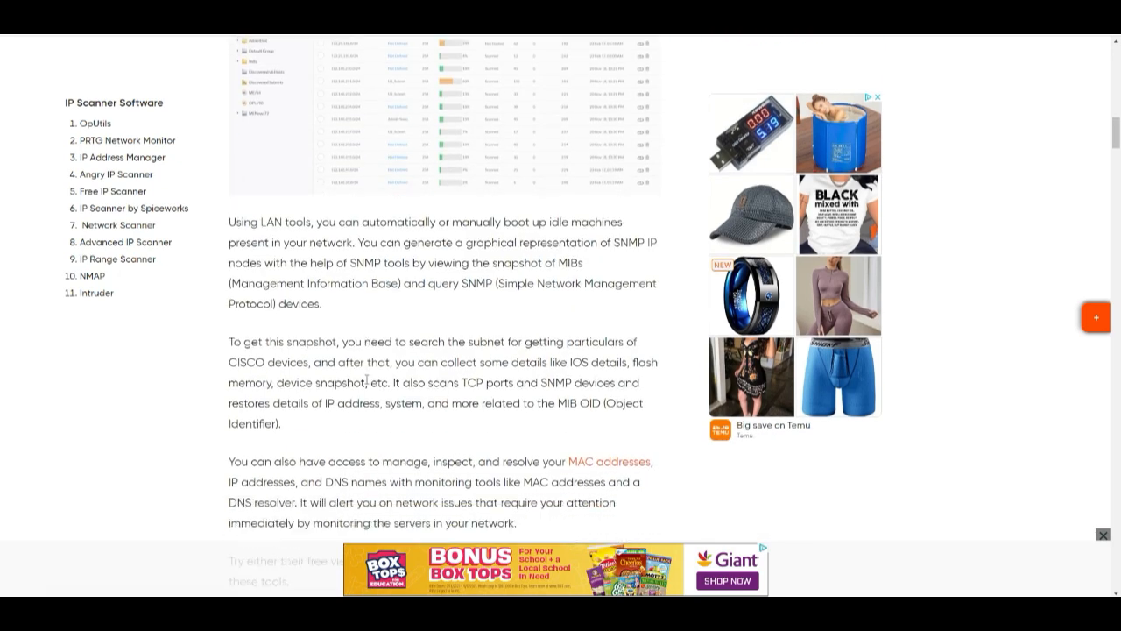
scroll(down, 3)
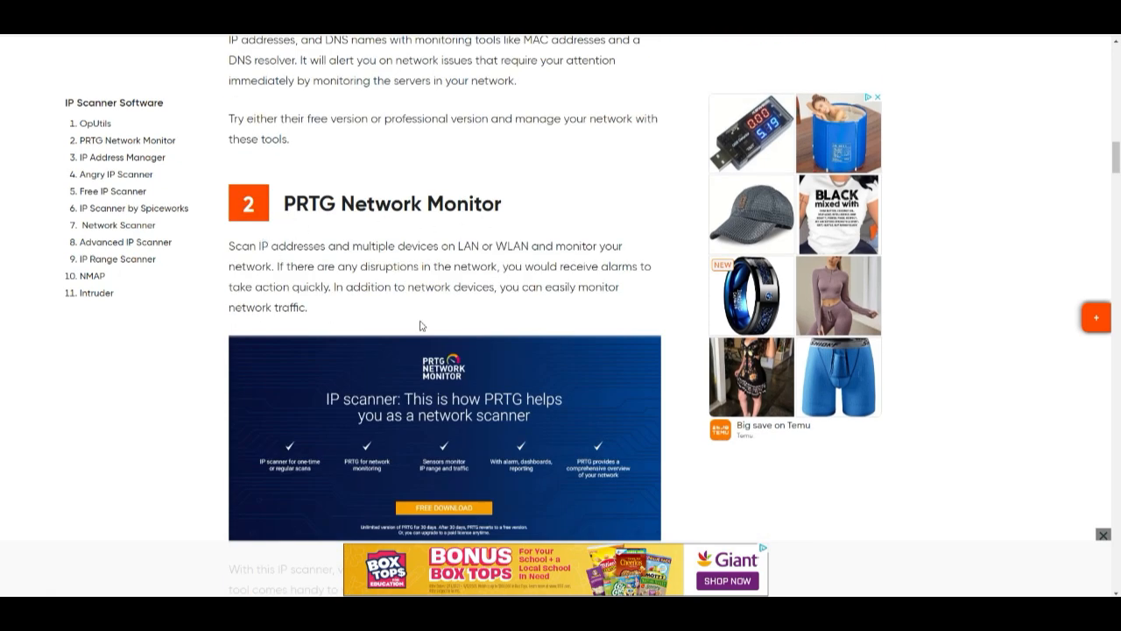
scroll(down, 3)
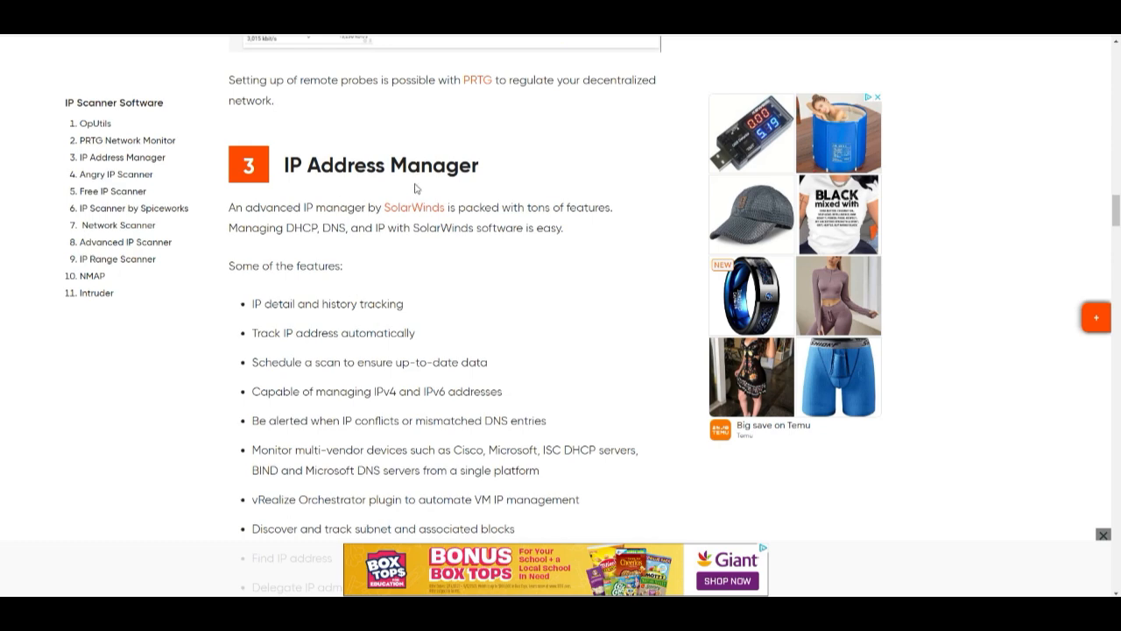
scroll(down, 3)
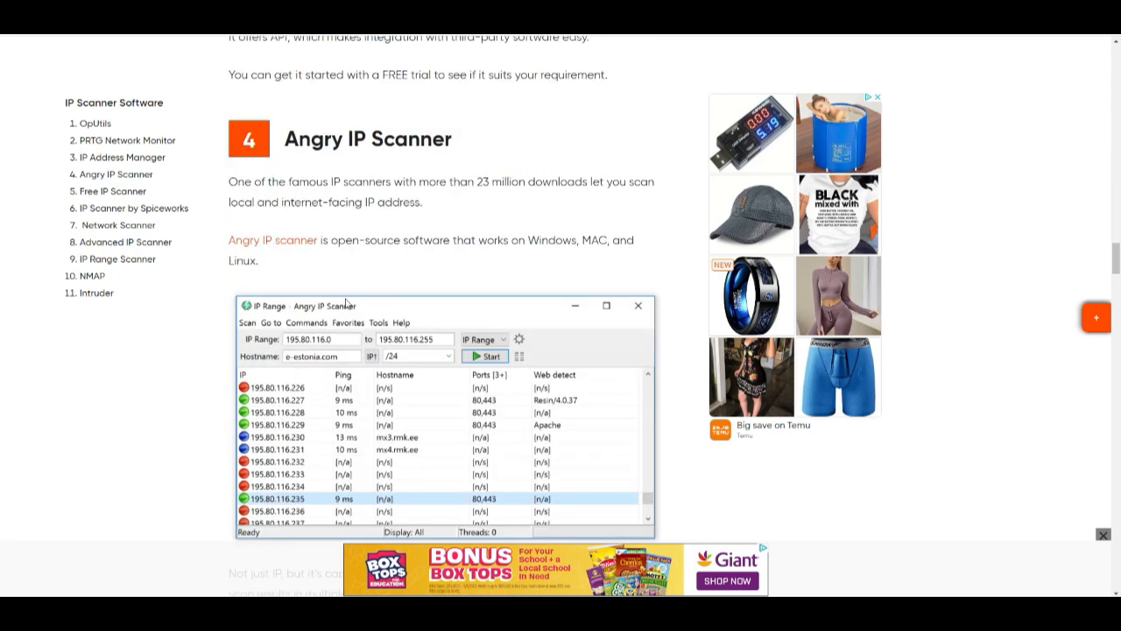
scroll(down, 3)
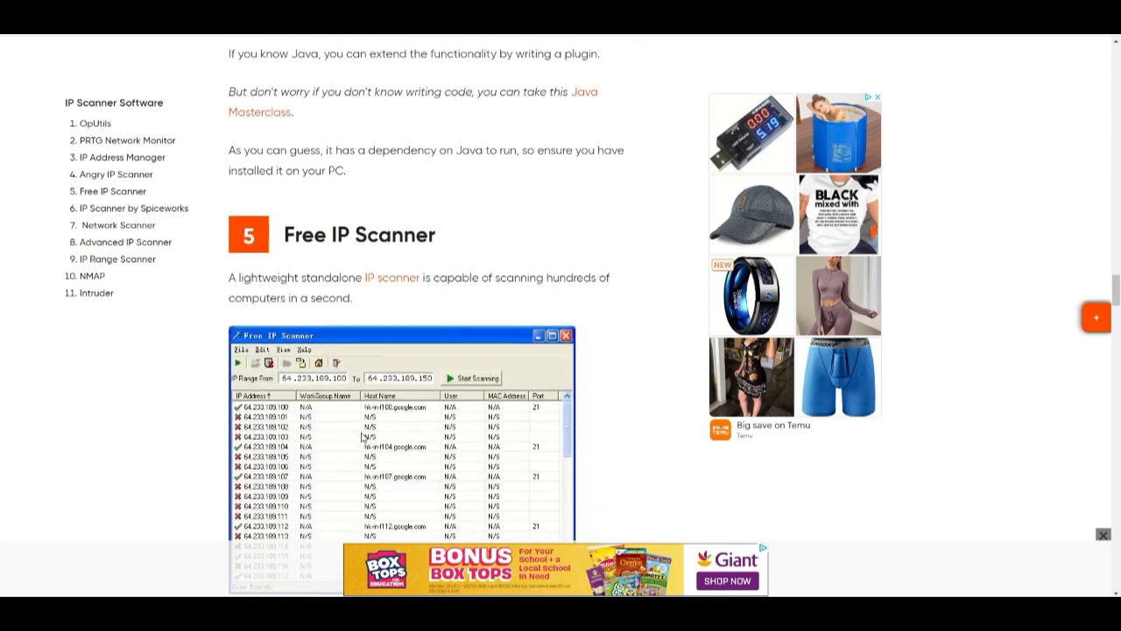
scroll(down, 3)
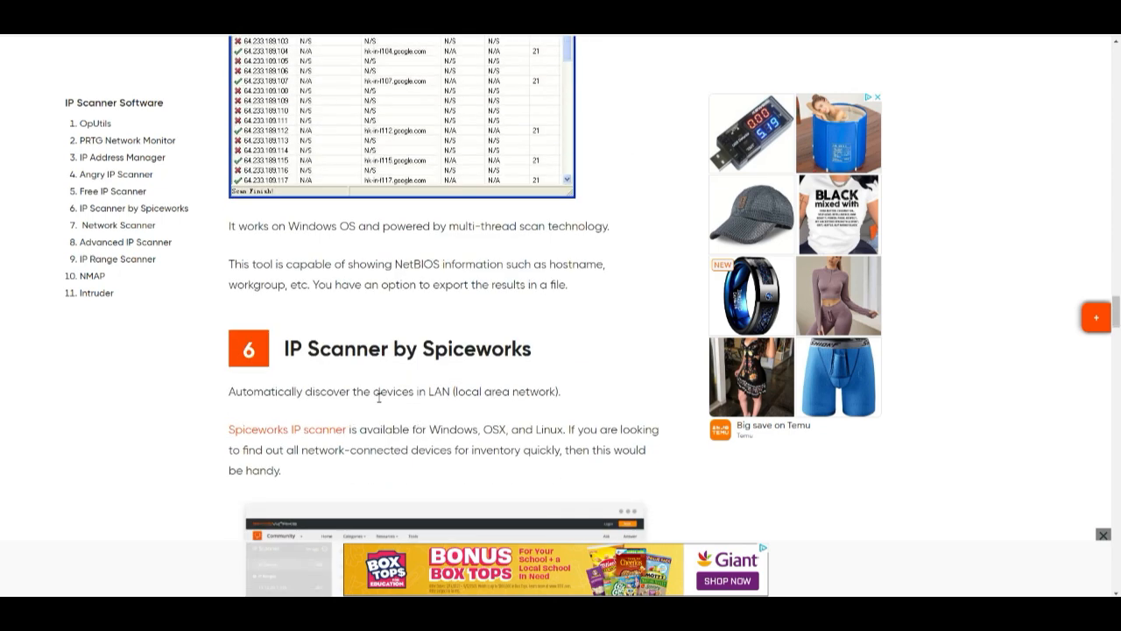
mouse_move(424, 260)
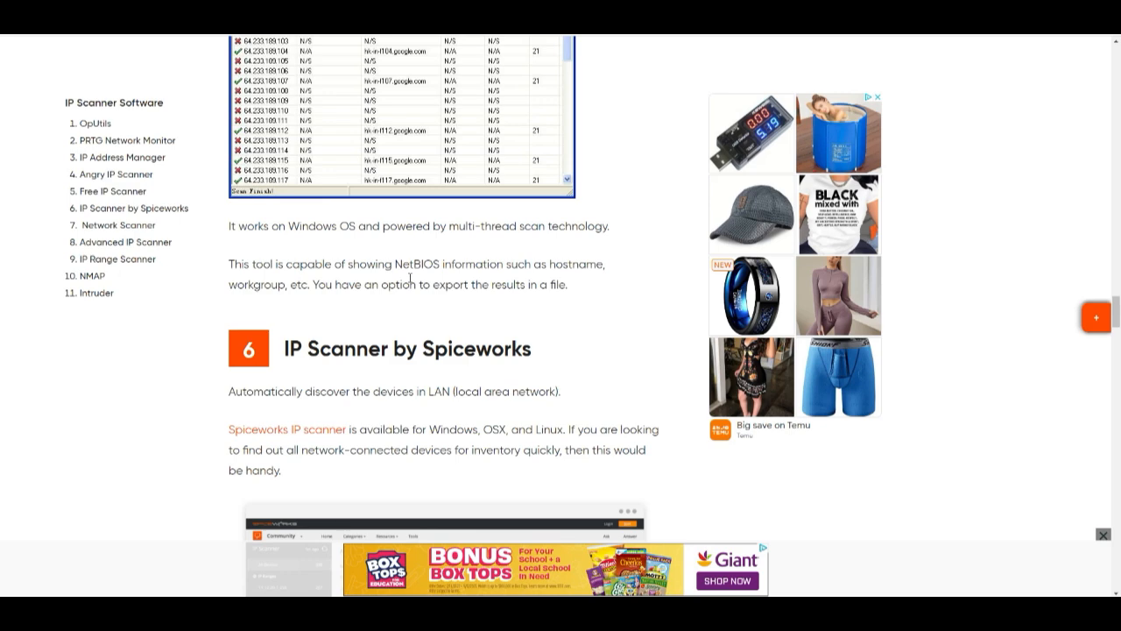
scroll(up, 3)
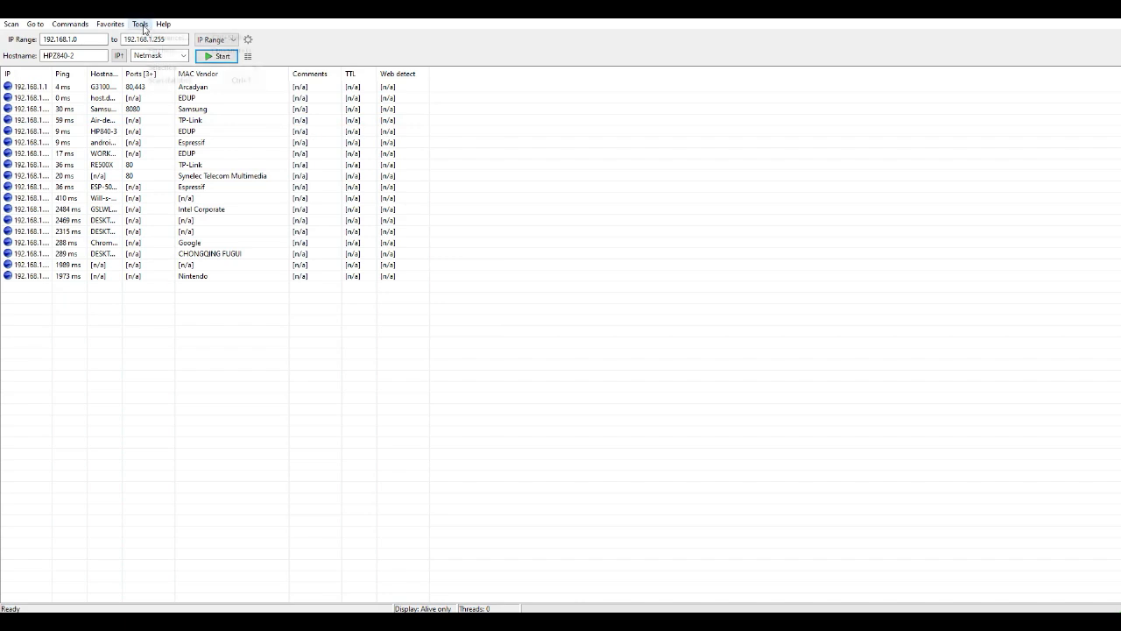
click(138, 23)
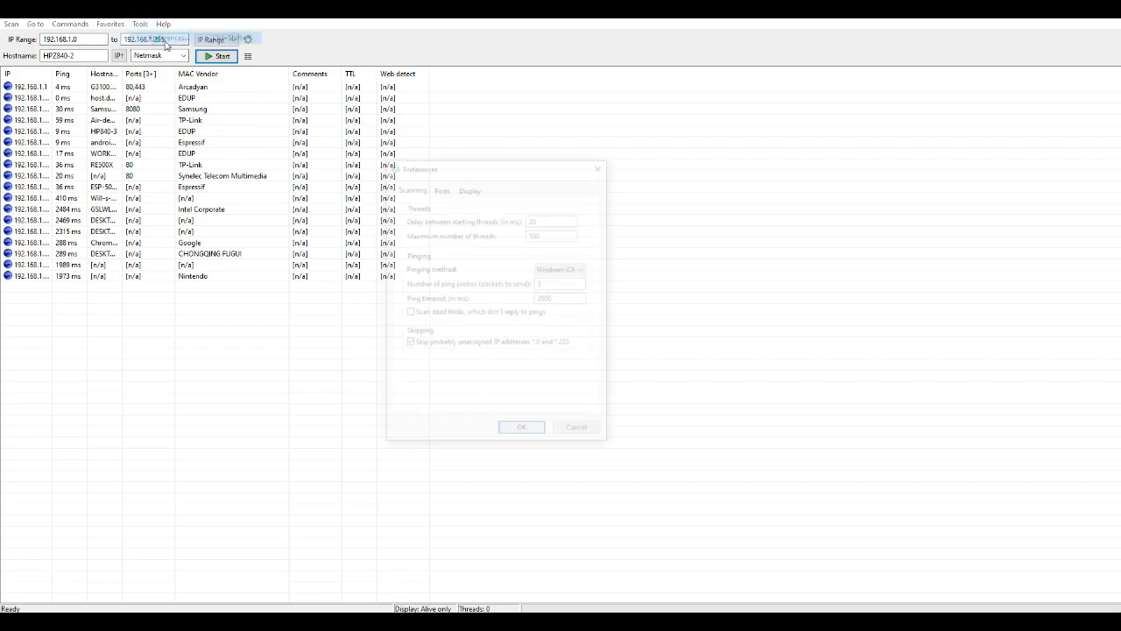
click(471, 186)
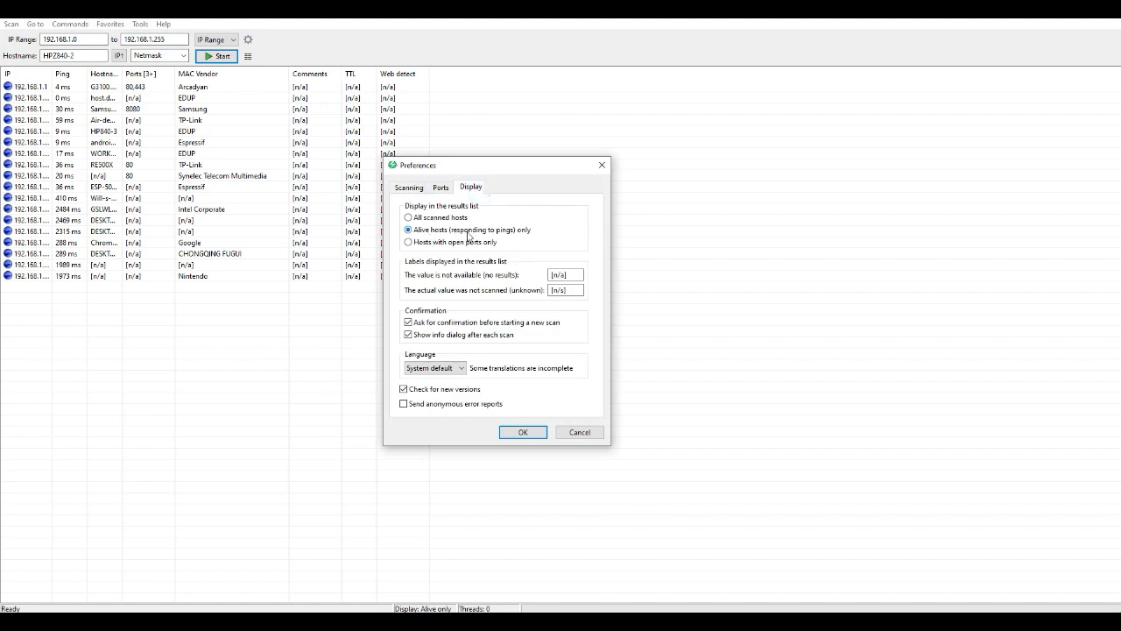
mouse_move(701, 219)
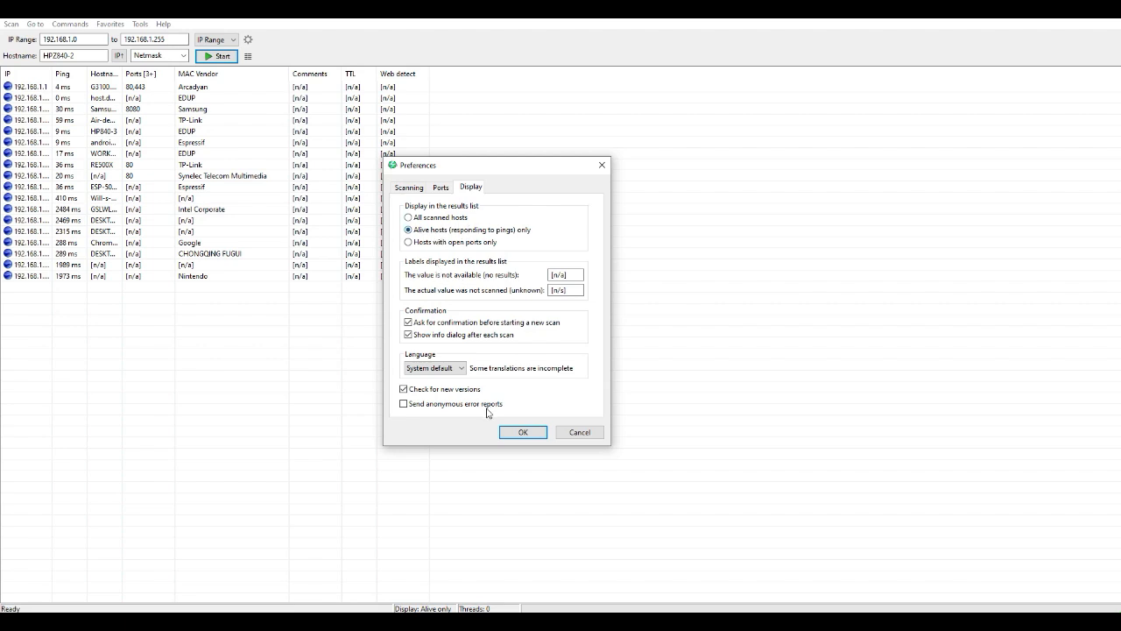
click(523, 432)
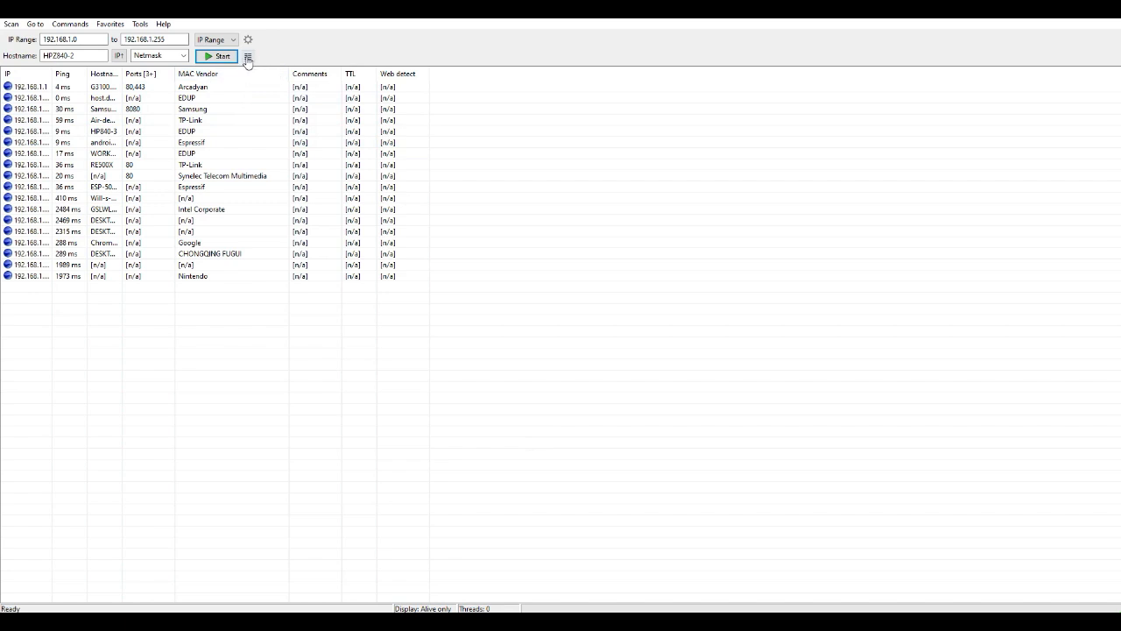
Step: Add MAC Vendor to the selected fetchers and rescan the 192.168.1.0–255 range
click(248, 57)
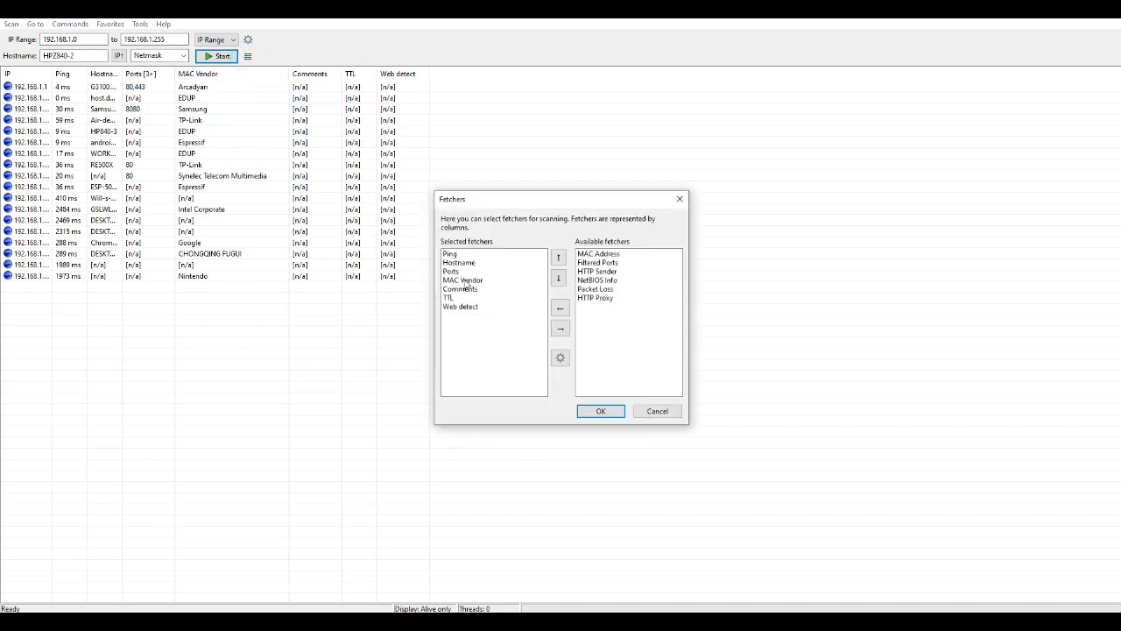
click(463, 279)
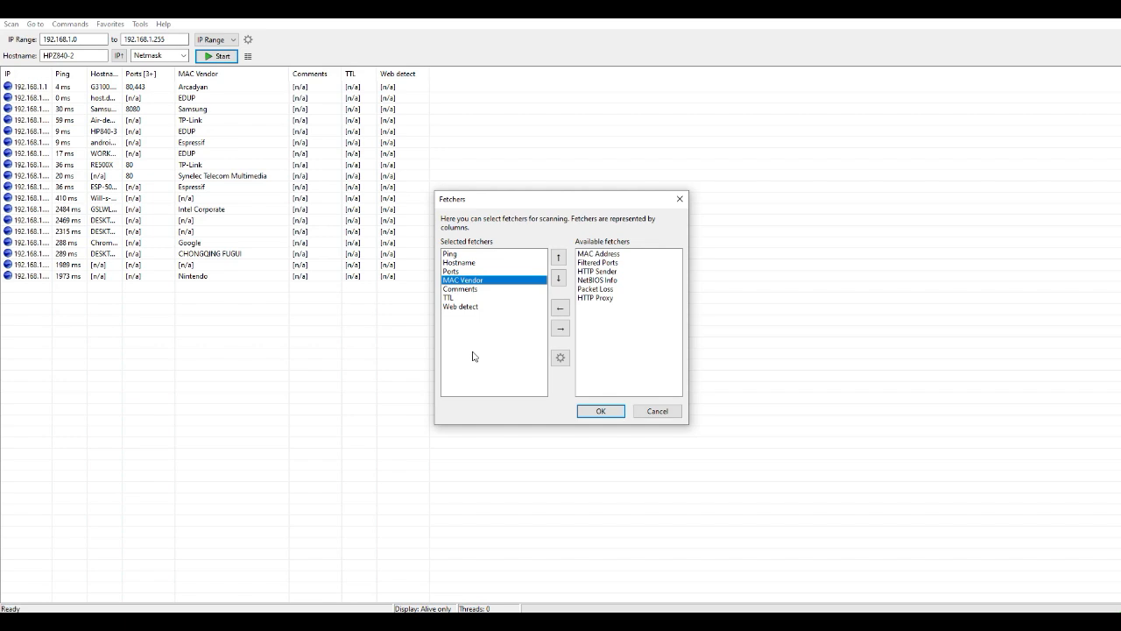
mouse_move(472, 353)
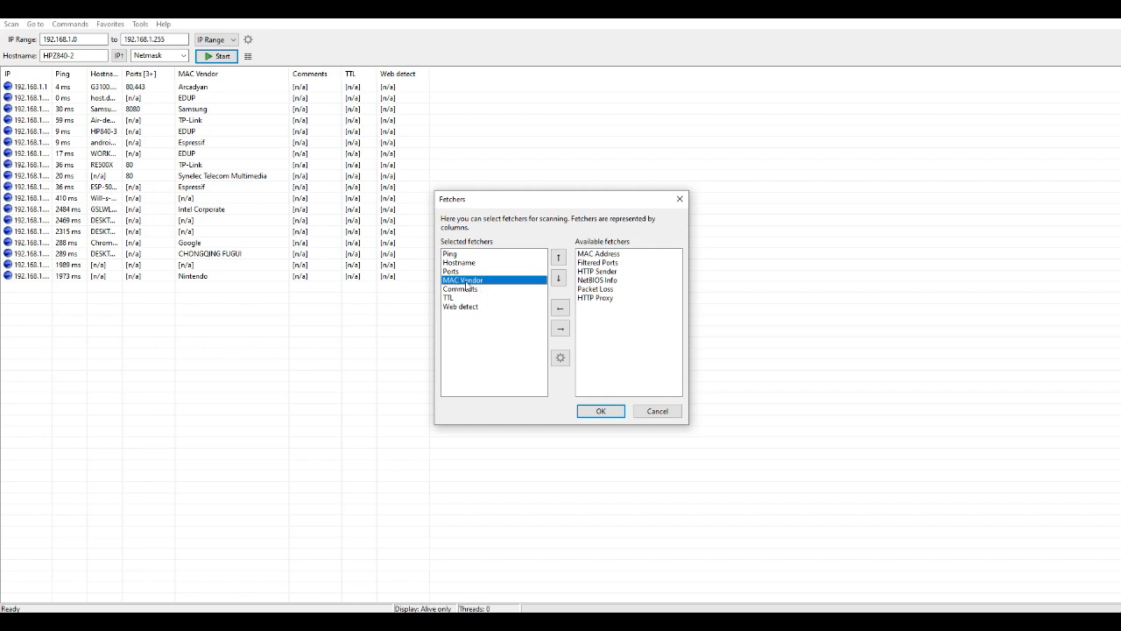
mouse_move(492, 277)
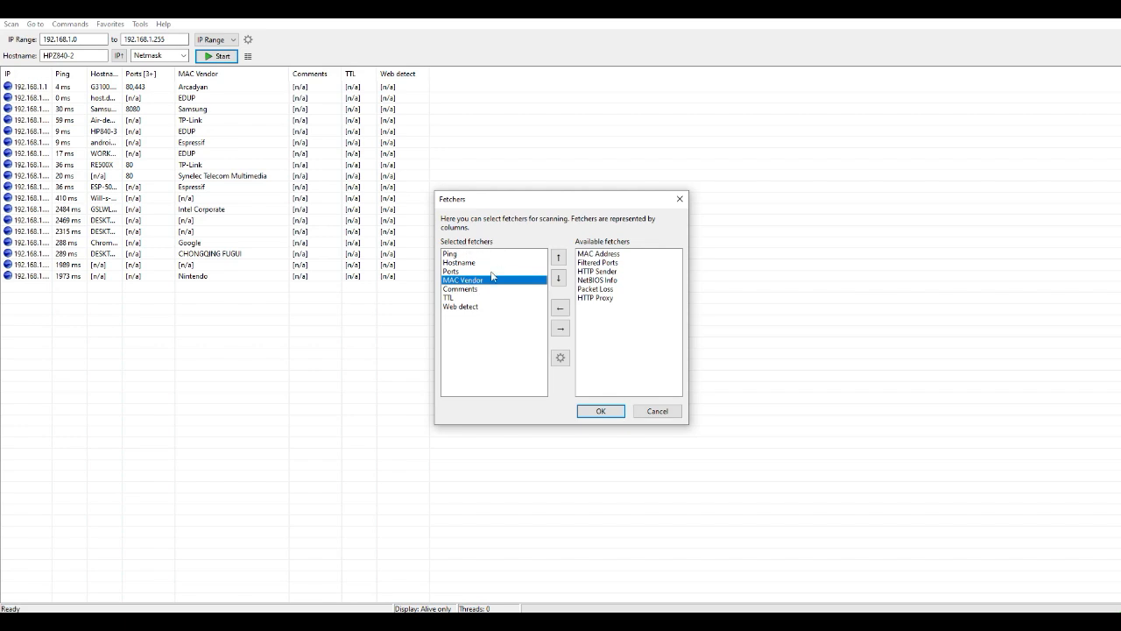
click(600, 411)
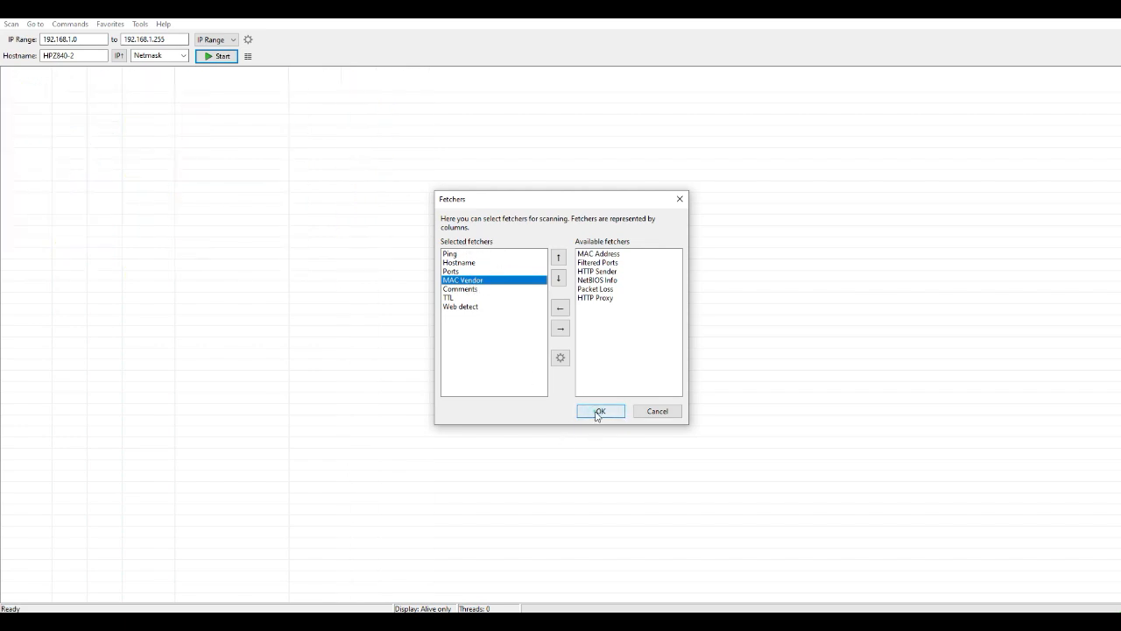
click(600, 411)
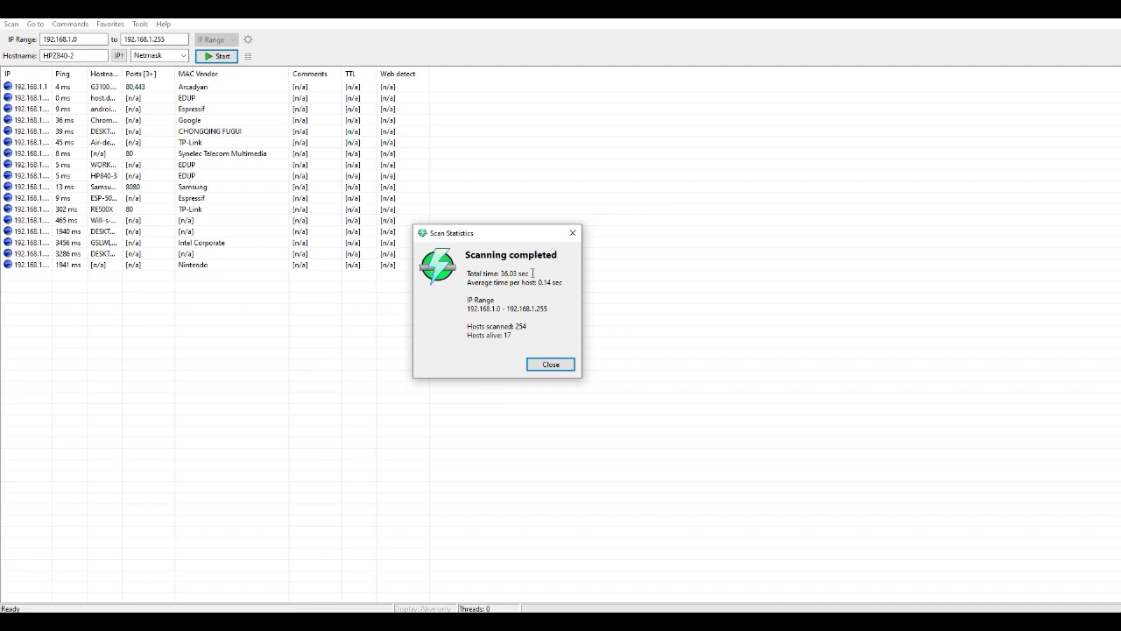
Step: Close the scan statistics and select the Synelec Telecom Multimedia host
click(550, 363)
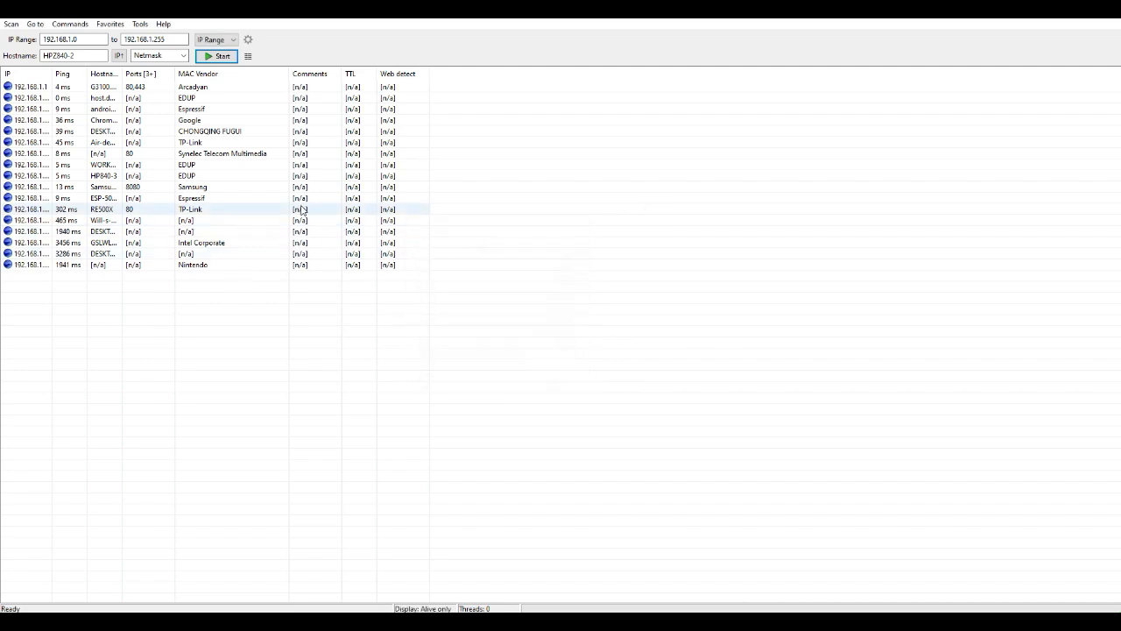
click(221, 153)
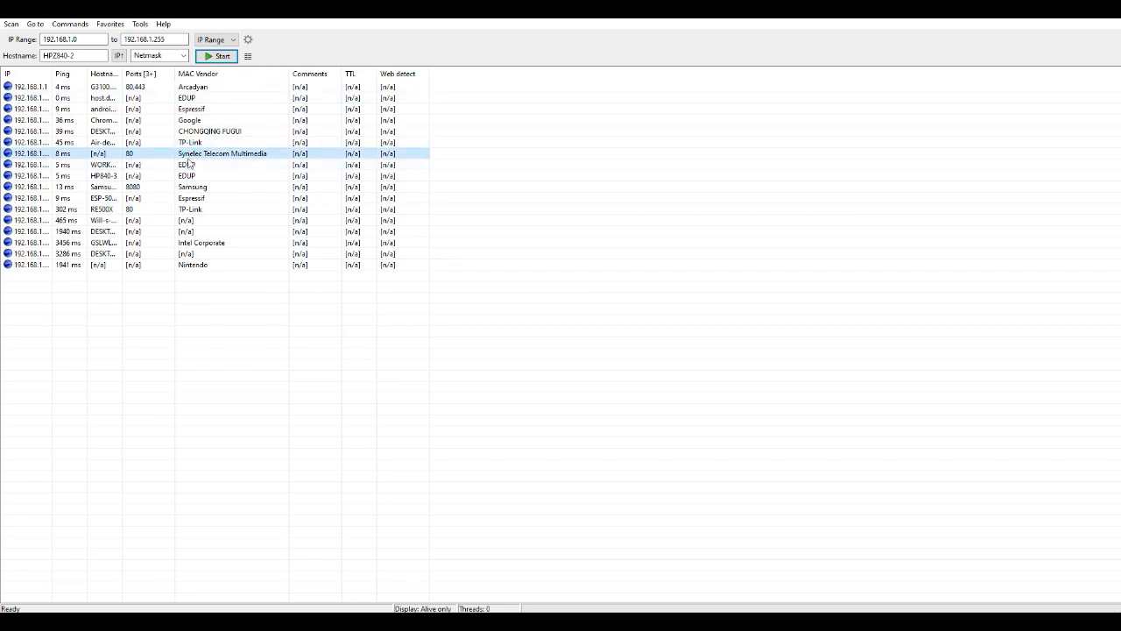
mouse_move(196, 162)
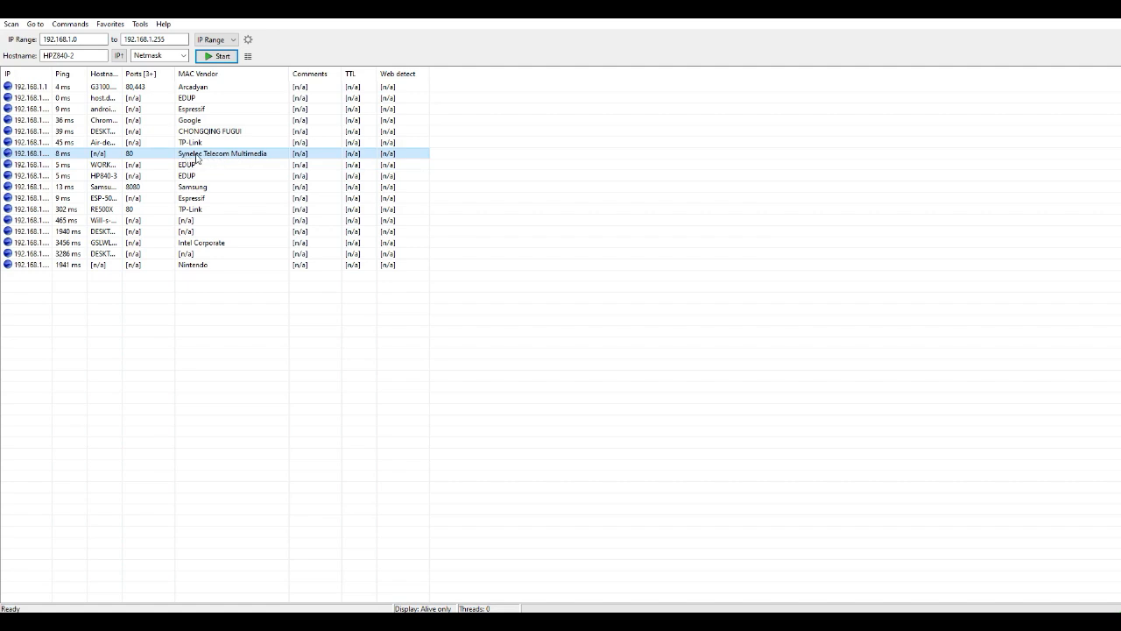
mouse_move(252, 164)
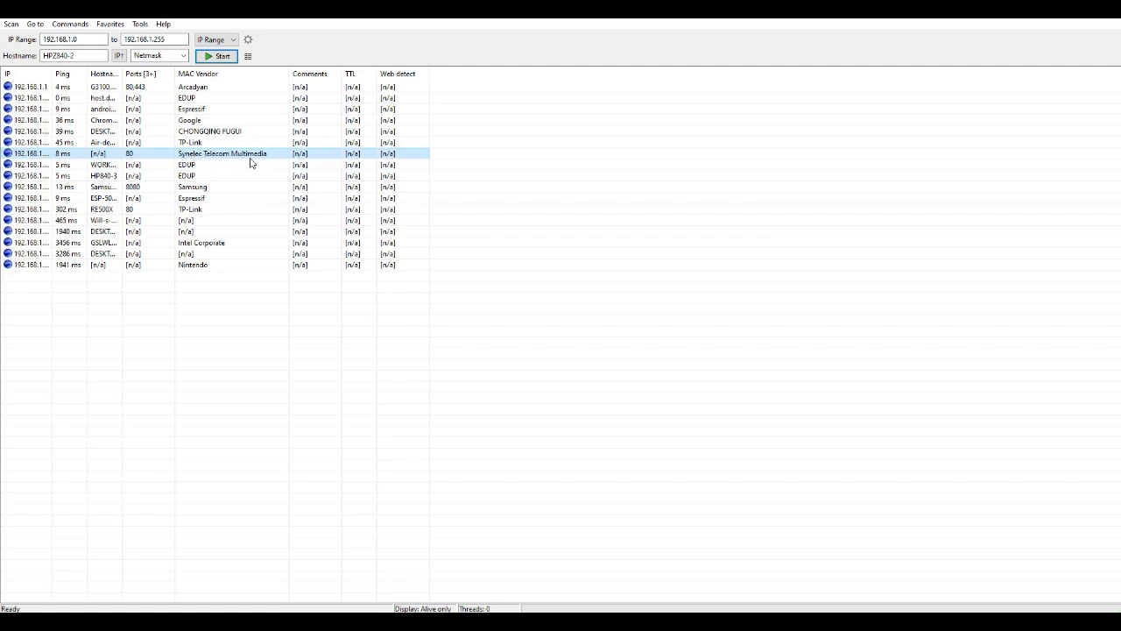
mouse_move(227, 161)
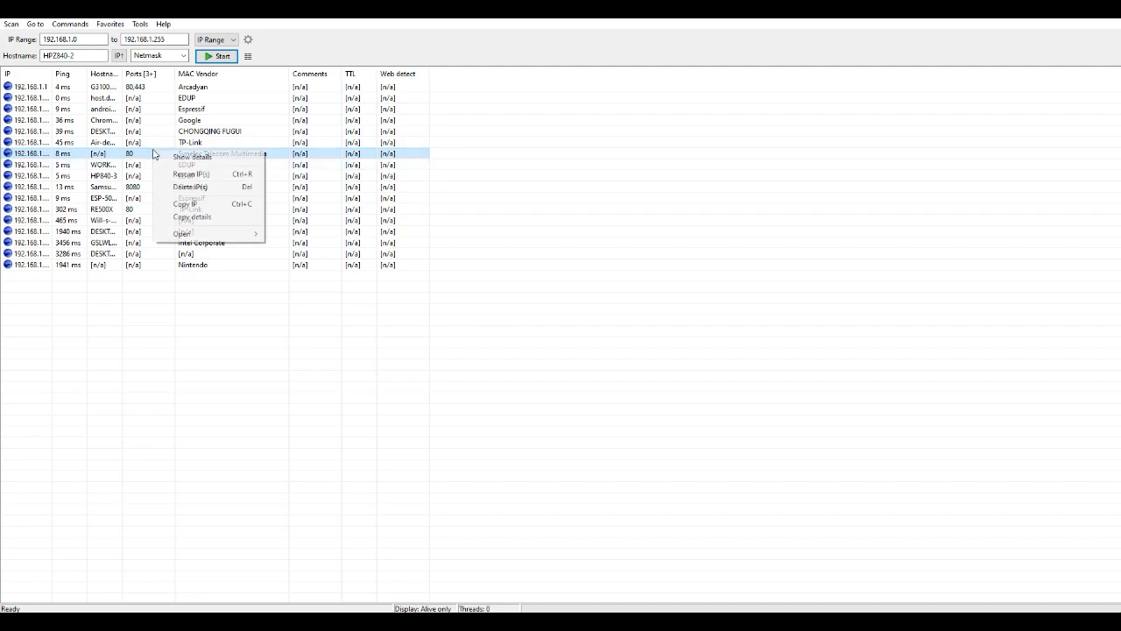
mouse_move(204, 207)
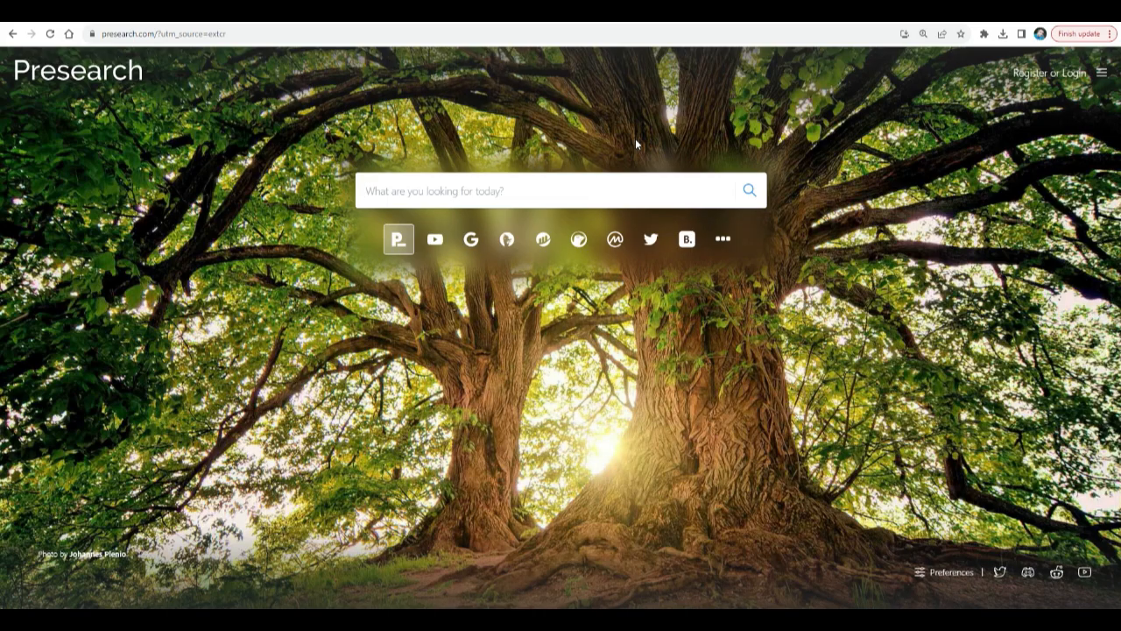
Step: Go to the miner's address 192.168.1.151 in the browser
click(543, 190)
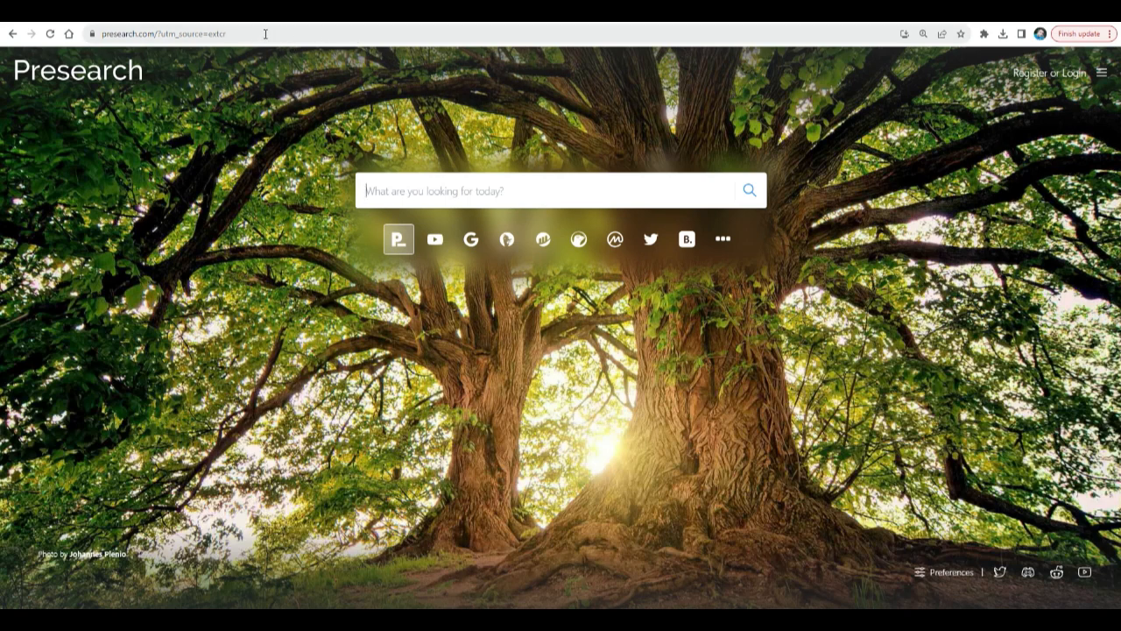
click(162, 33)
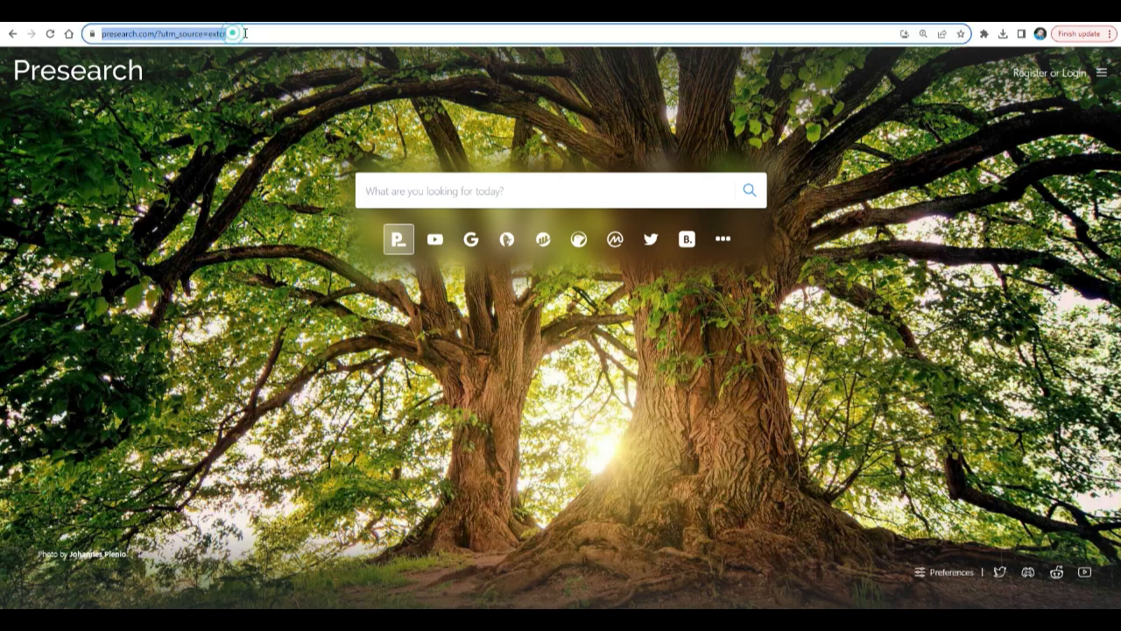
text(192.168.1.151/user/login)
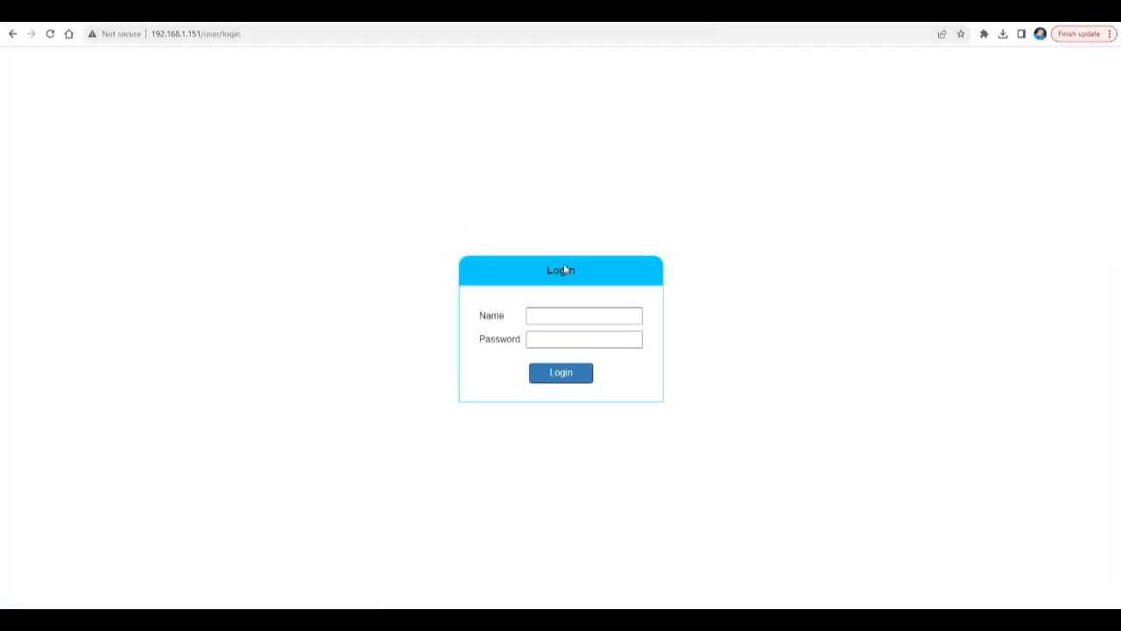
Step: Log in to the miner as admin with the password
click(583, 316)
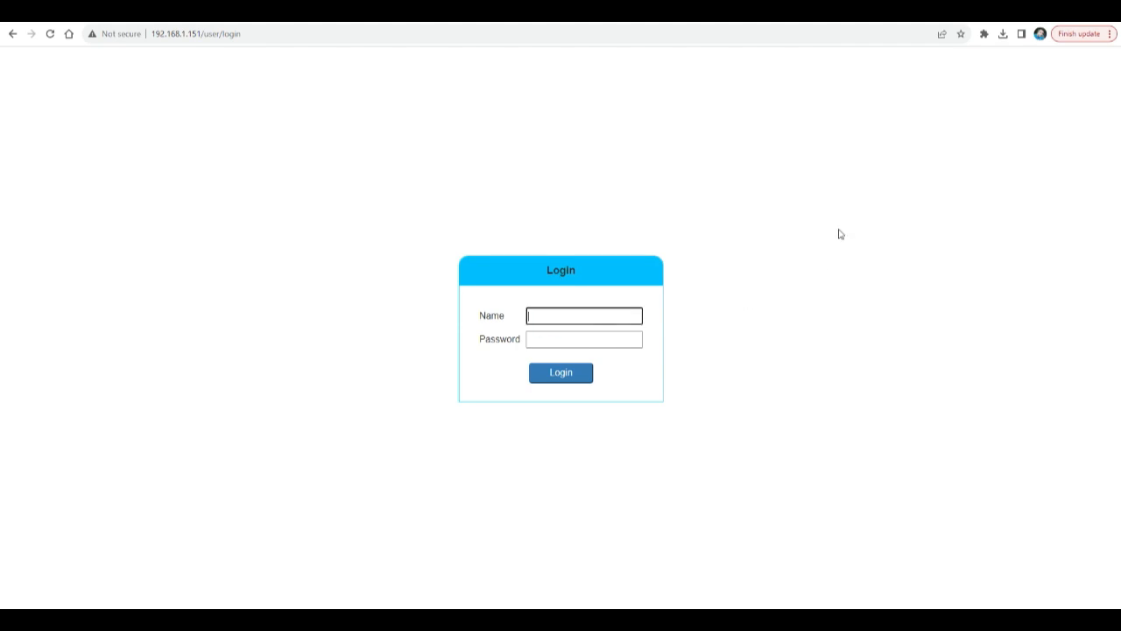
text(admin)
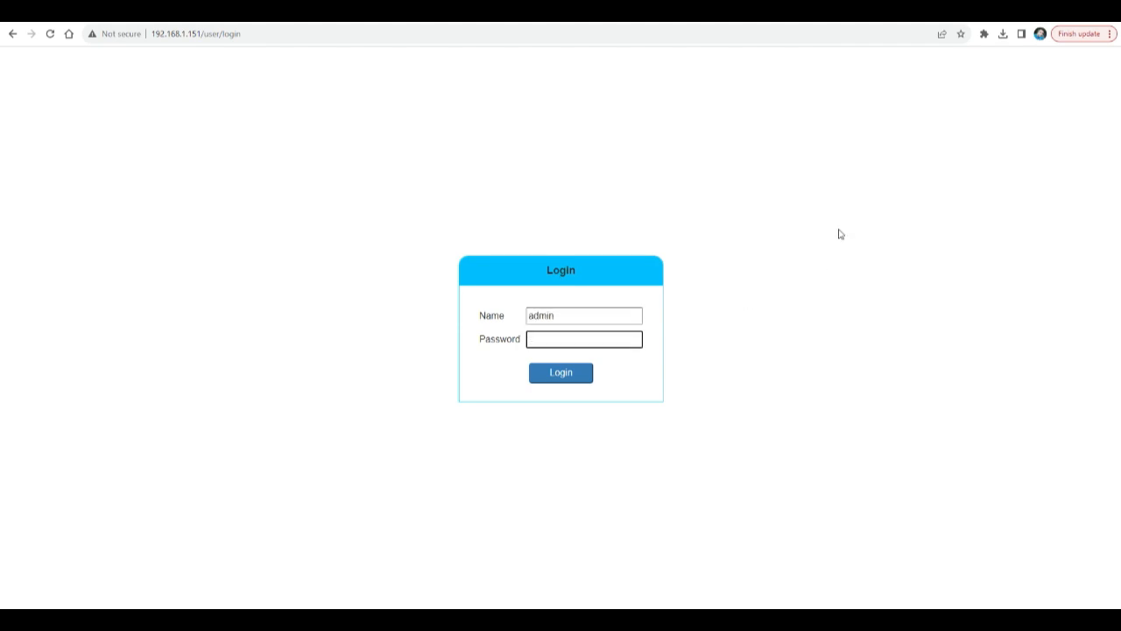
click(583, 339)
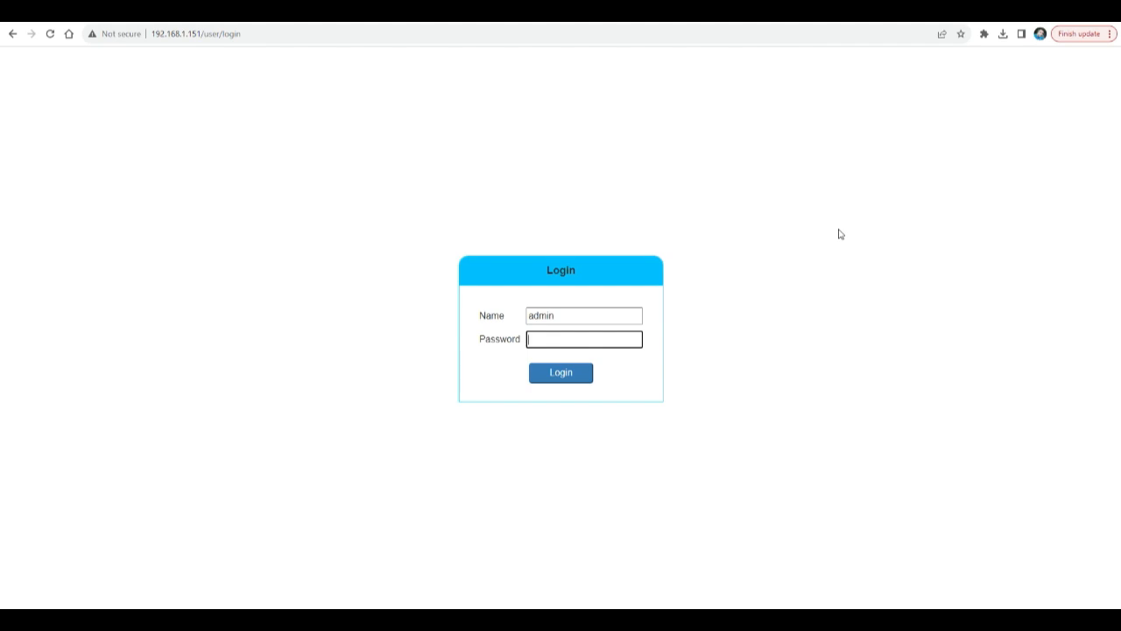
click(584, 339)
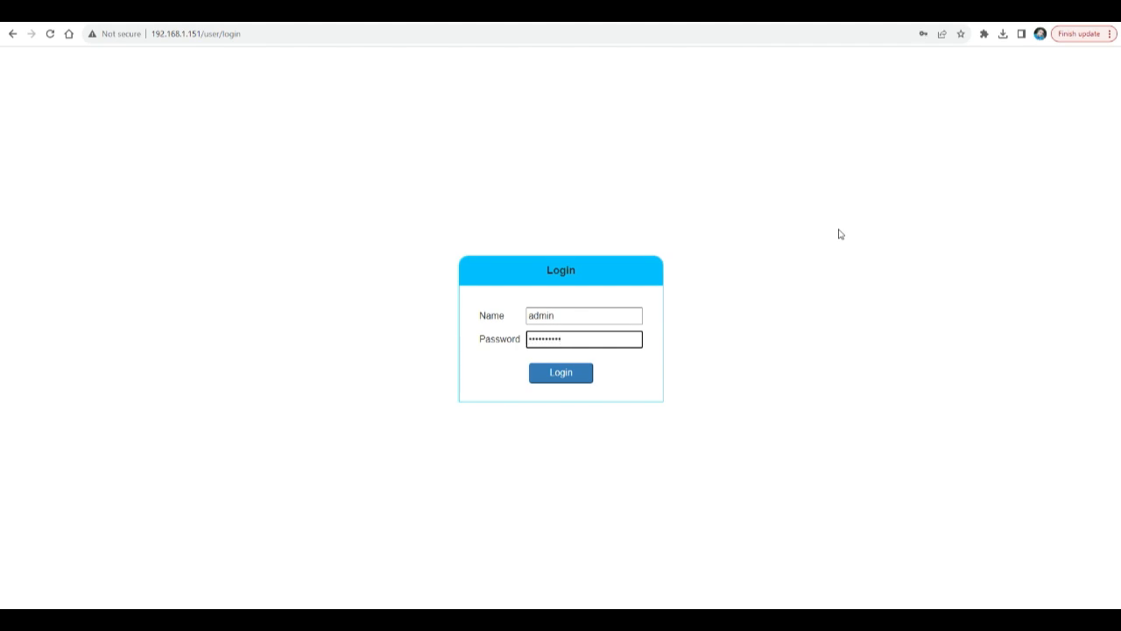
click(561, 373)
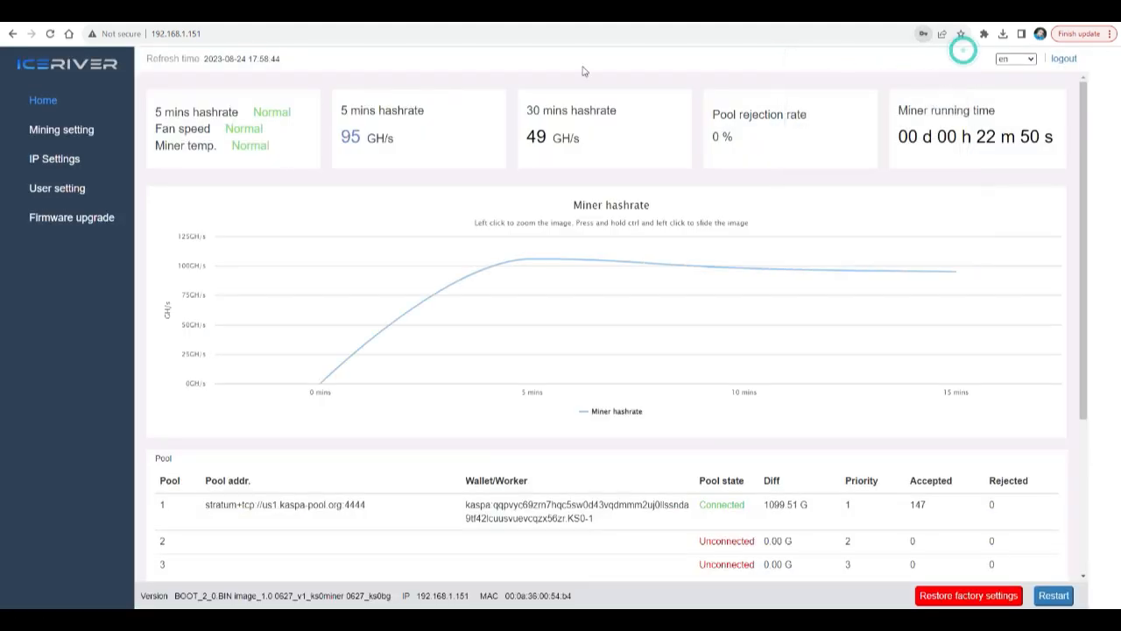
mouse_move(320, 379)
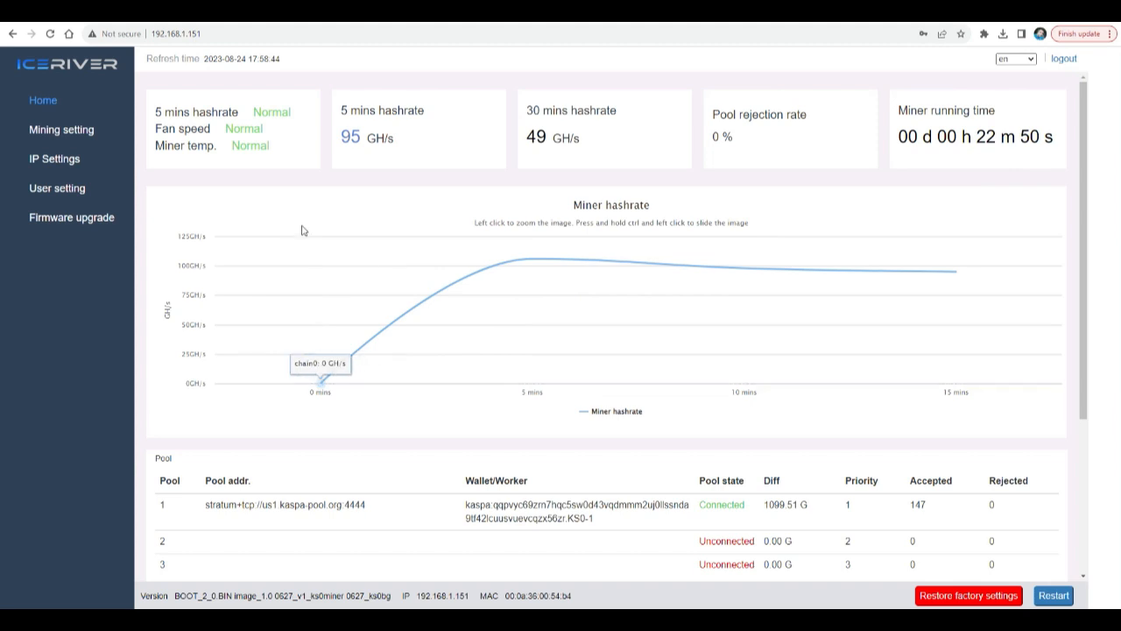
mouse_move(77, 163)
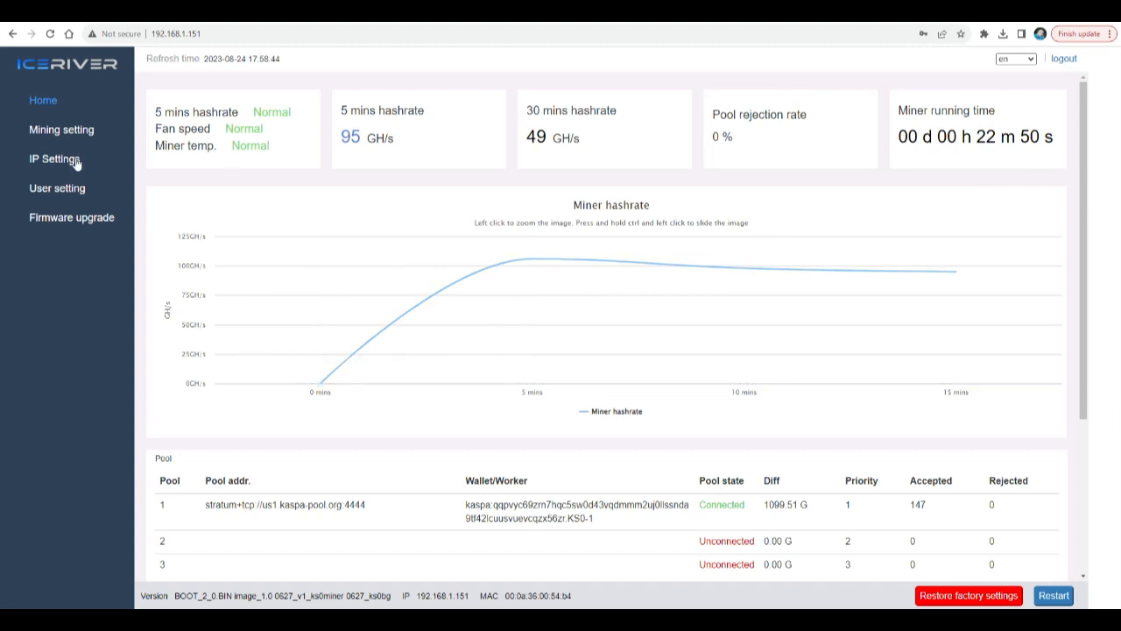
Step: Open User setting and select the Current and Confirm password fields of the Reset password form
click(57, 188)
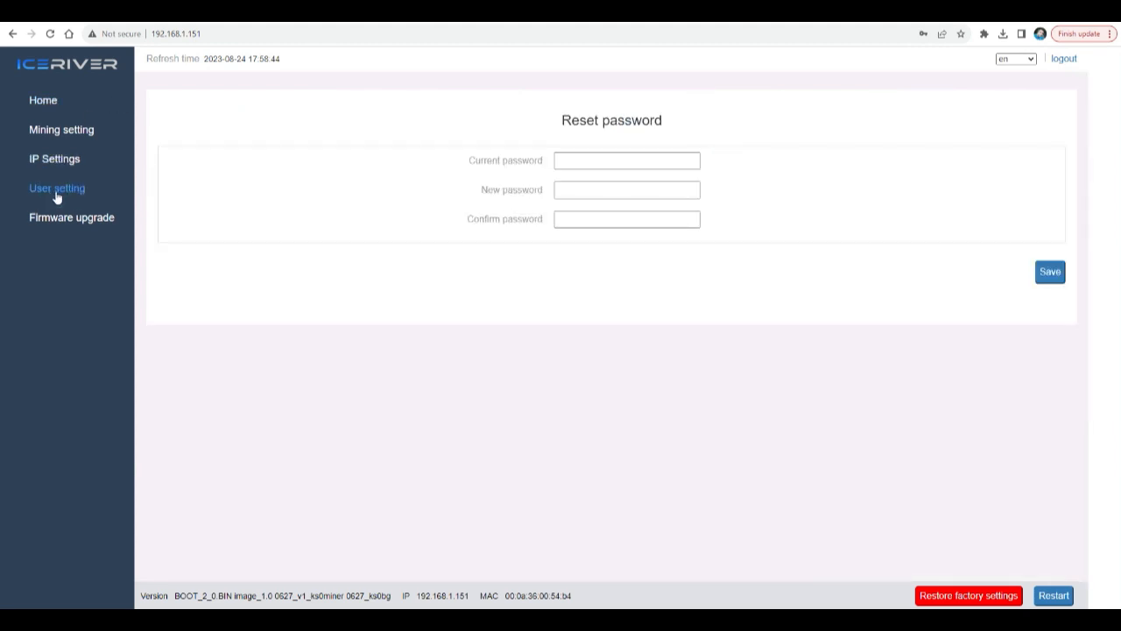
click(627, 160)
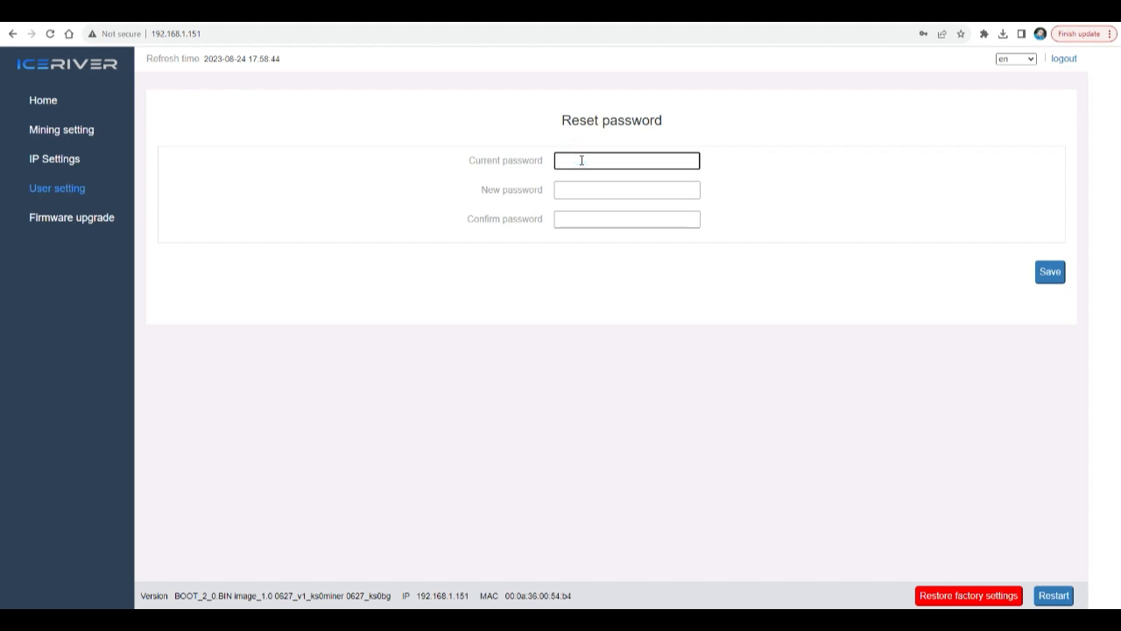
click(626, 161)
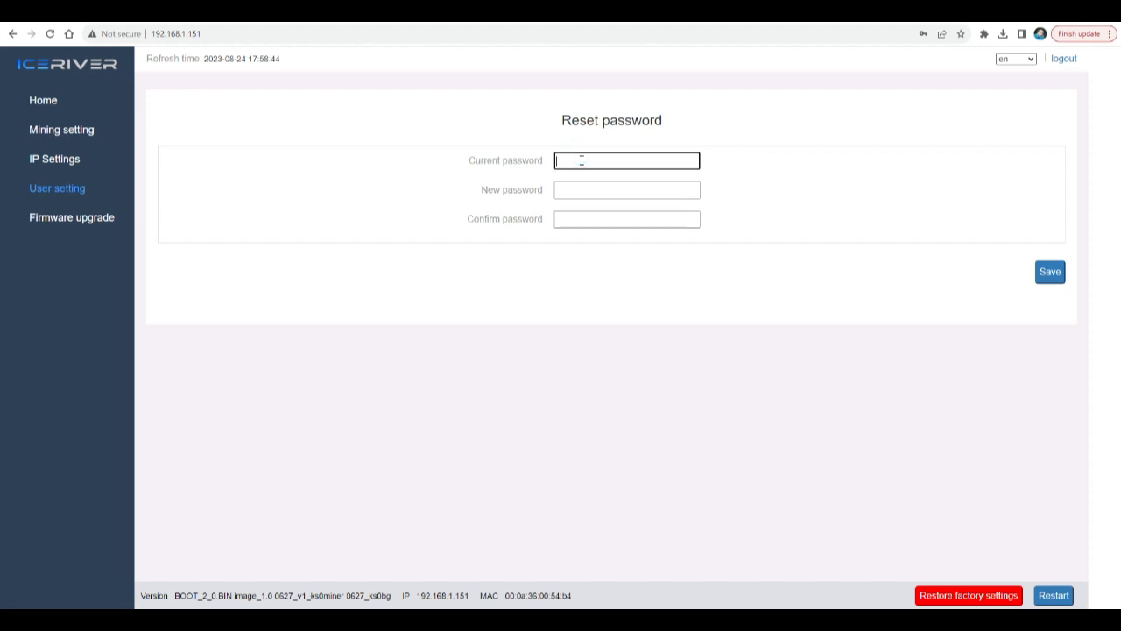
click(626, 219)
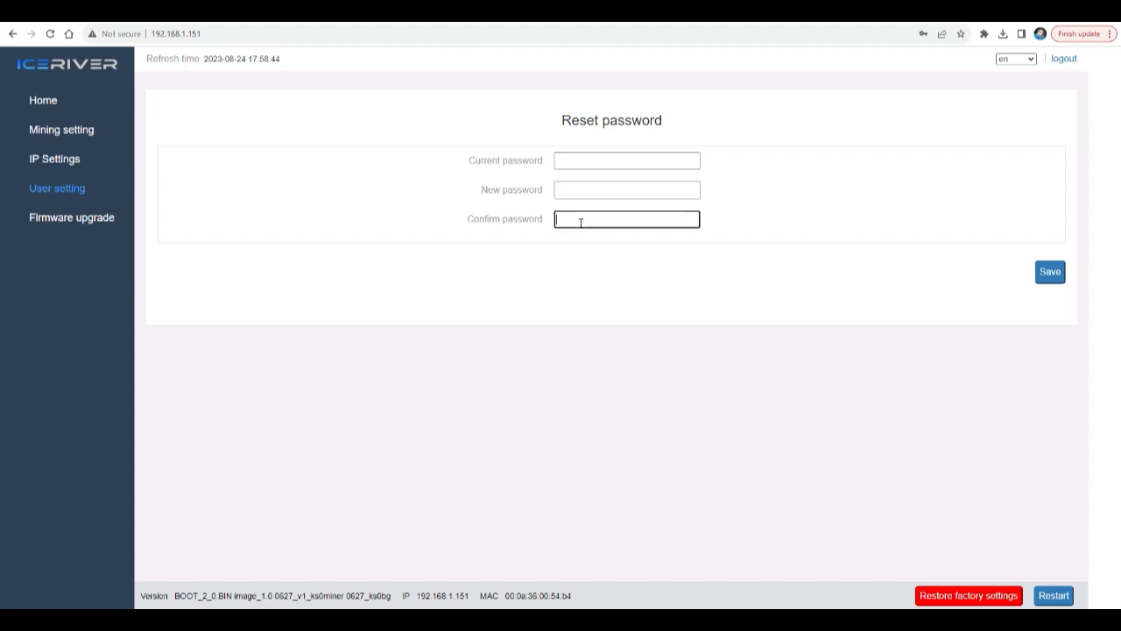
mouse_move(967, 302)
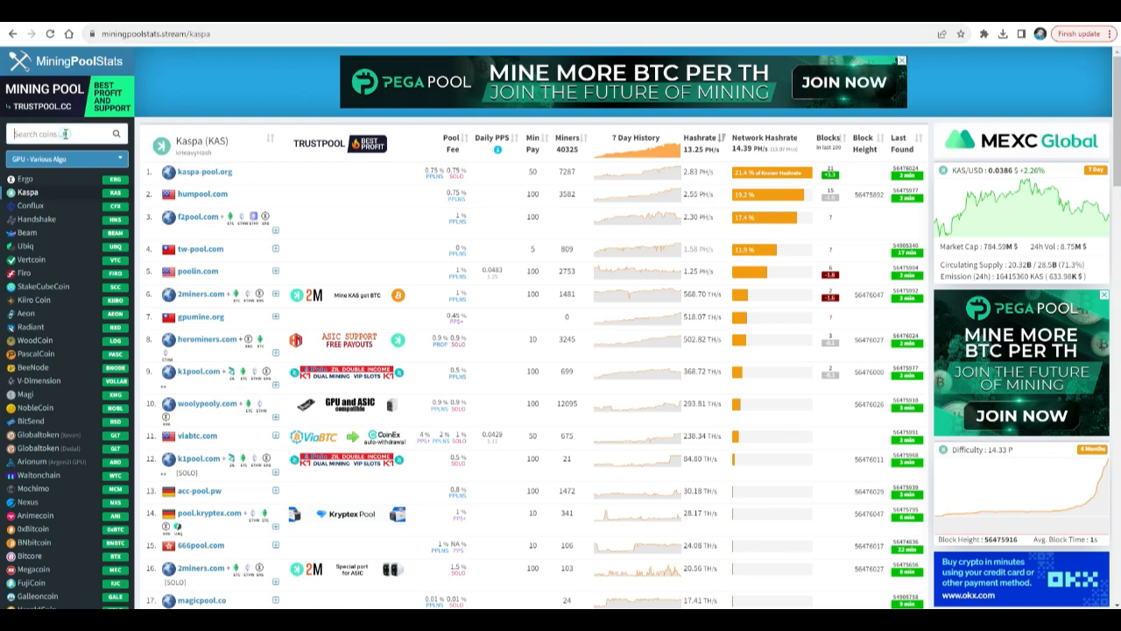
Step: Search 'kasp' to list Kaspa pools and open top-ranked kaspa-pool.org
text(kasp)
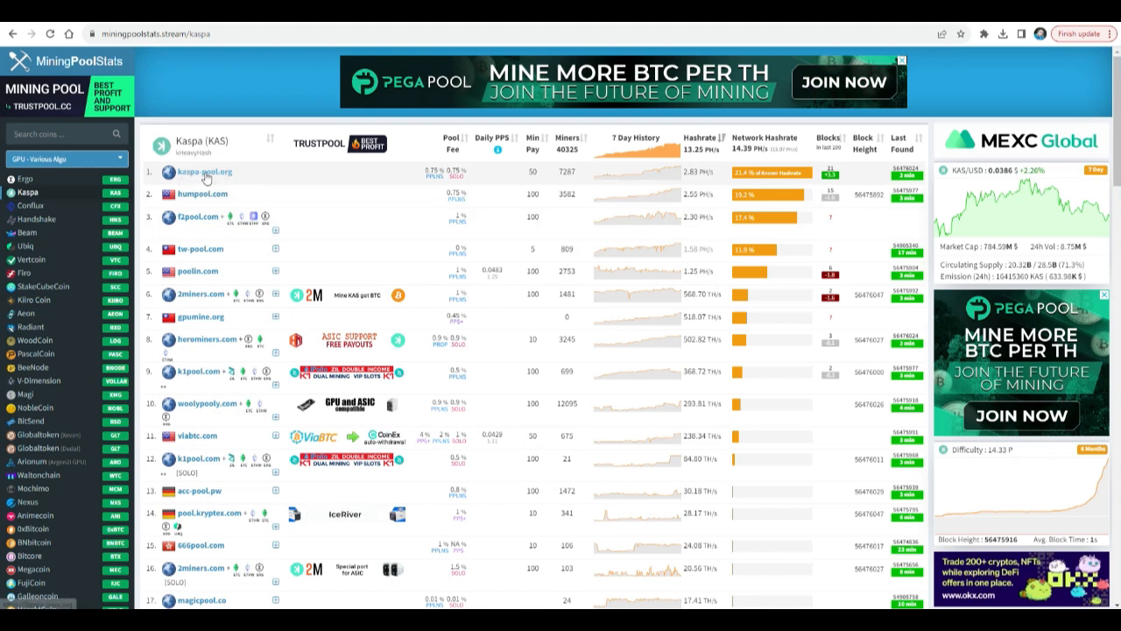
mouse_move(422, 178)
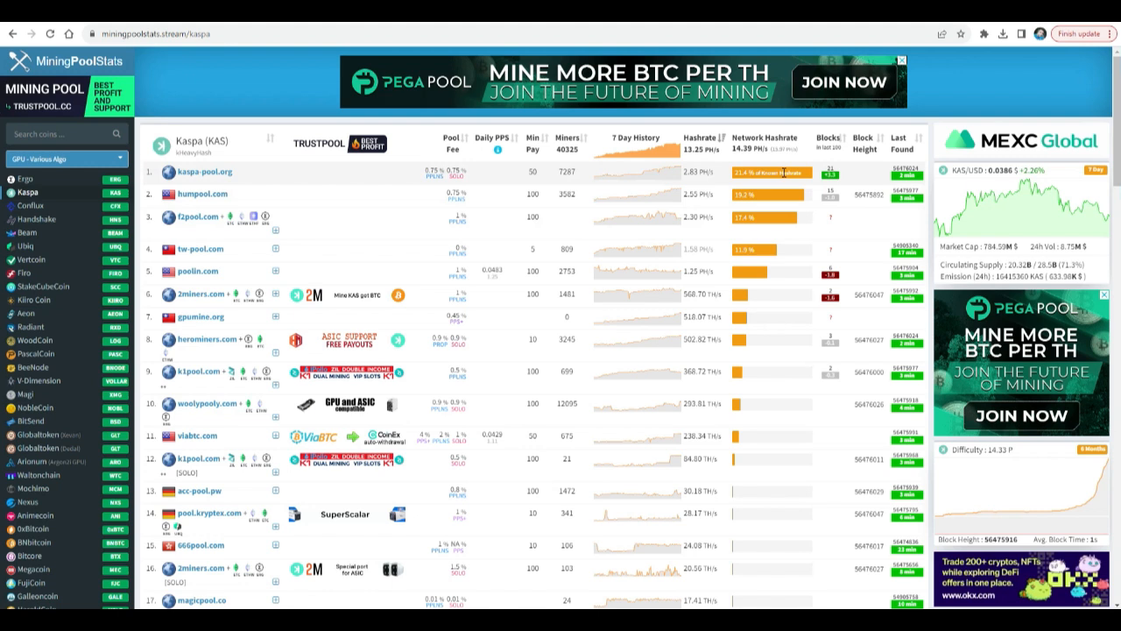
mouse_move(679, 282)
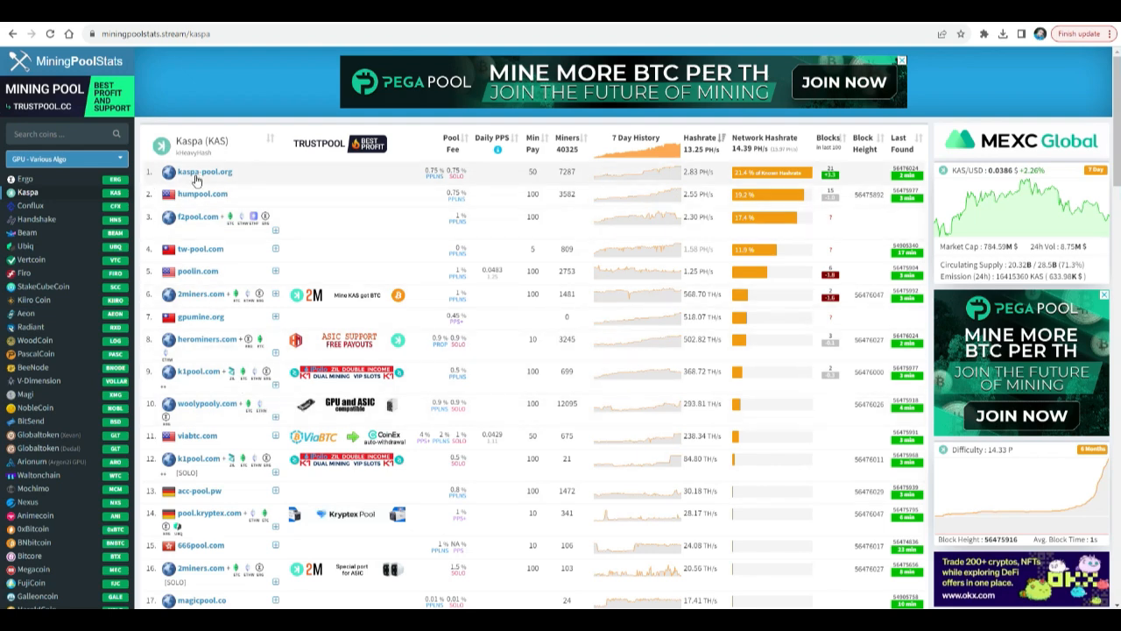
mouse_move(199, 179)
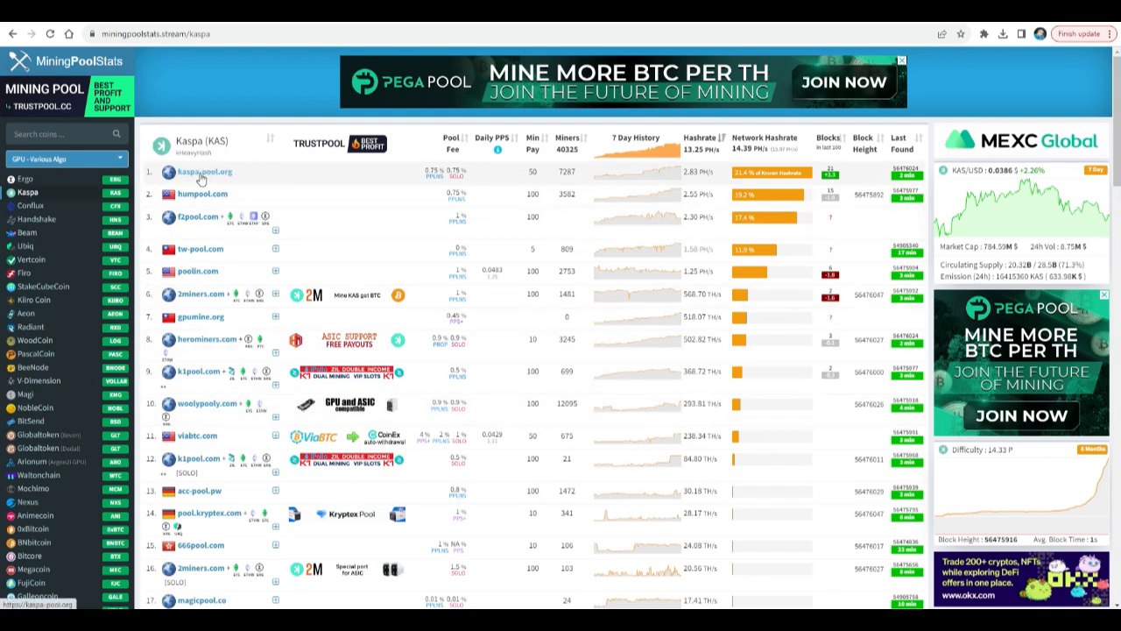
click(203, 171)
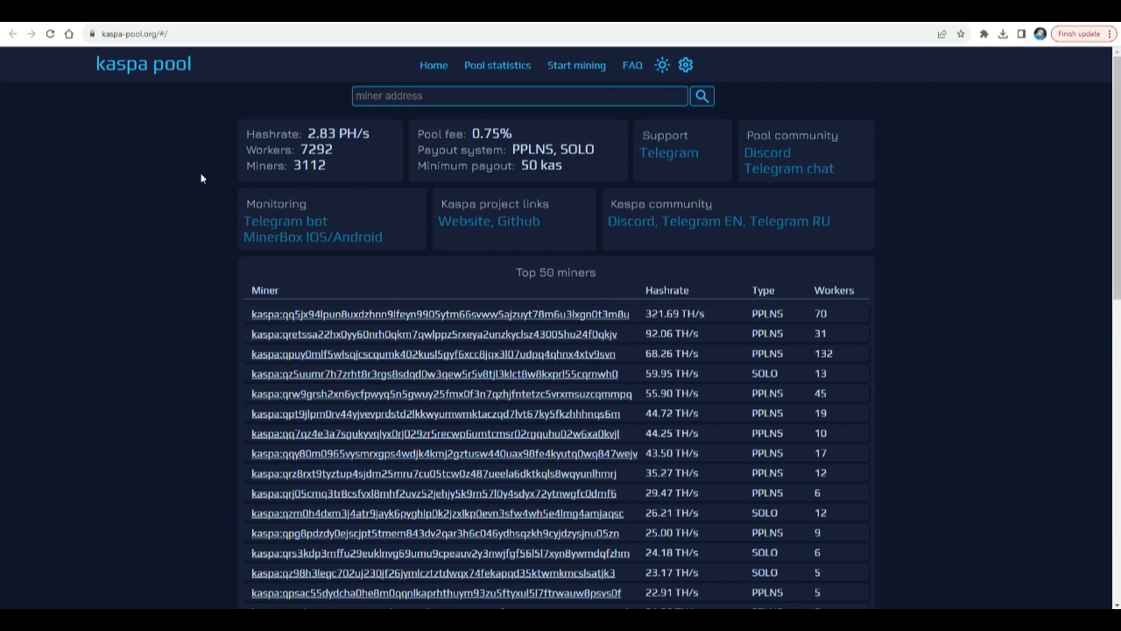
mouse_move(414, 122)
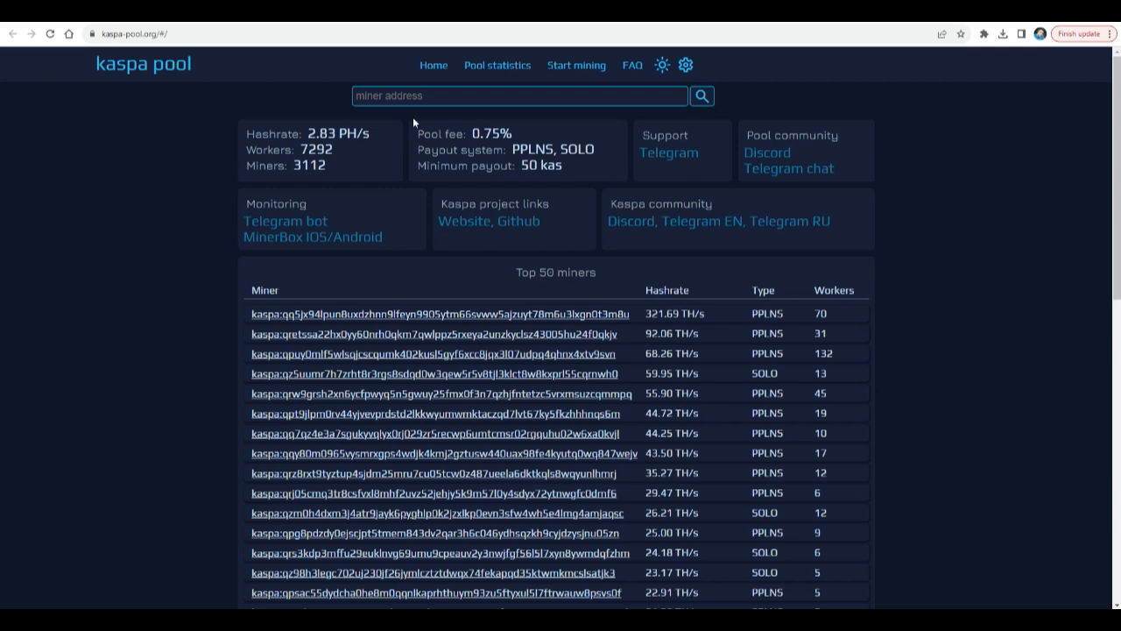
Step: Show kaspa-pool.org's Start mining servers and select us1.kaspa-pool.org
click(576, 65)
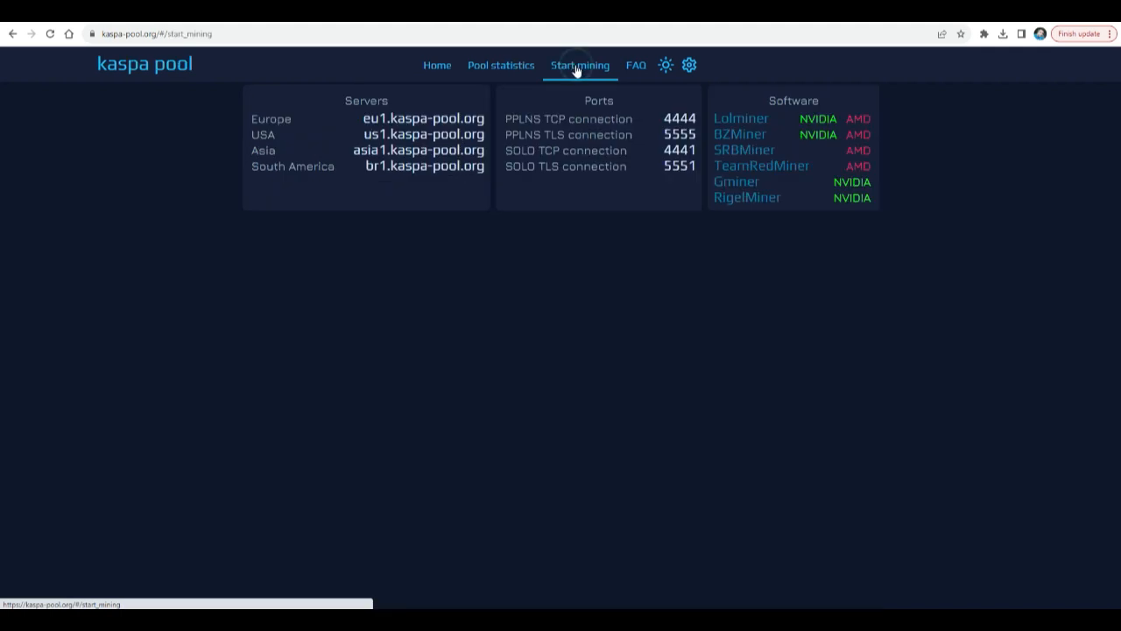
mouse_move(351, 155)
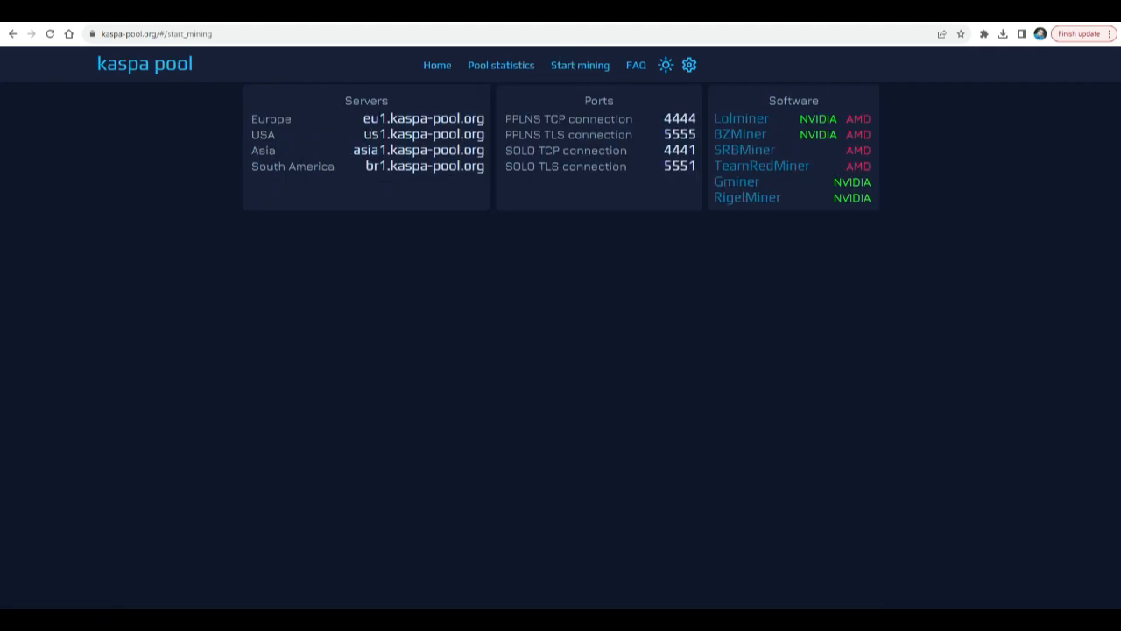
mouse_move(486, 142)
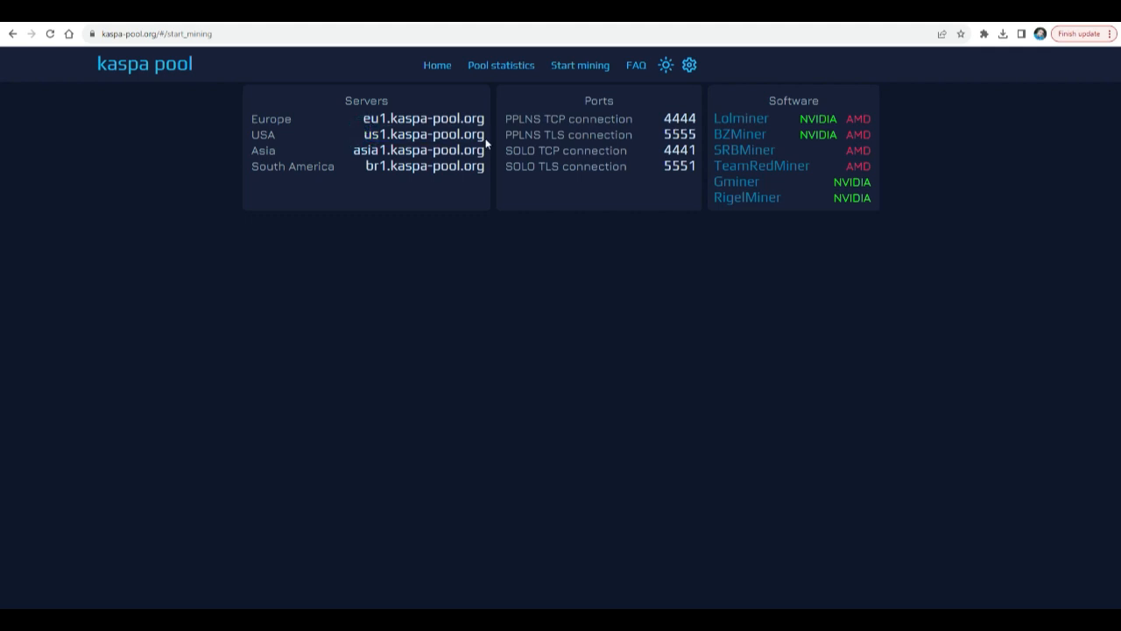
double_click(423, 134)
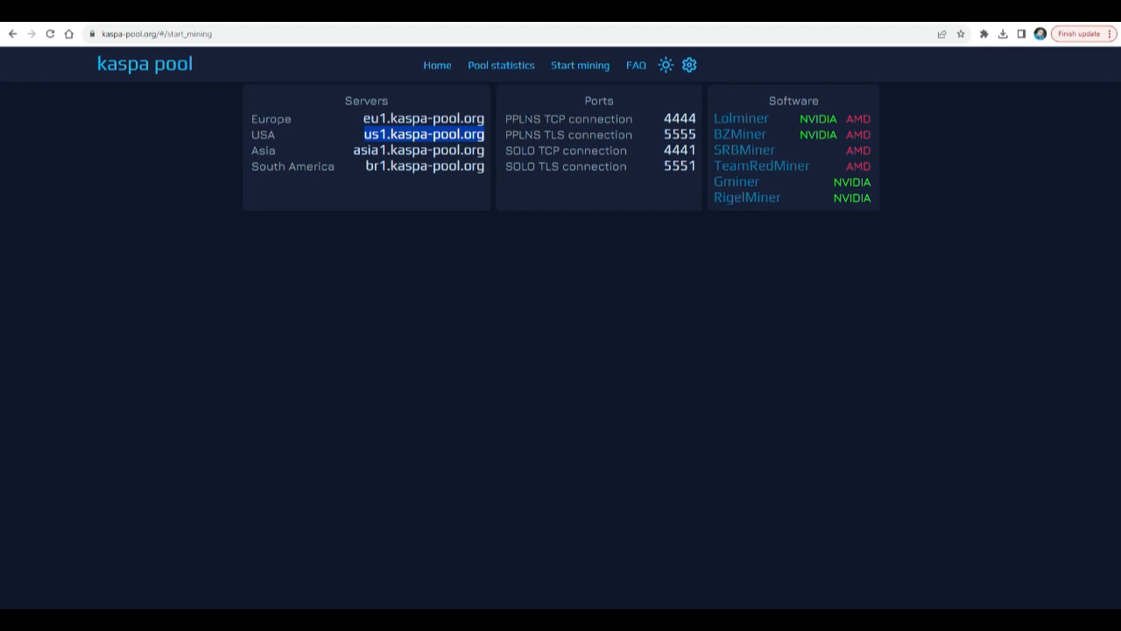
mouse_move(663, 125)
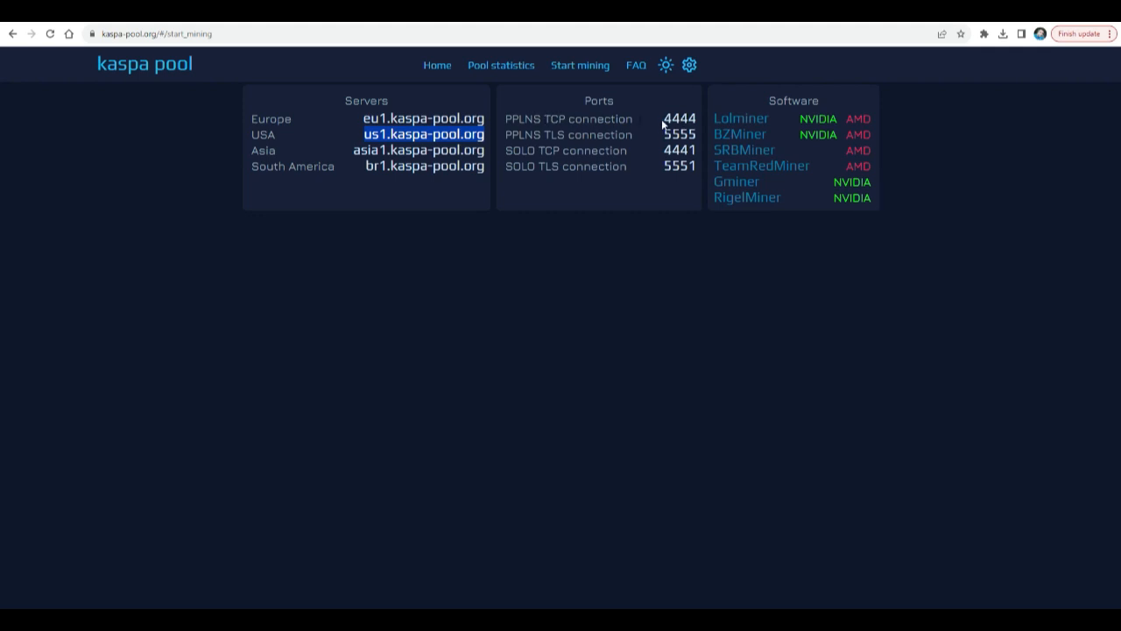
mouse_move(709, 103)
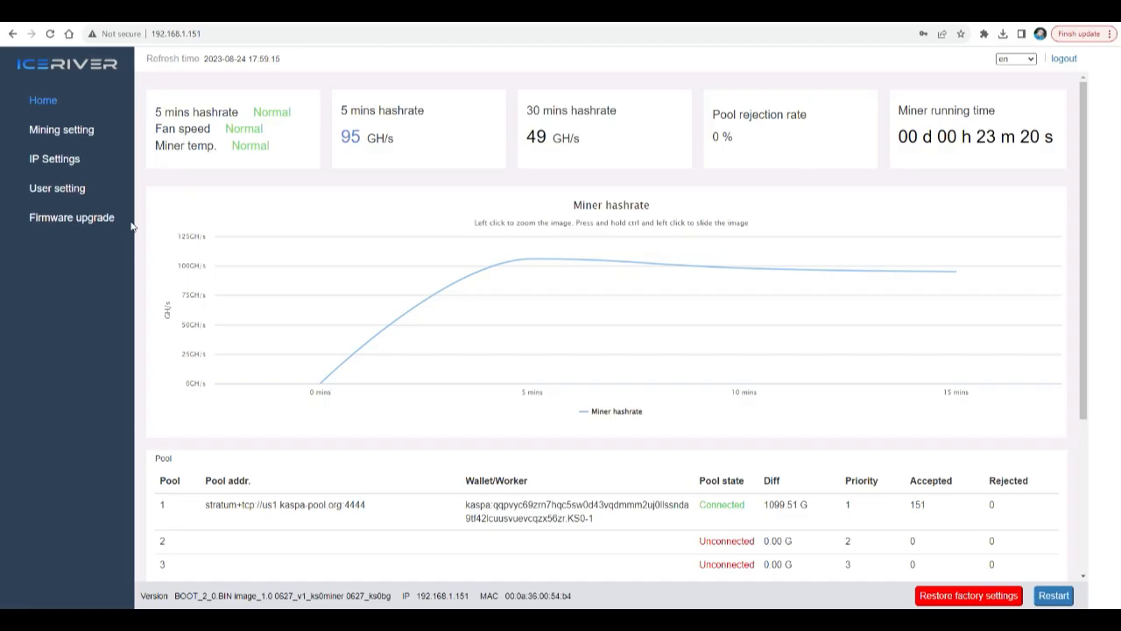
mouse_move(120, 165)
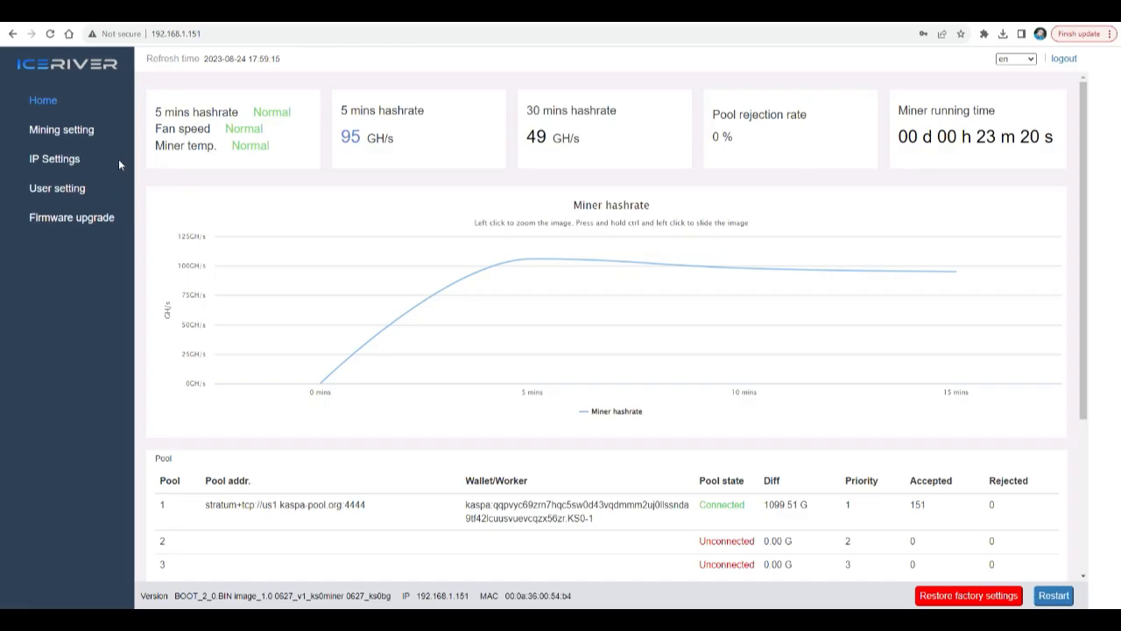
mouse_move(61, 130)
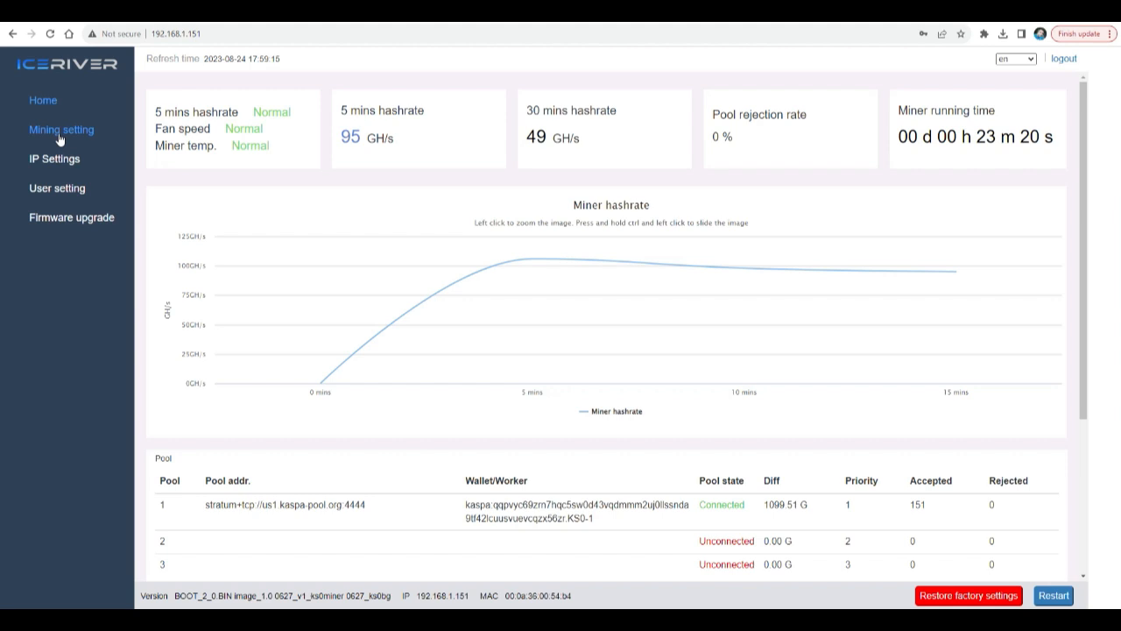
Step: Open Mining setting to view Pool1 at stratum+tcp://us1.kaspa-pool.org:4444
click(61, 129)
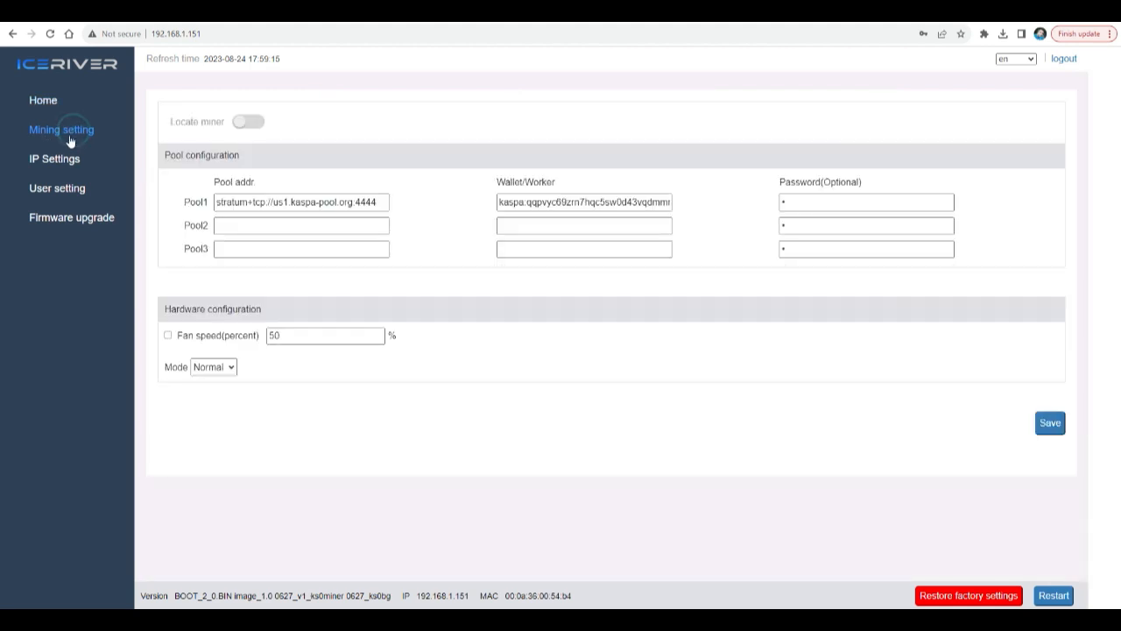
click(300, 201)
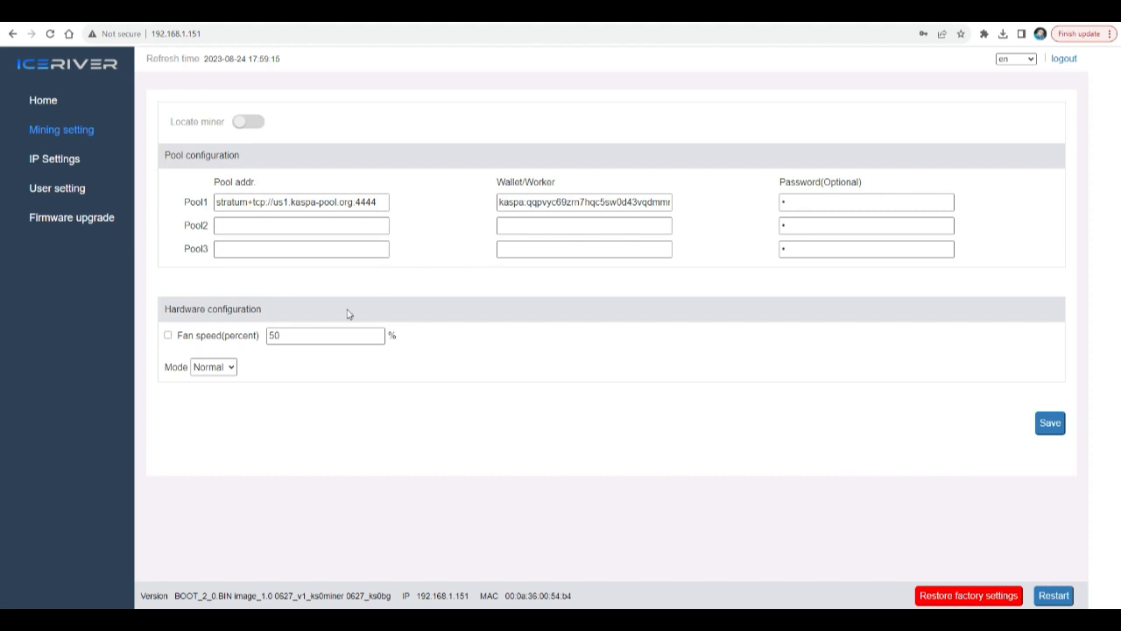
mouse_move(428, 232)
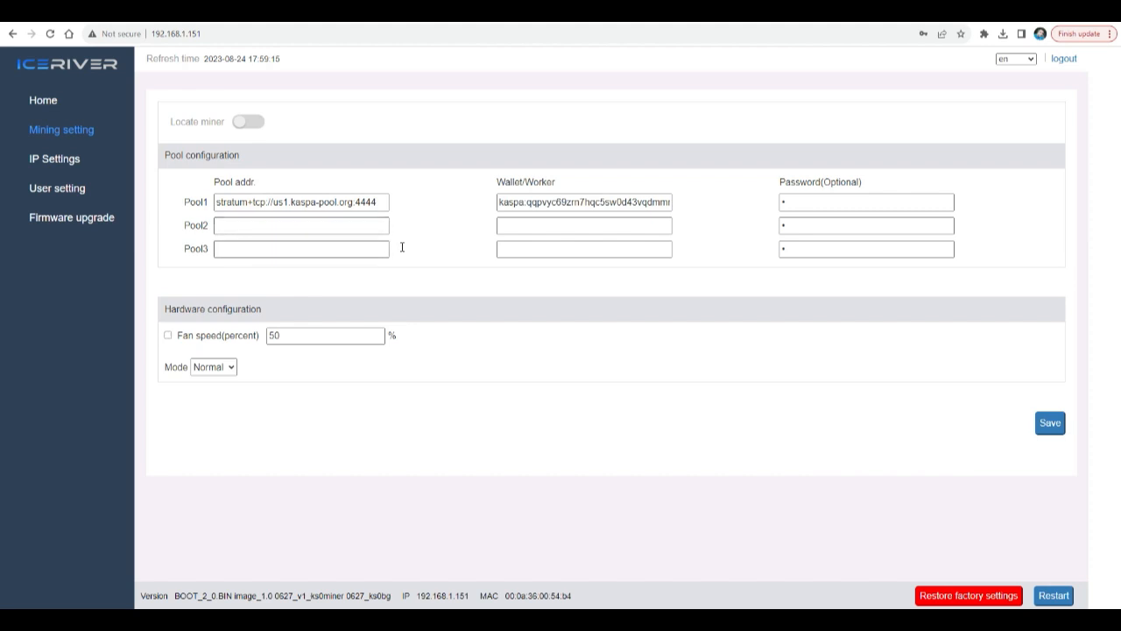
mouse_move(418, 209)
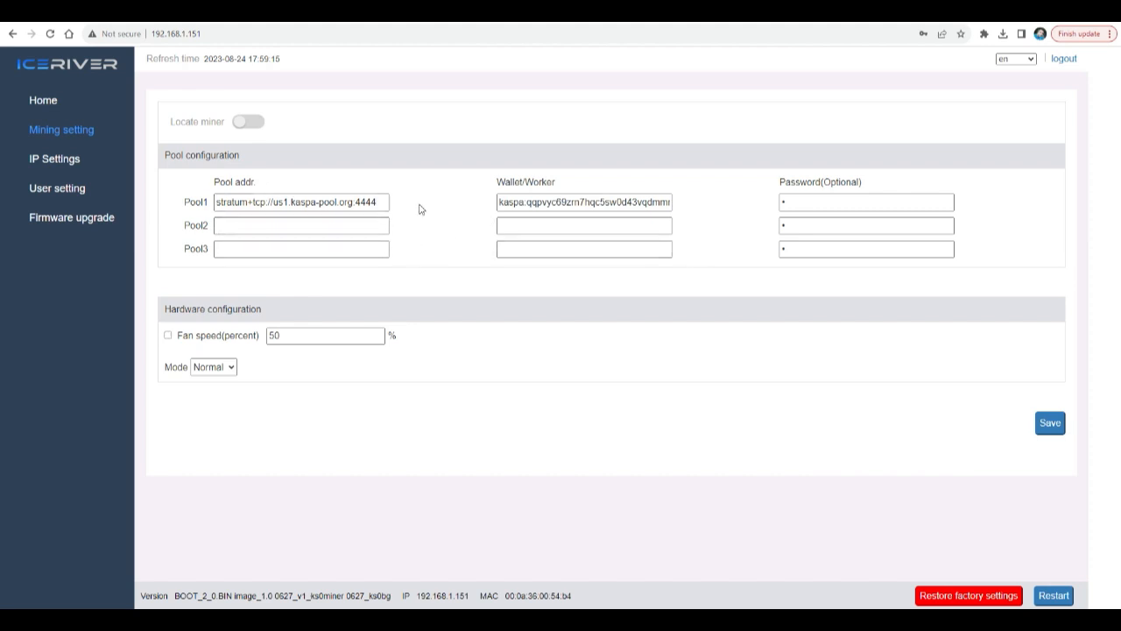
click(301, 201)
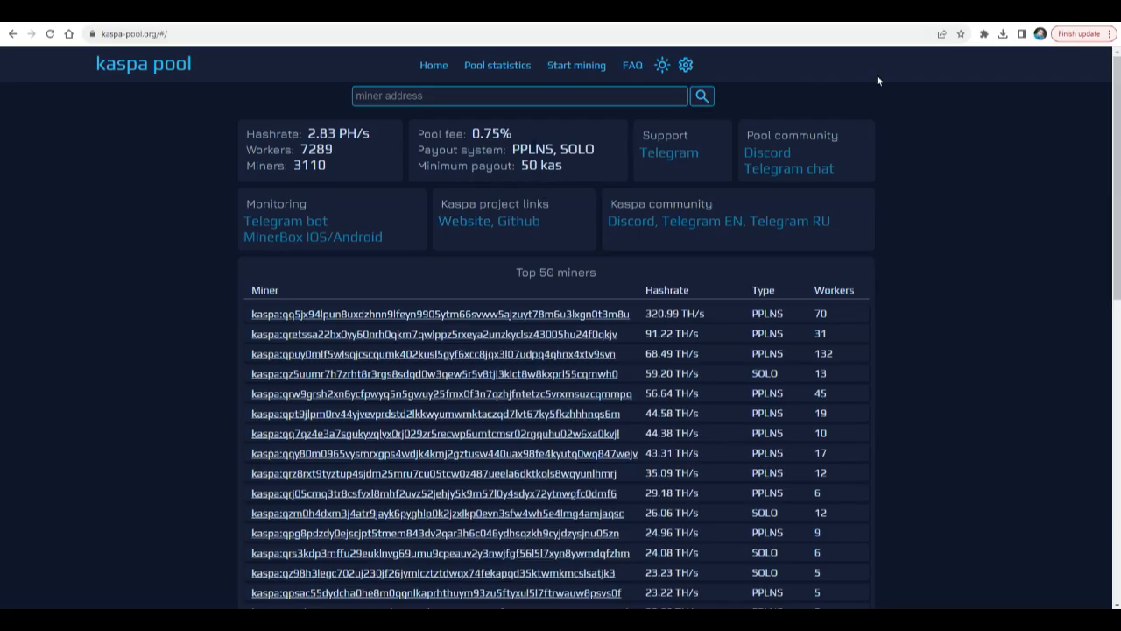
Step: Revisit kaspa-pool.org's Start mining page and highlight the USA server address
click(576, 65)
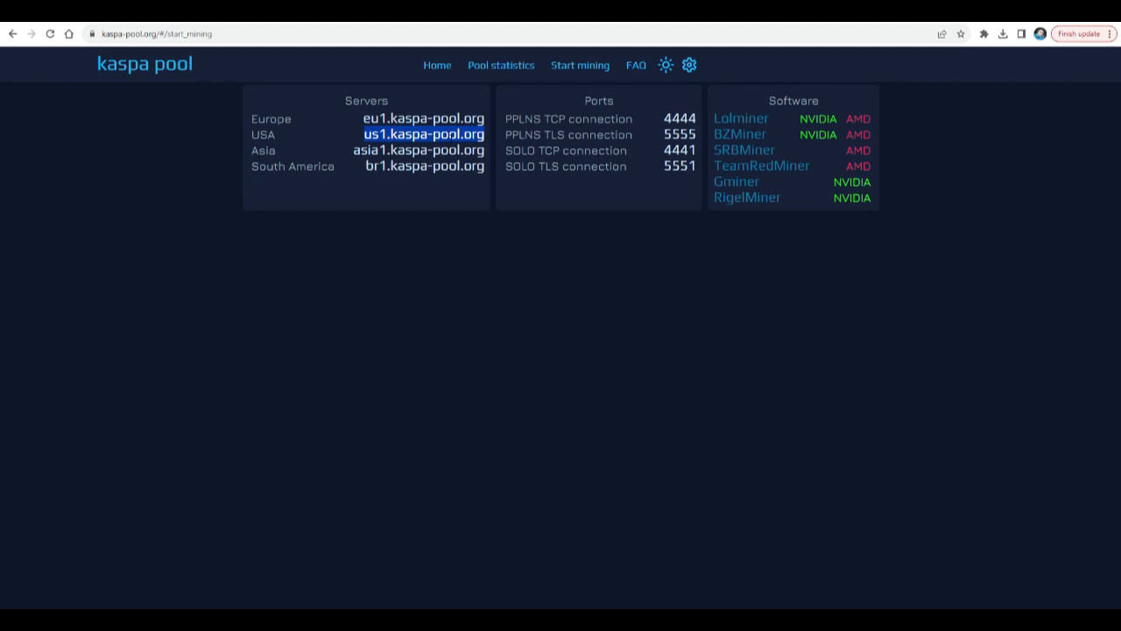
click(423, 135)
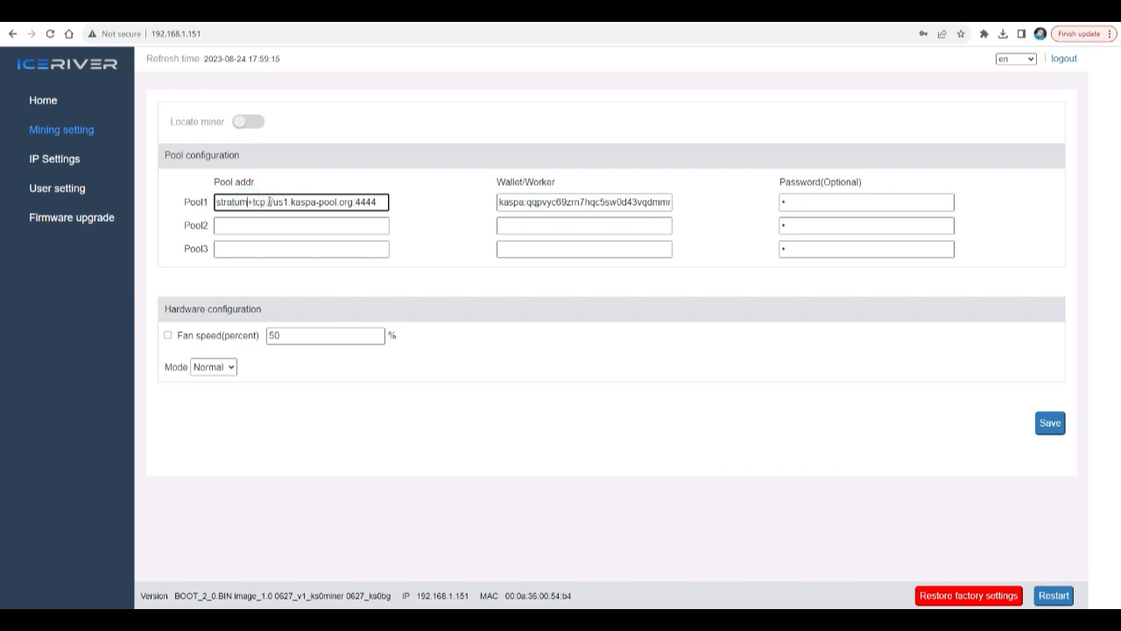
double_click(311, 203)
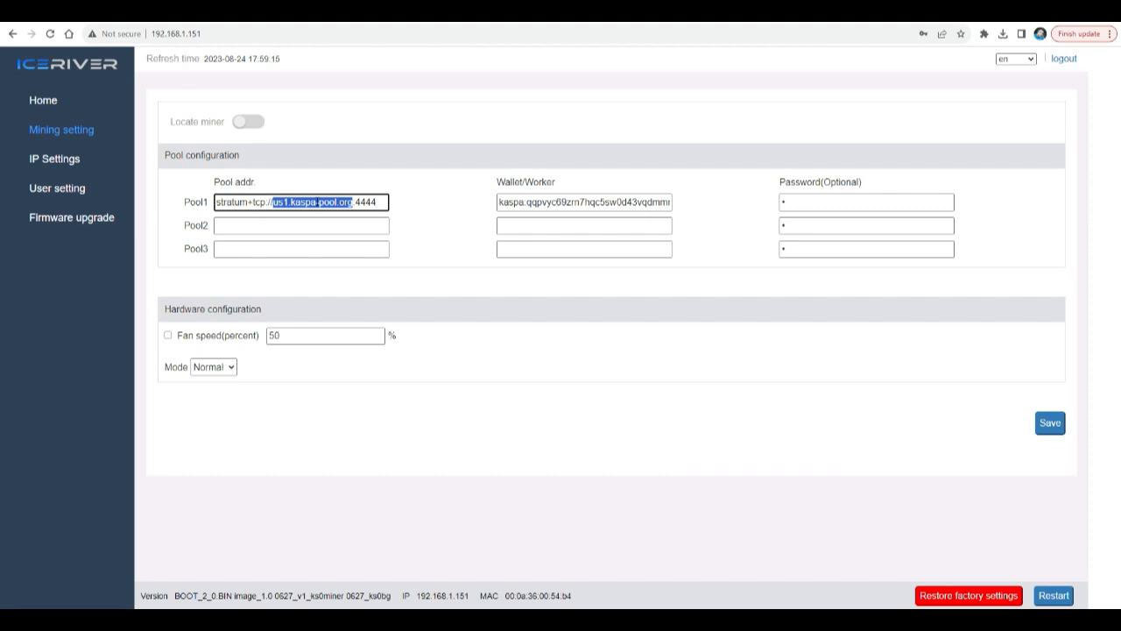
click(358, 201)
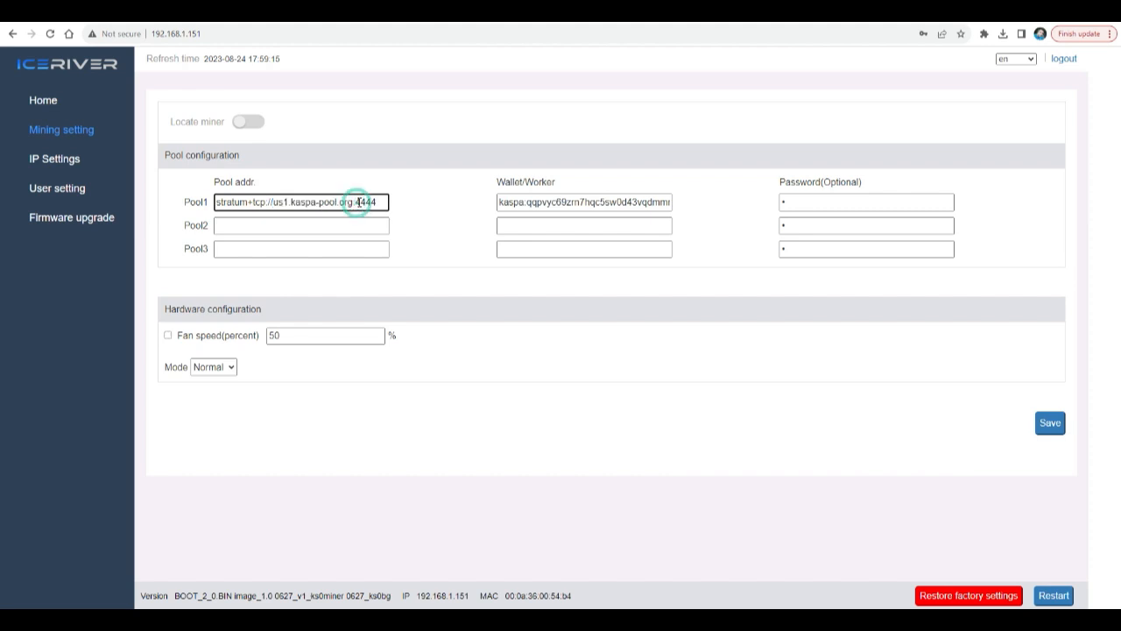
double_click(368, 201)
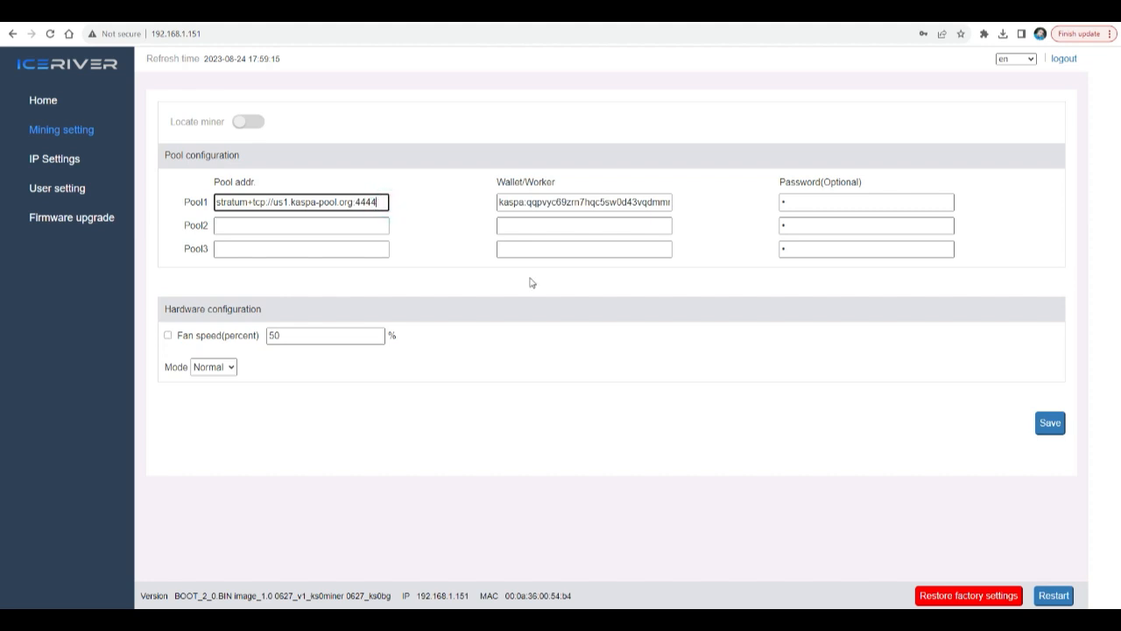
mouse_move(529, 197)
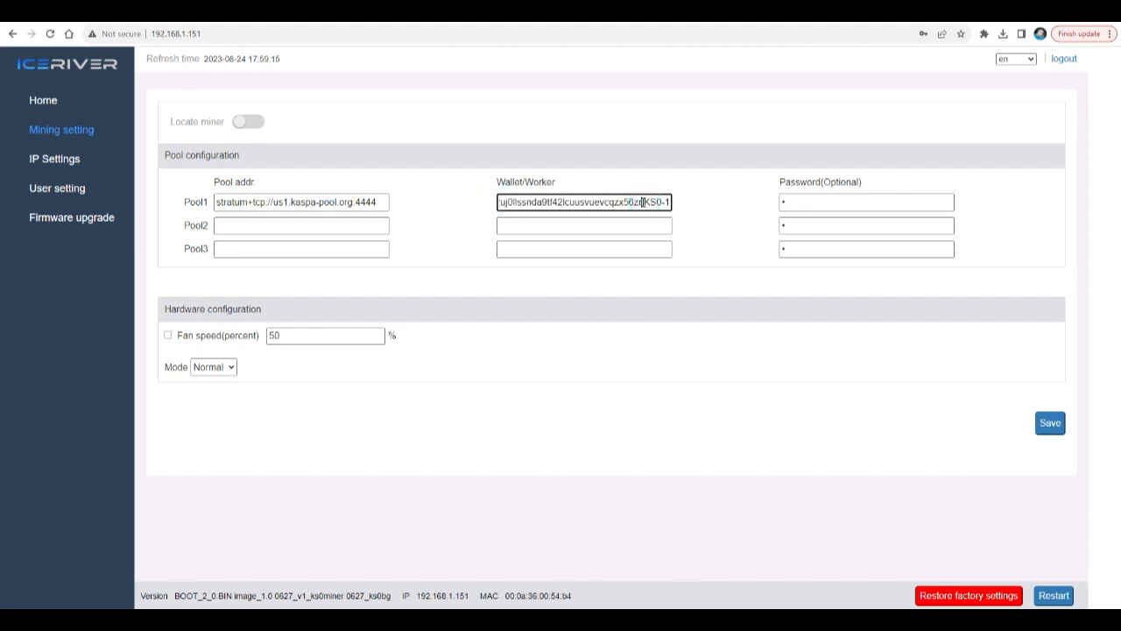
double_click(655, 202)
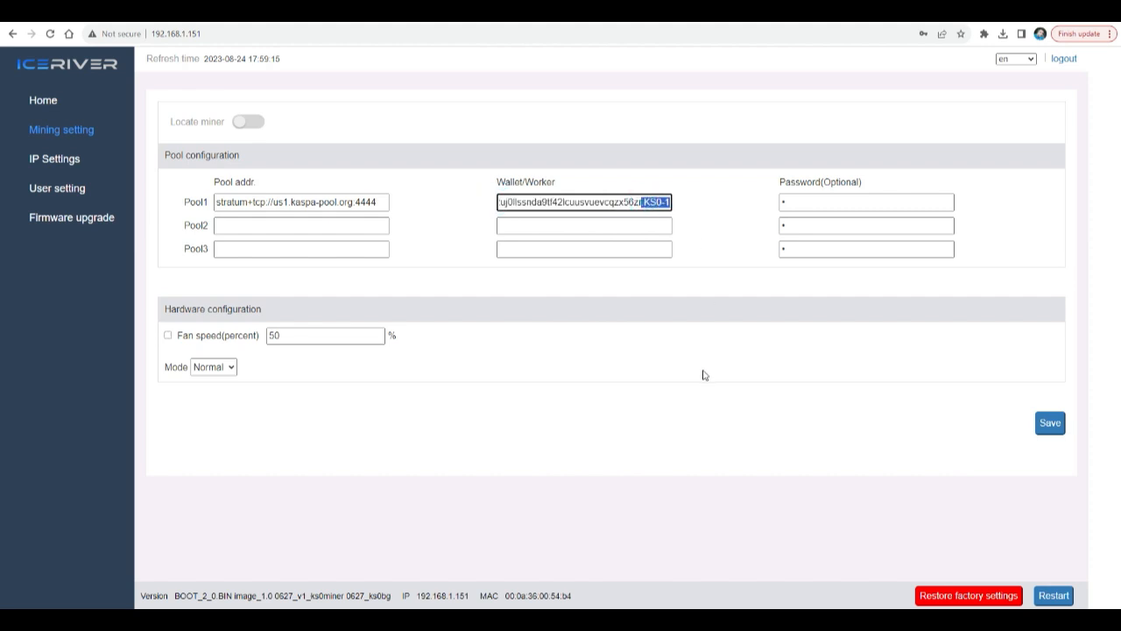
click(637, 203)
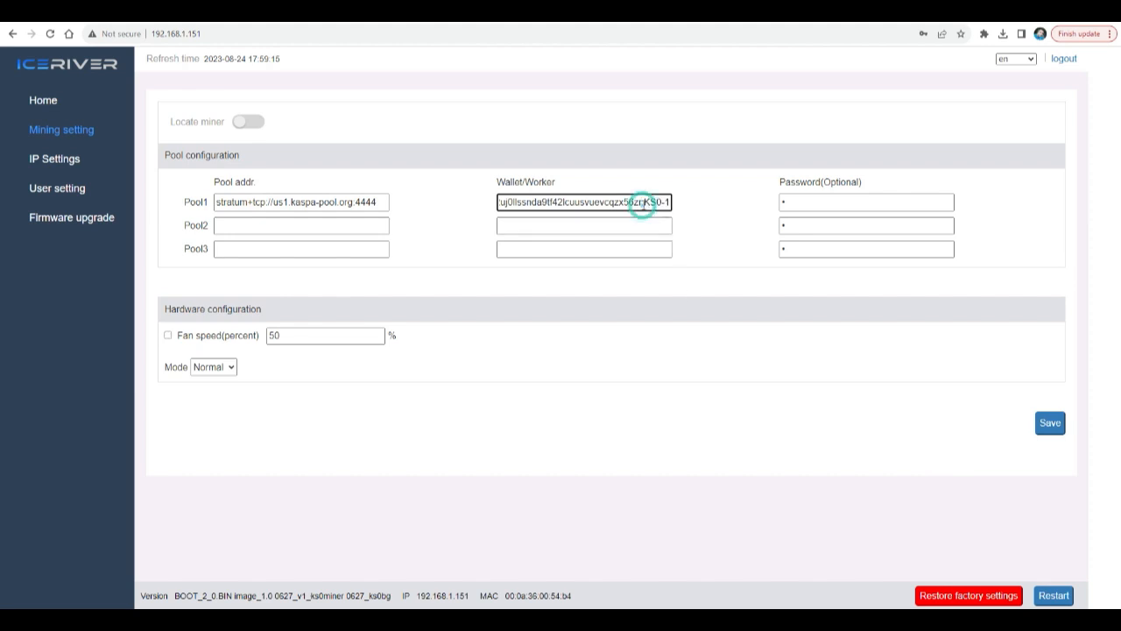
click(644, 202)
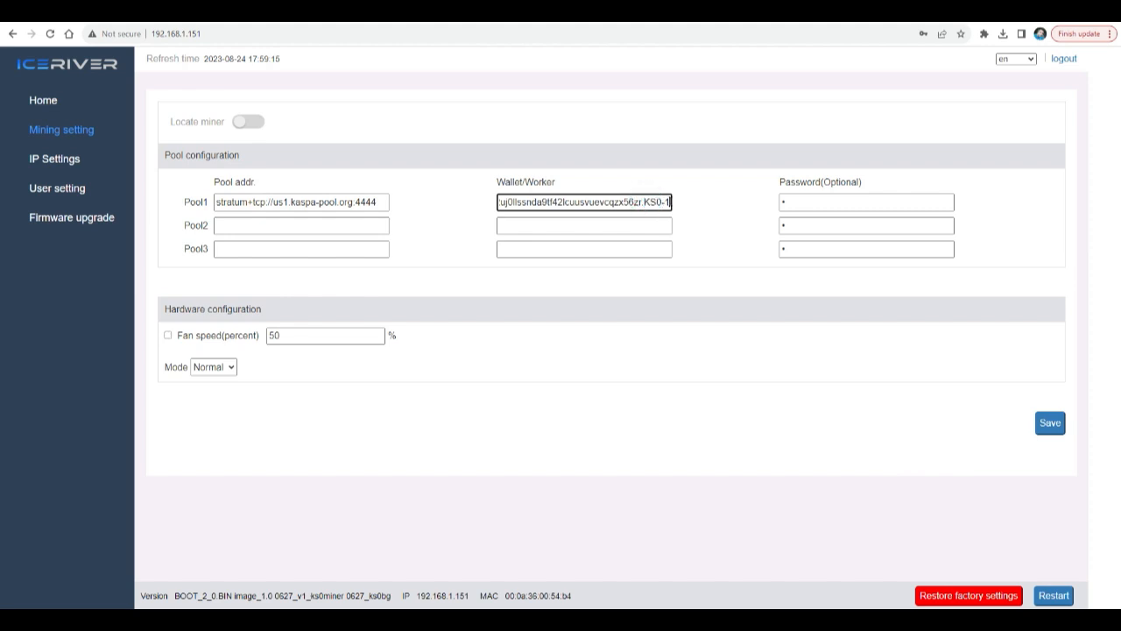
double_click(653, 202)
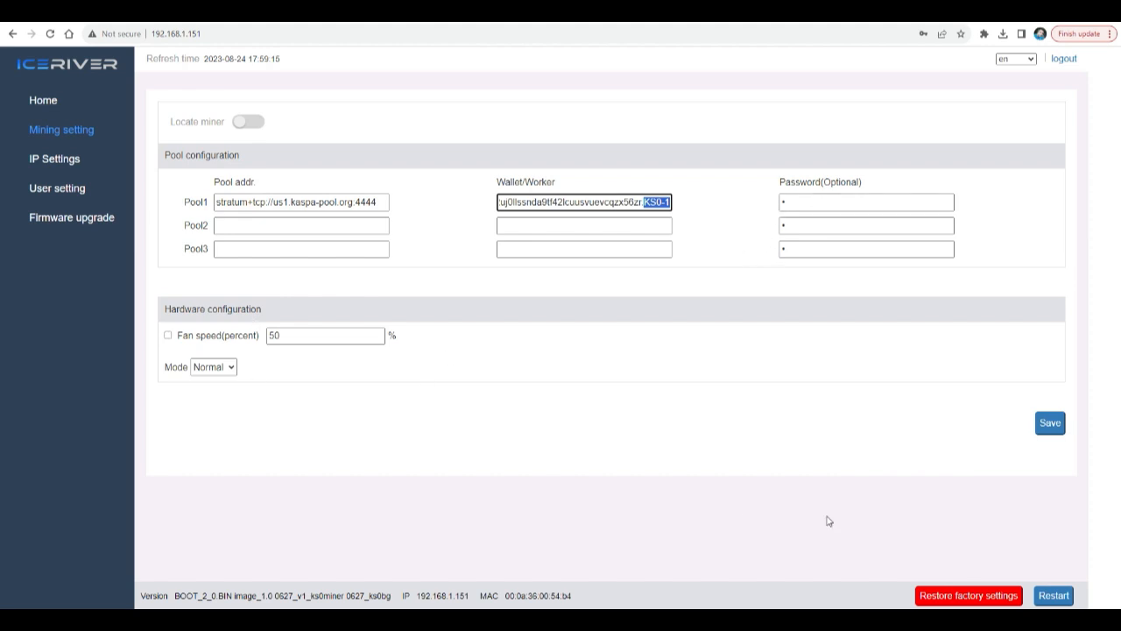
mouse_move(928, 470)
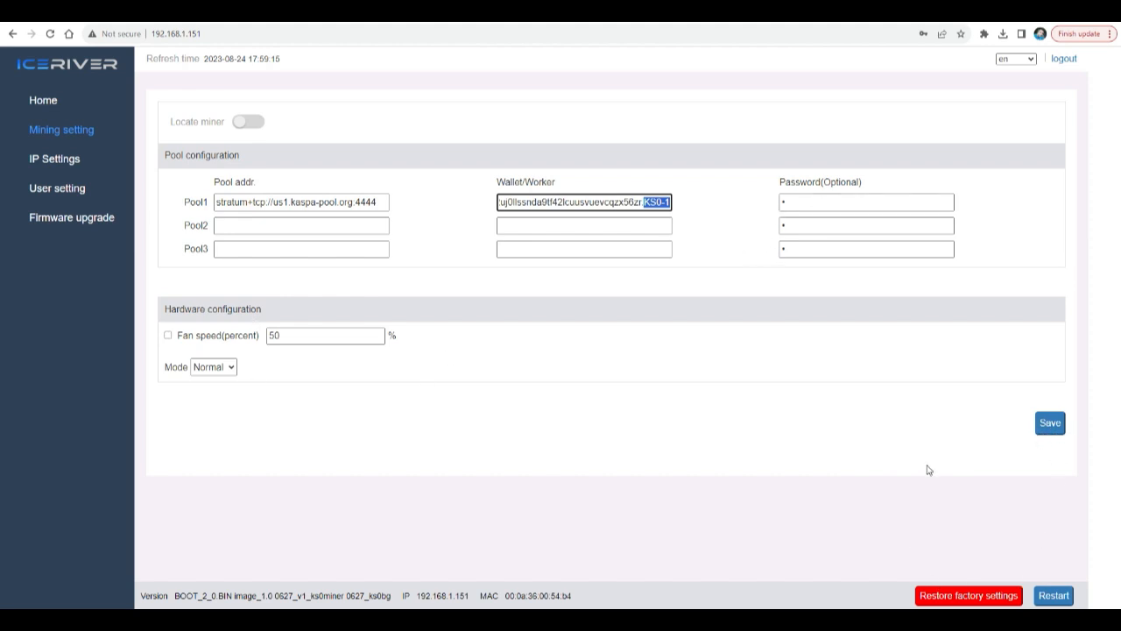
click(43, 100)
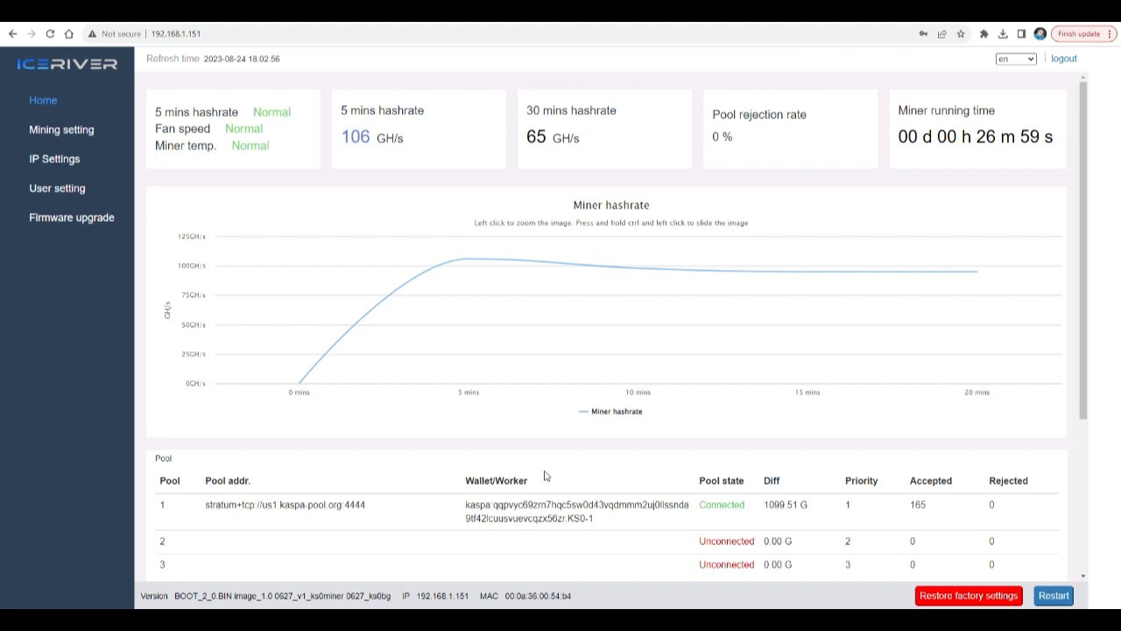
mouse_move(526, 469)
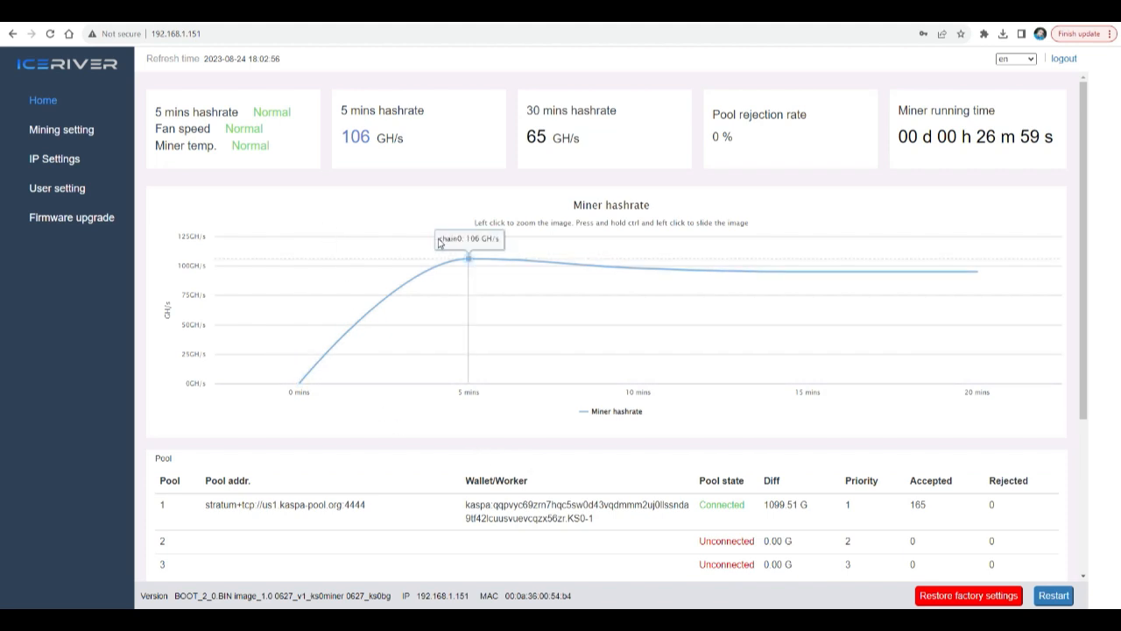
mouse_move(373, 136)
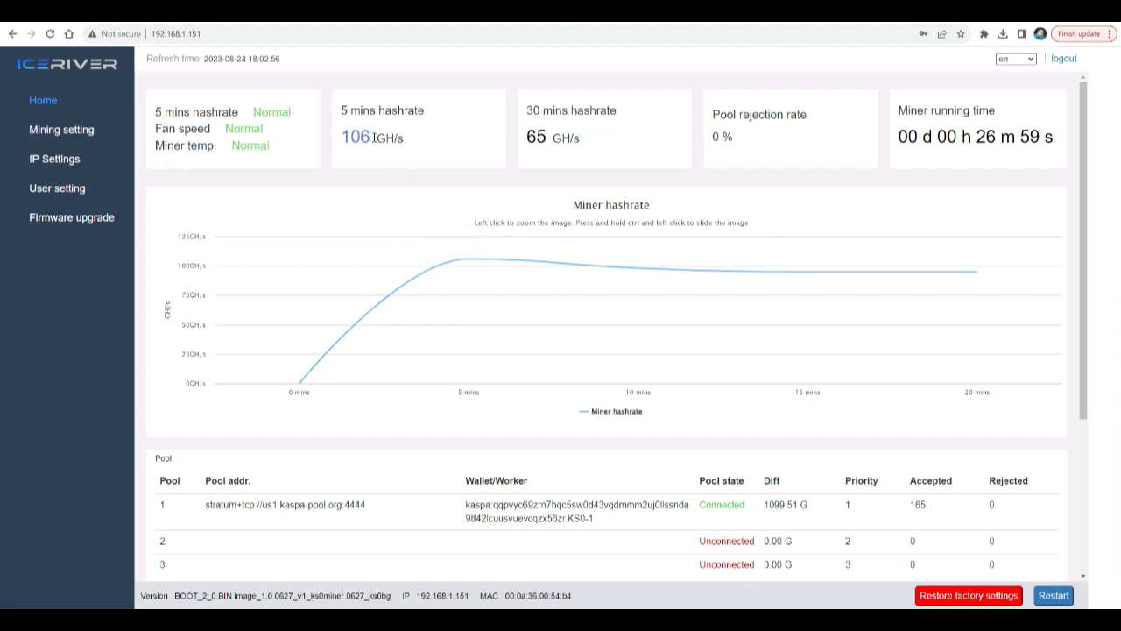
mouse_move(373, 138)
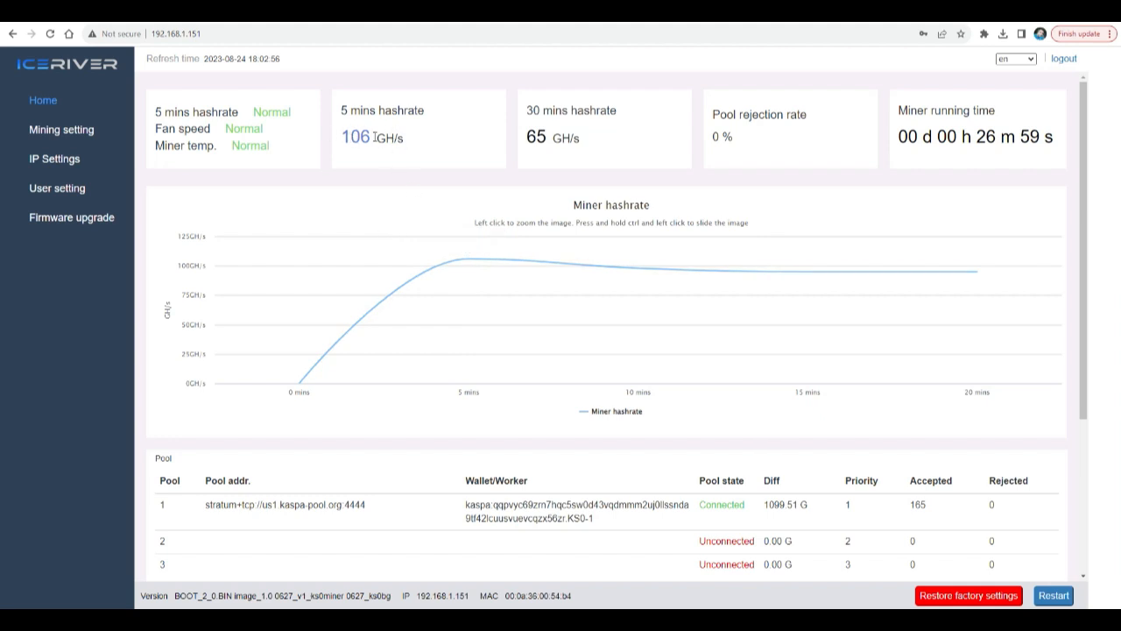
mouse_move(418, 271)
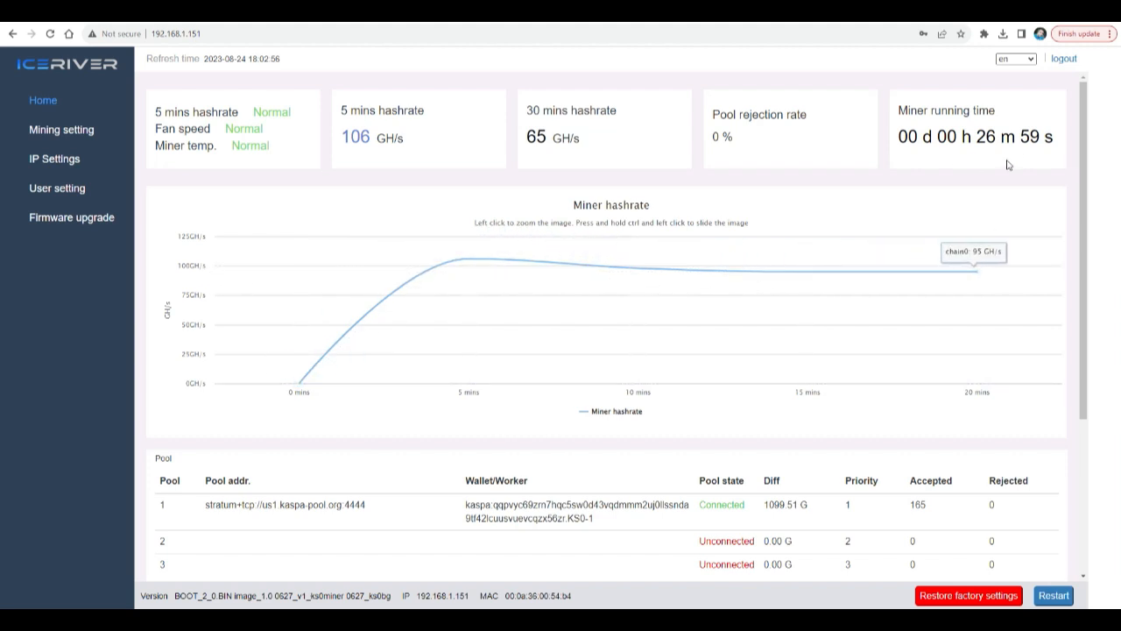
mouse_move(737, 149)
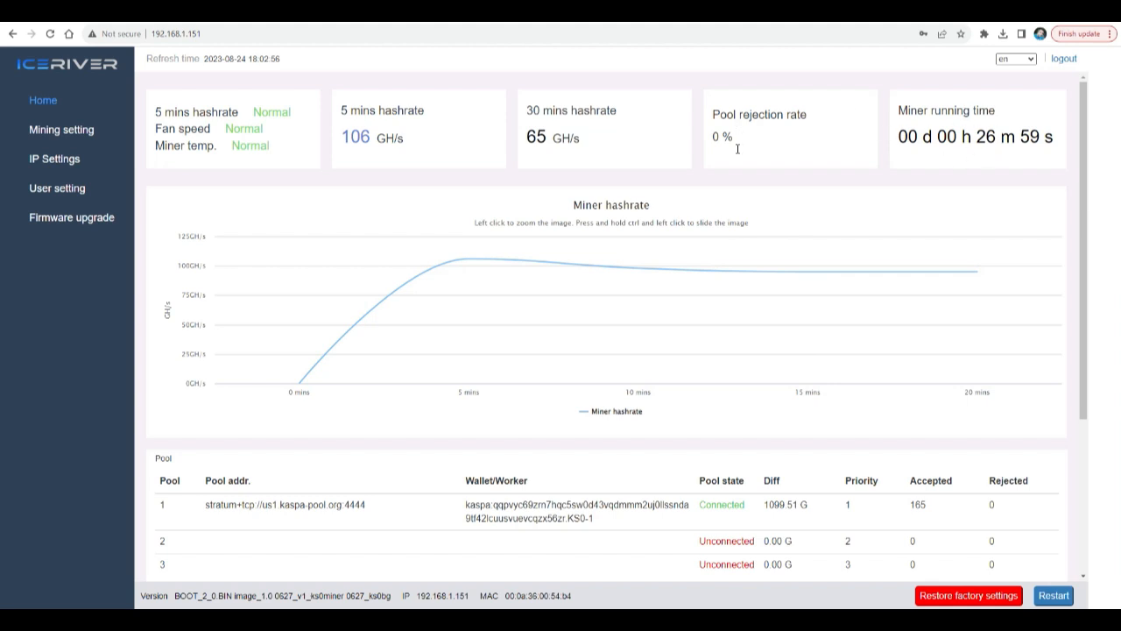
mouse_move(469, 259)
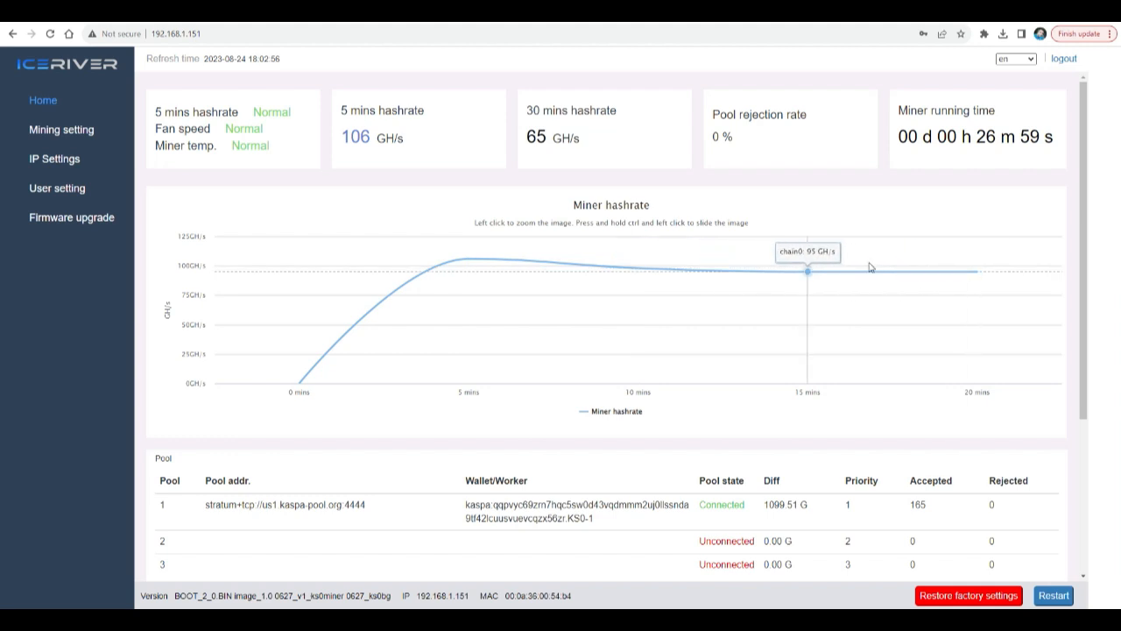
mouse_move(865, 267)
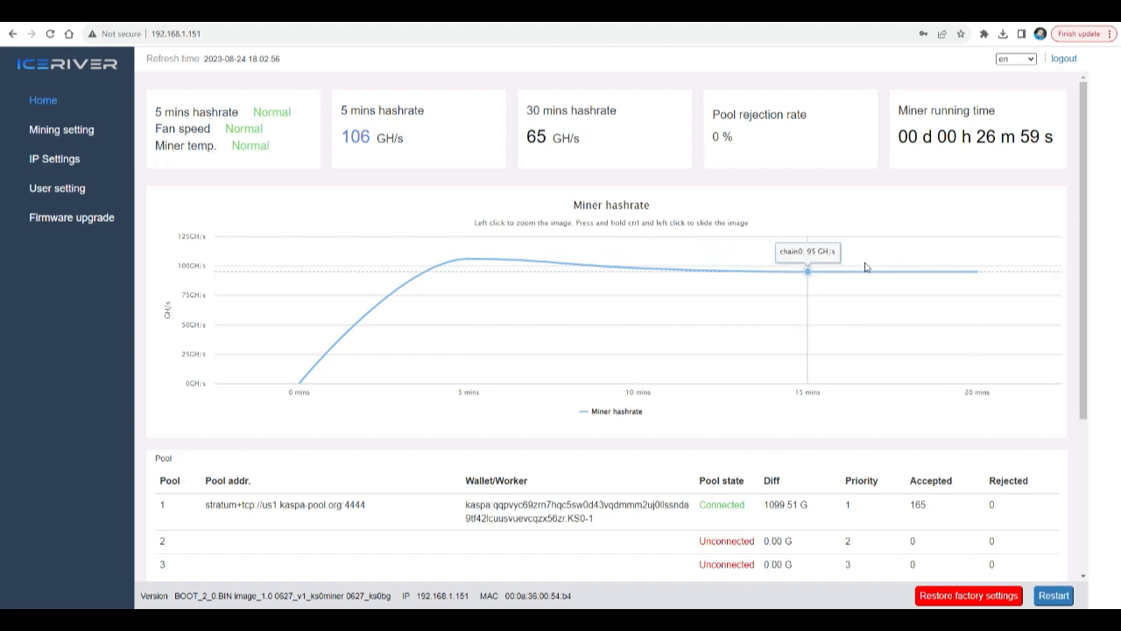
mouse_move(147, 132)
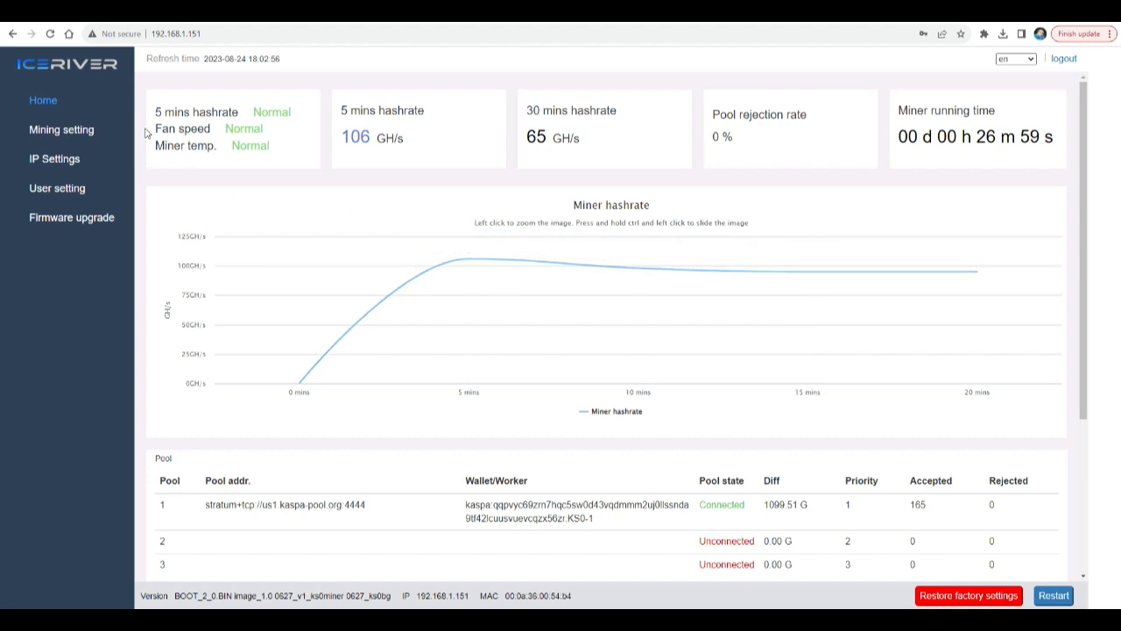
mouse_move(253, 197)
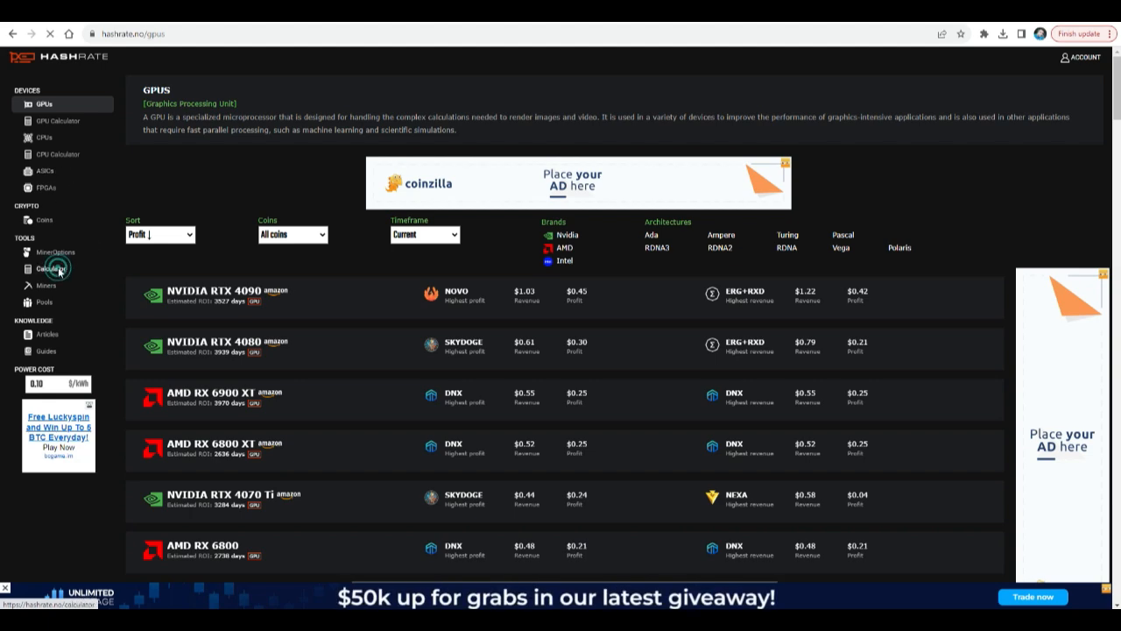
Step: Calculate KAS profitability for 100000 Mh/s at 65 W in the hashrate.no calculator
click(51, 268)
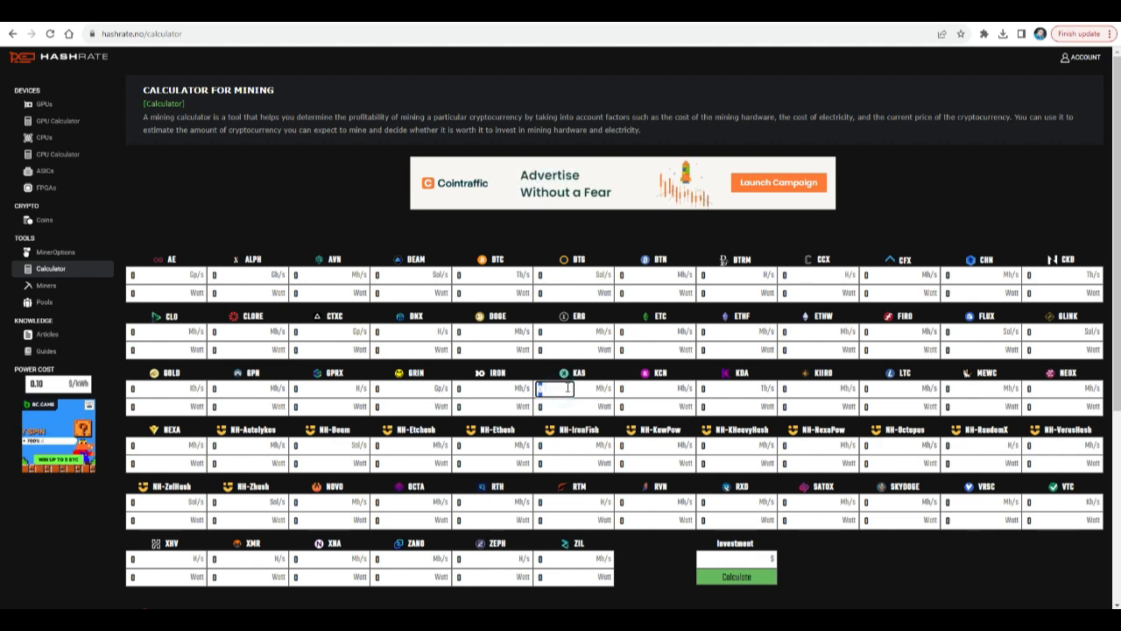
text(100000)
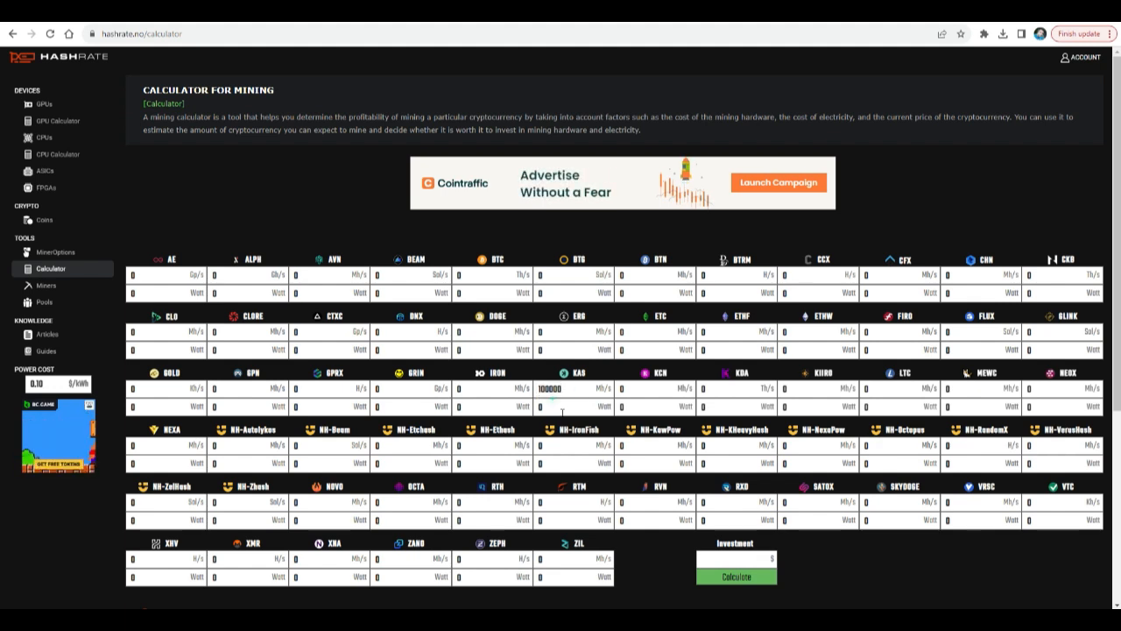
click(553, 405)
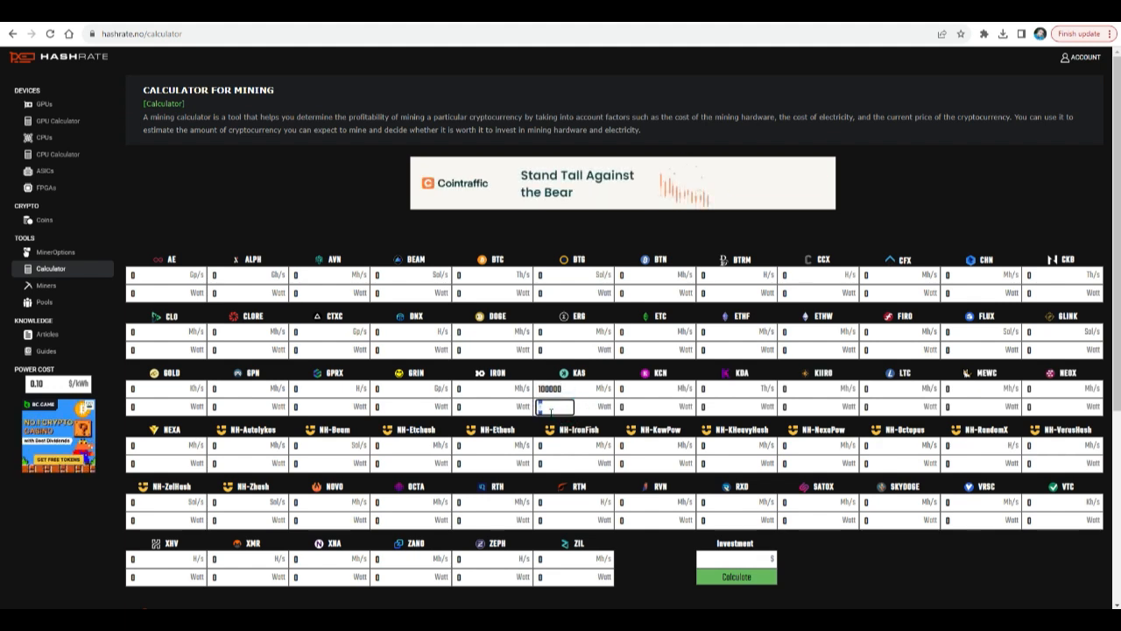
text(65)
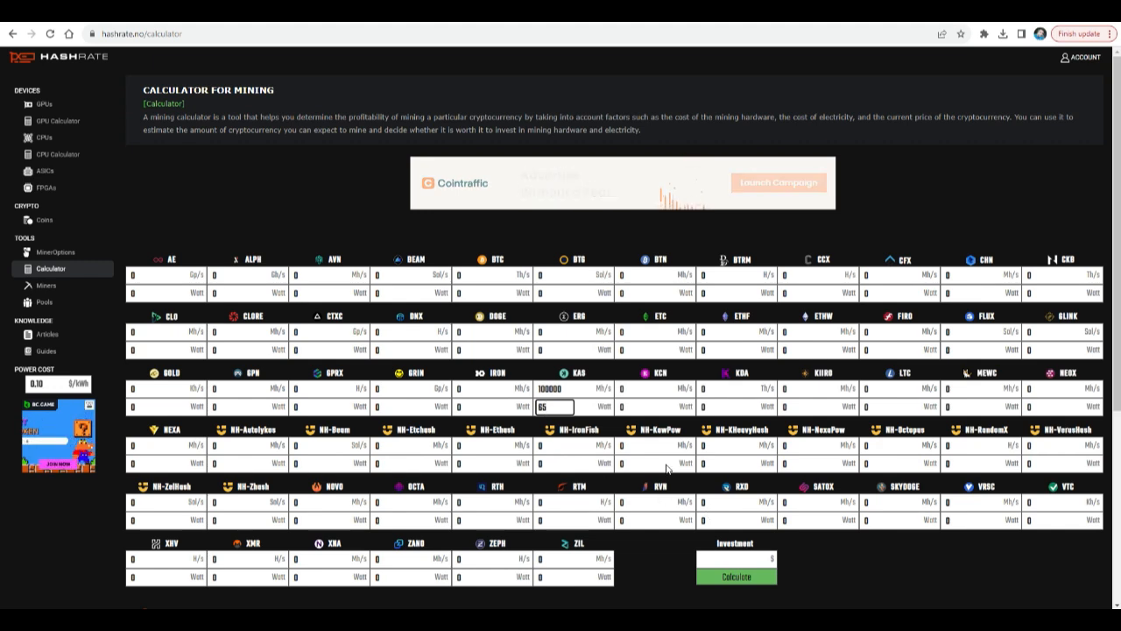
click(736, 550)
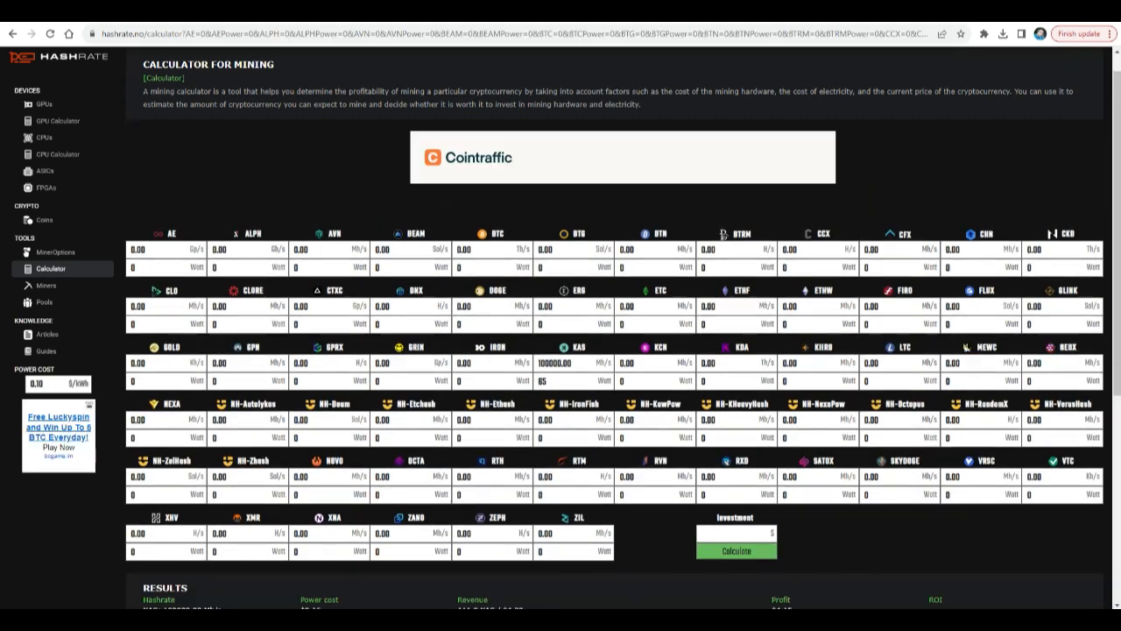
Step: Check the results: $4.30 revenue and $4.15 profit
scroll(down, 3)
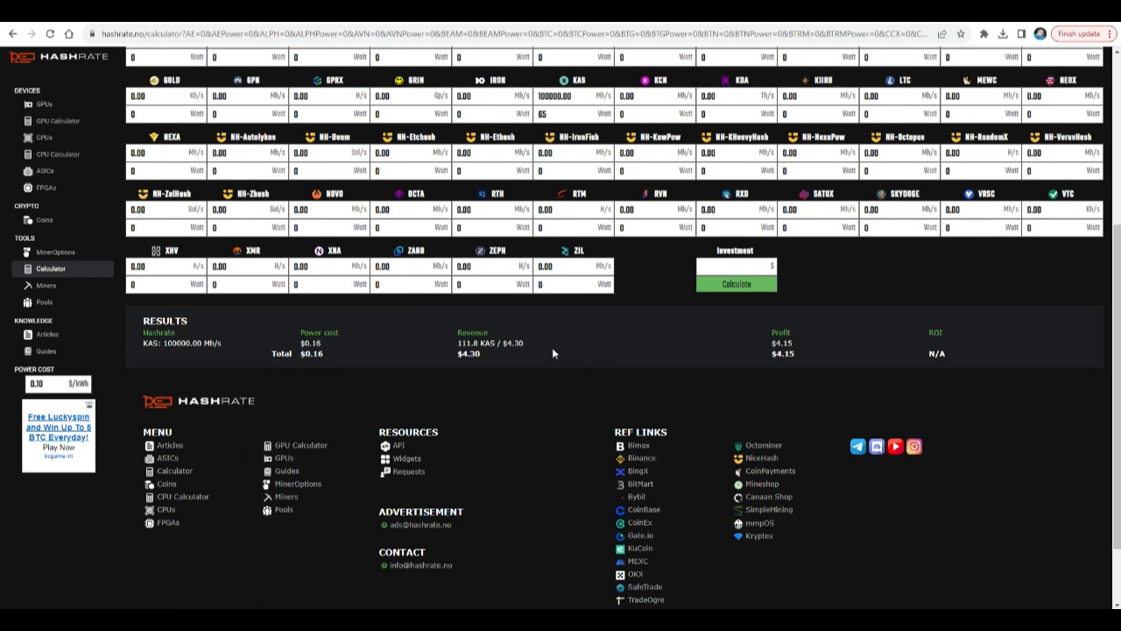
mouse_move(553, 353)
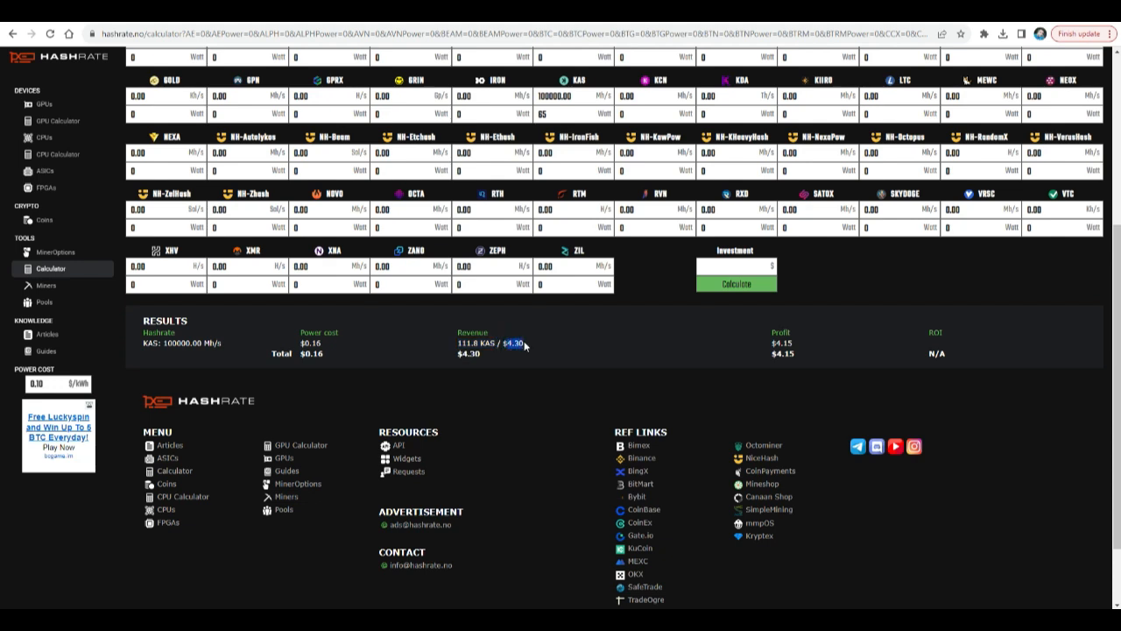
double_click(513, 342)
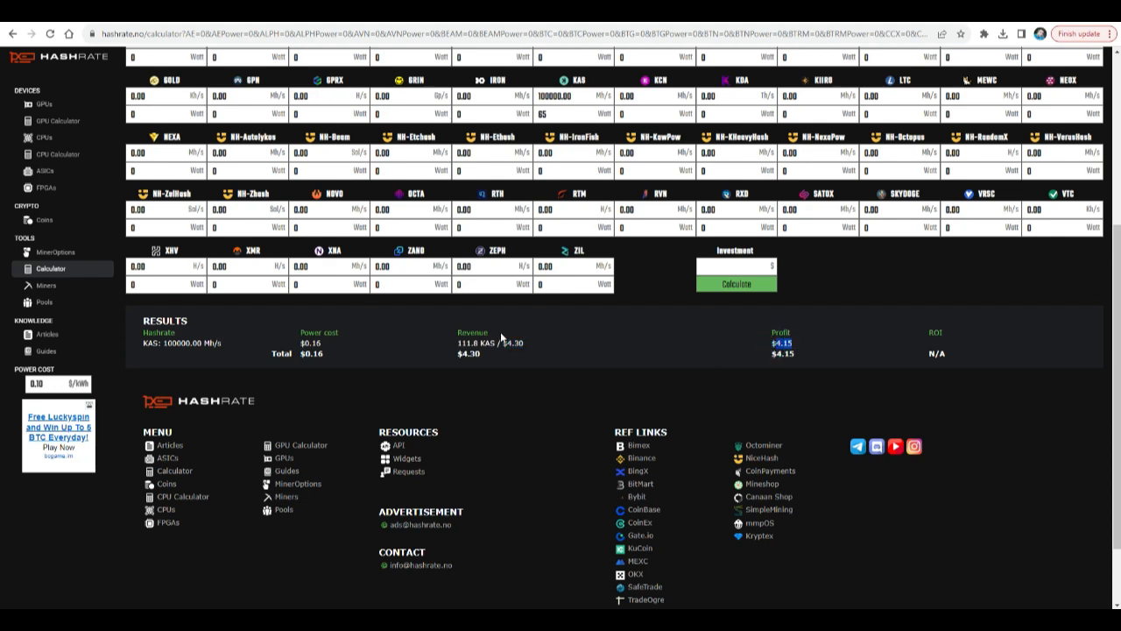
click(521, 342)
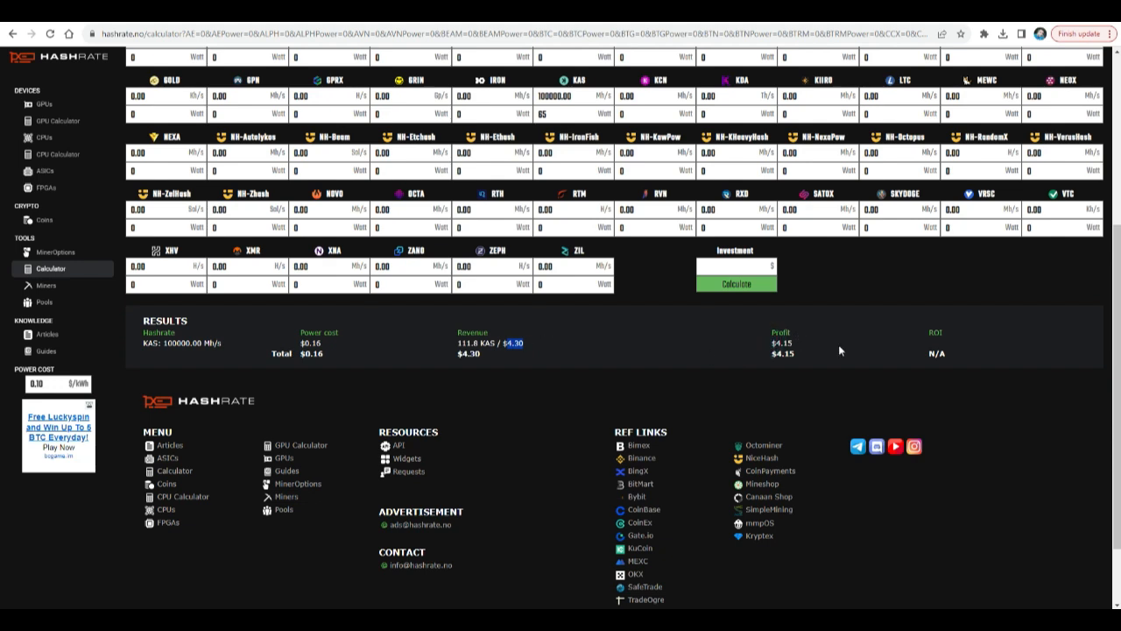
mouse_move(801, 350)
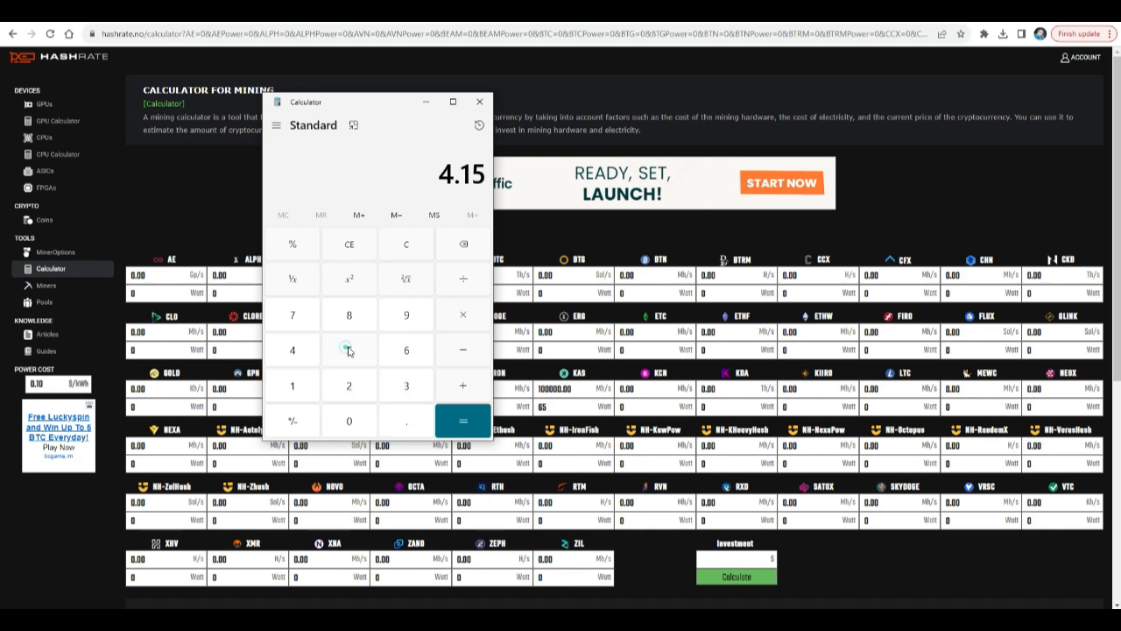
Step: Divide the $639 KS0 price by the 124 monthly profit, getting about 5.15
click(406, 389)
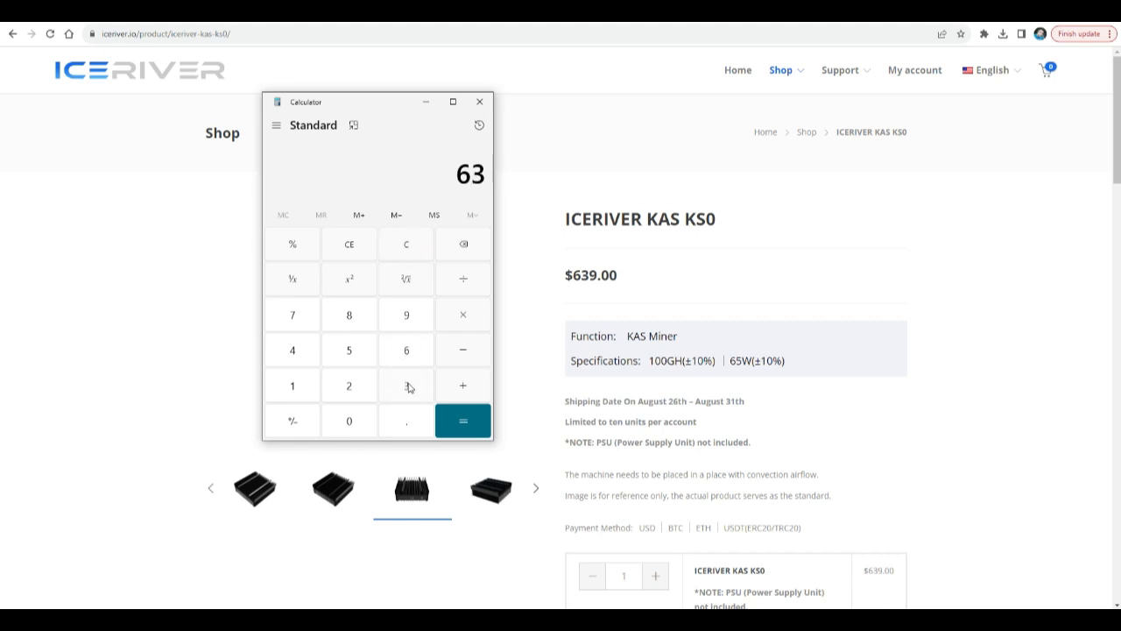
click(349, 386)
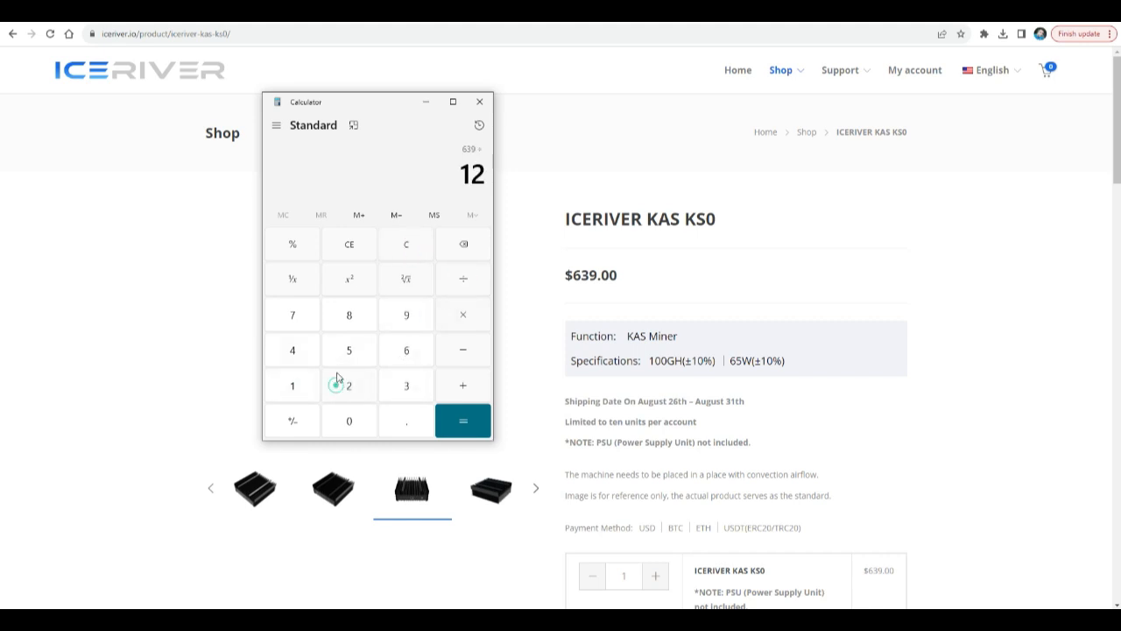
click(462, 420)
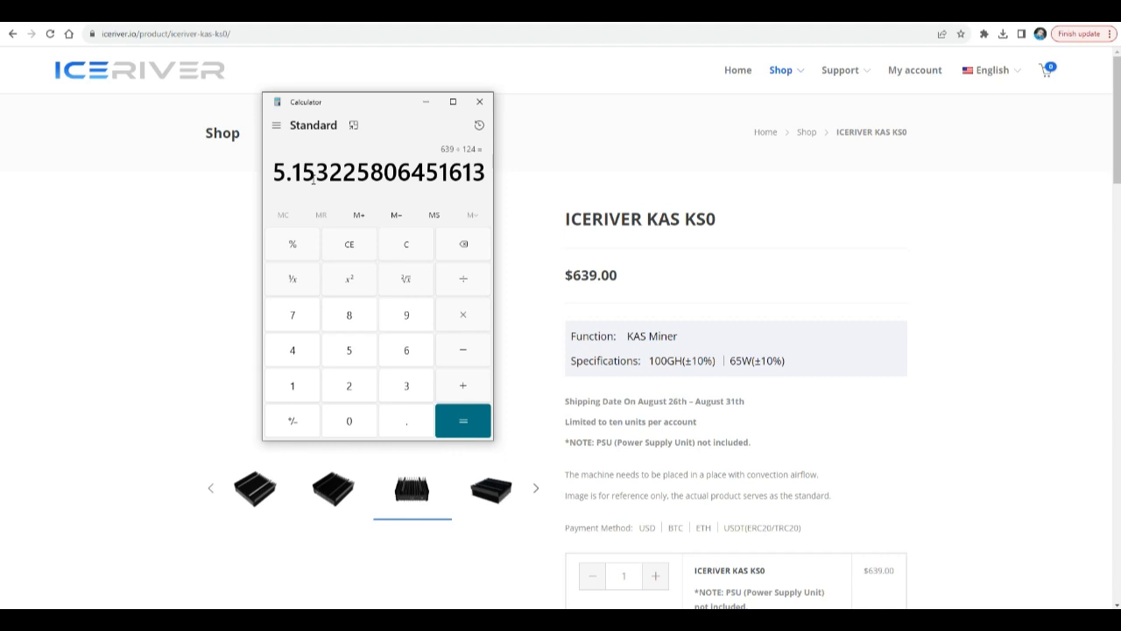
mouse_move(511, 204)
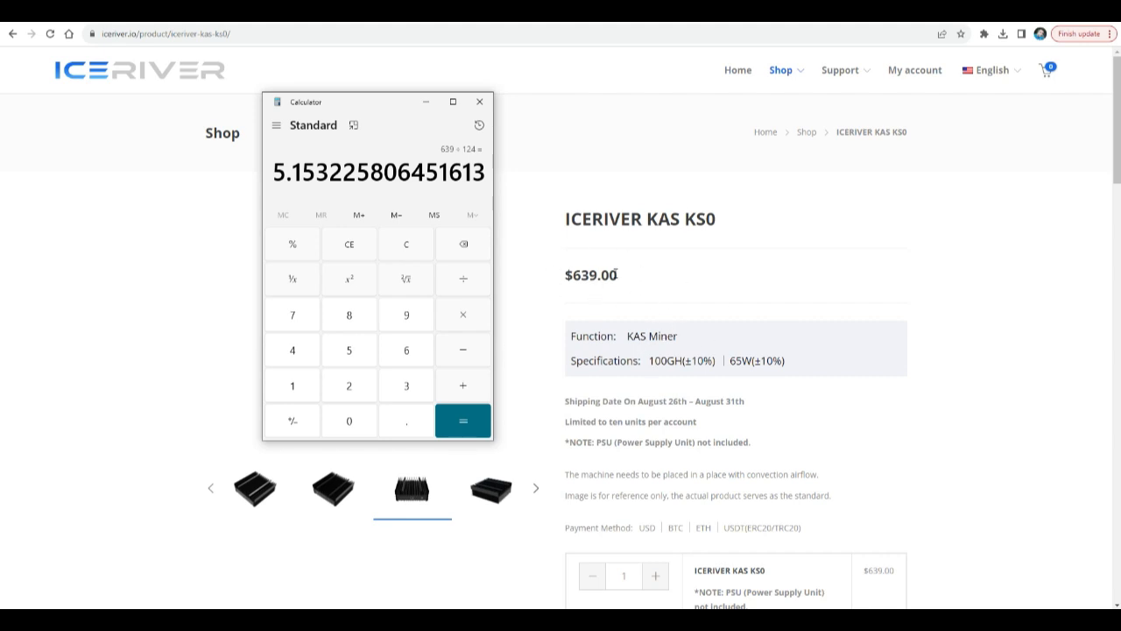
scroll(down, 3)
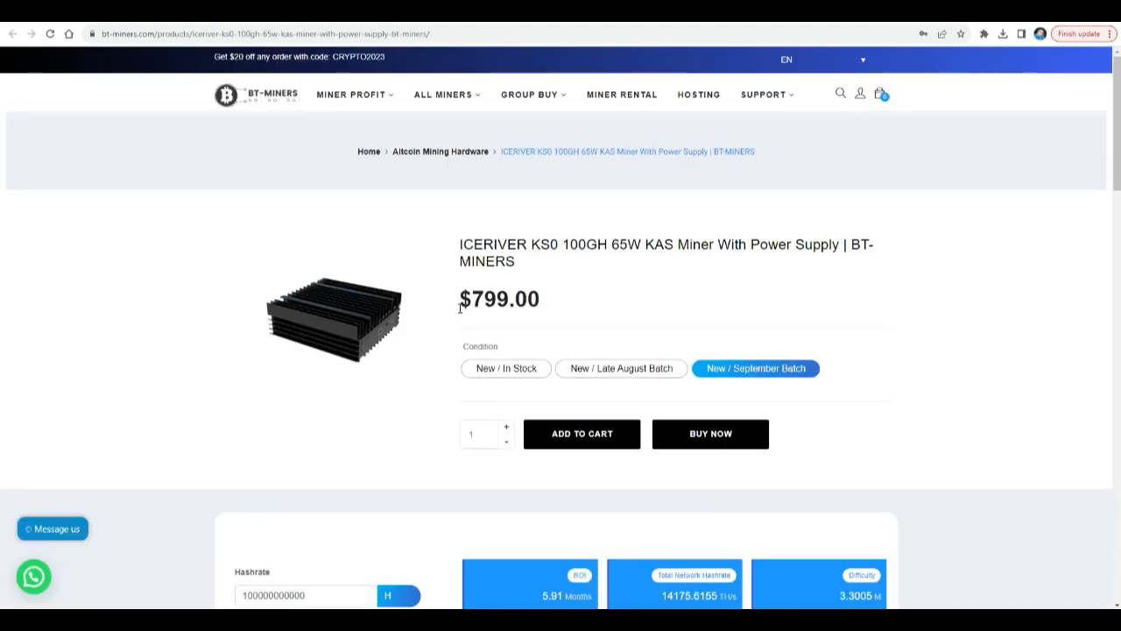
Step: Compare KS0 batch prices ($999 in stock, $899 late August) and view the 5.91-month ROI
scroll(down, 3)
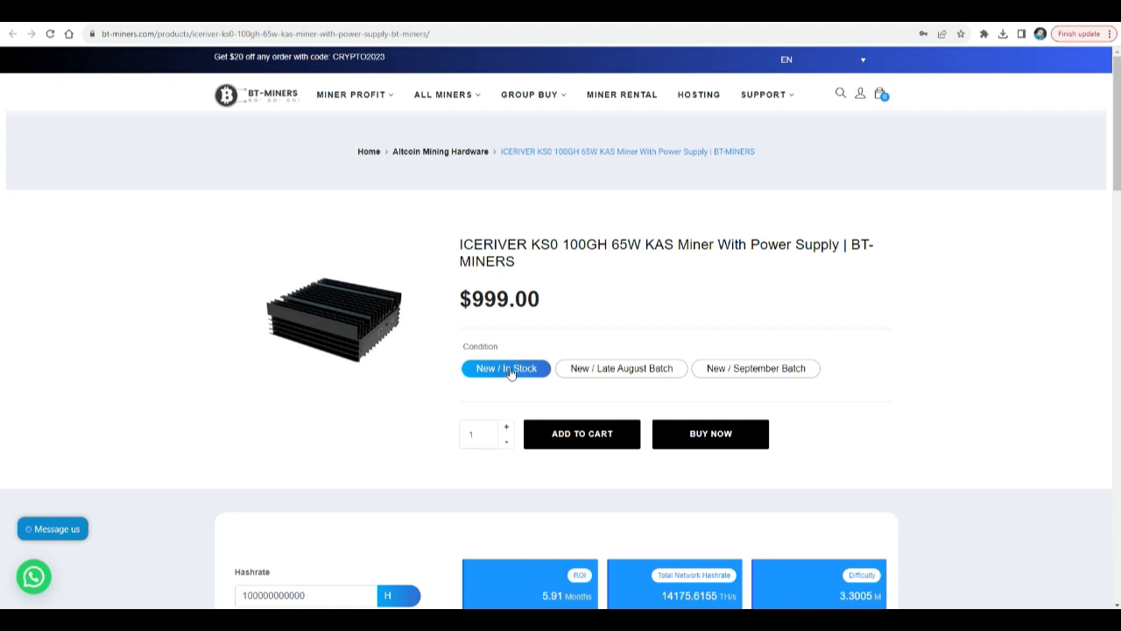
click(620, 368)
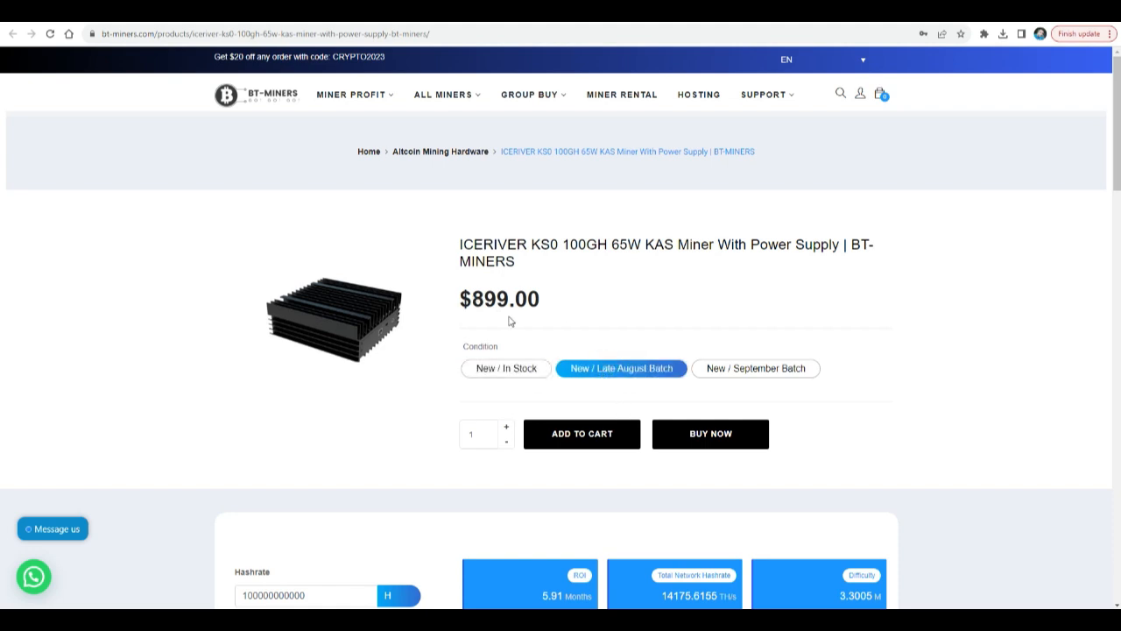
click(755, 368)
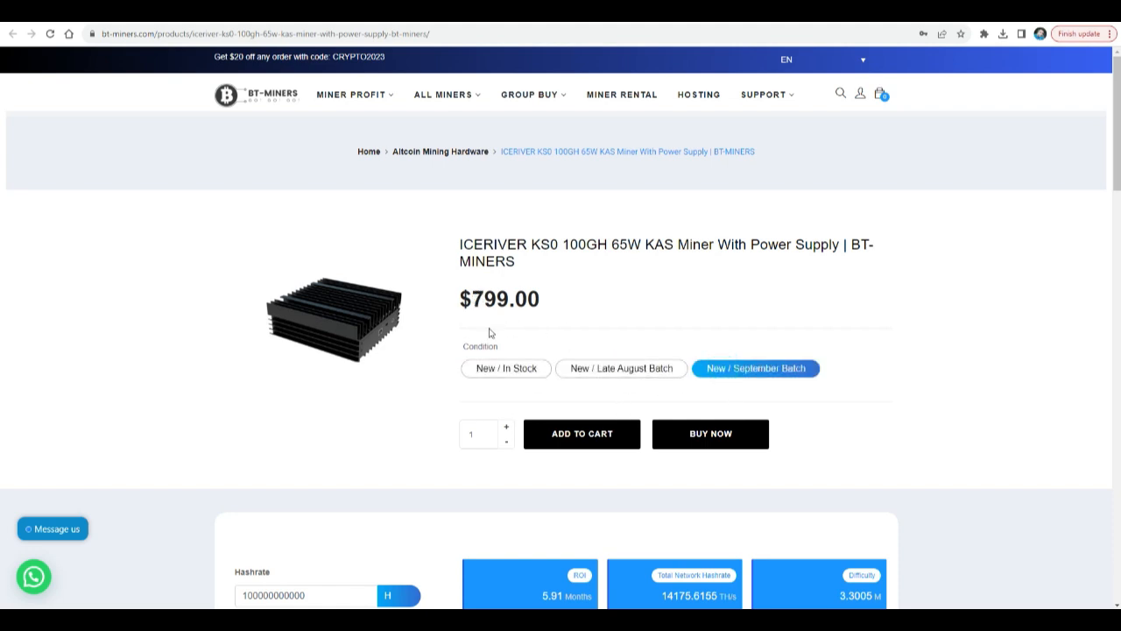
scroll(down, 3)
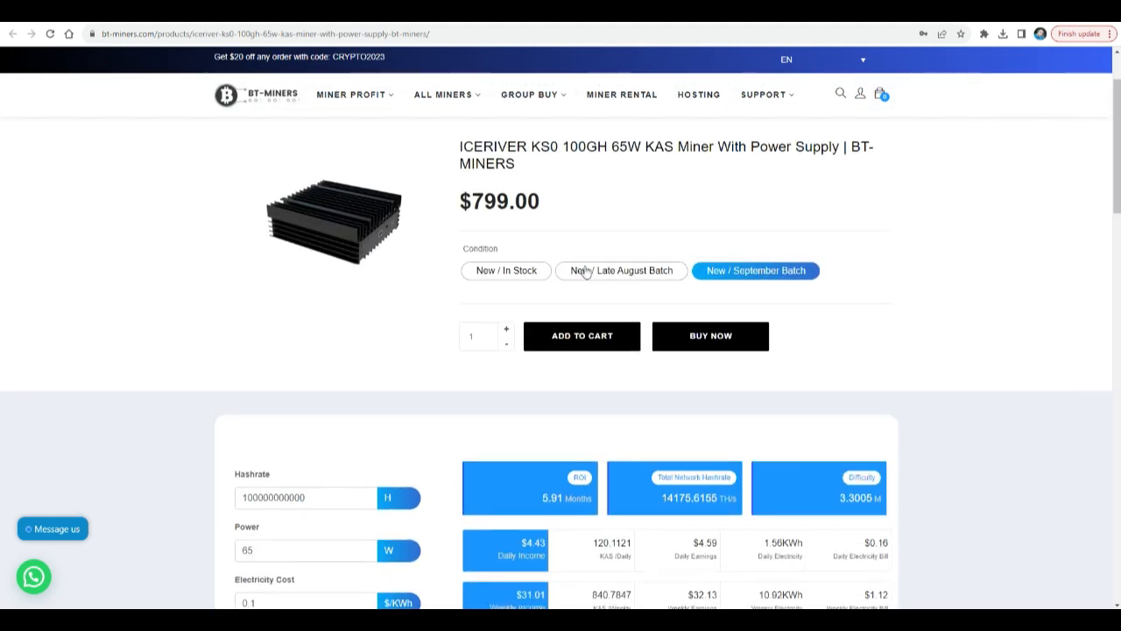
mouse_move(520, 231)
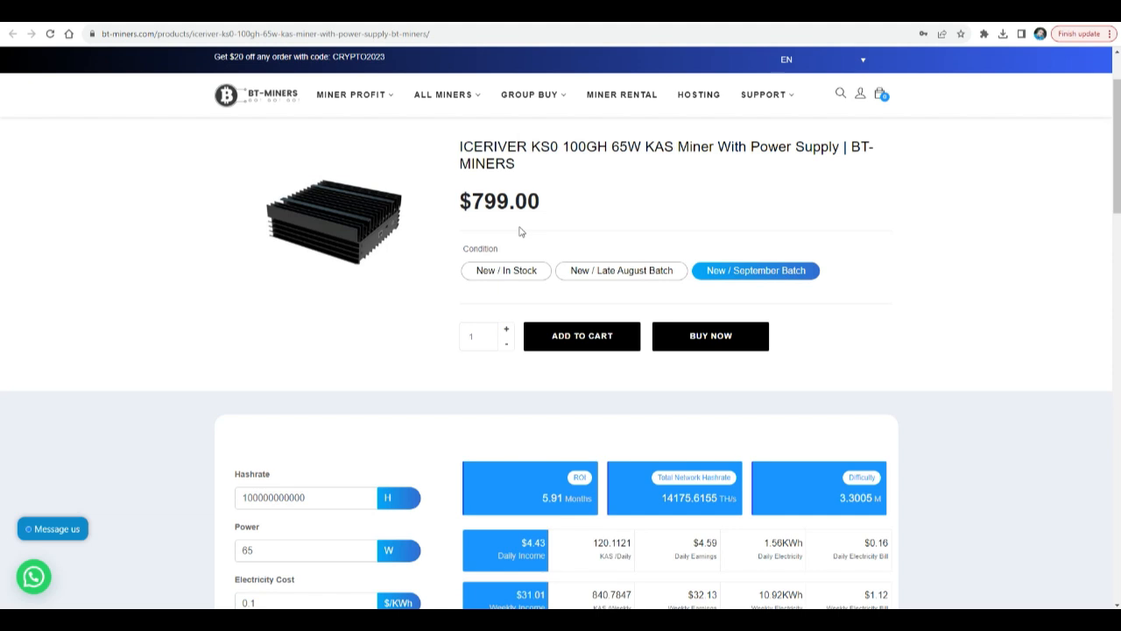
mouse_move(534, 254)
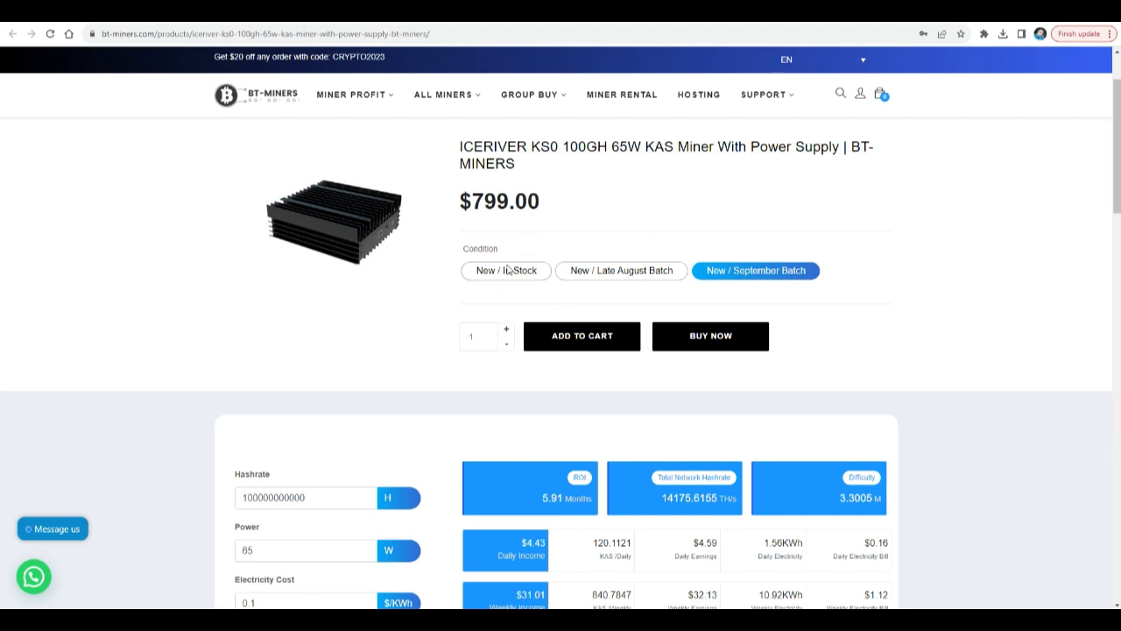
mouse_move(394, 590)
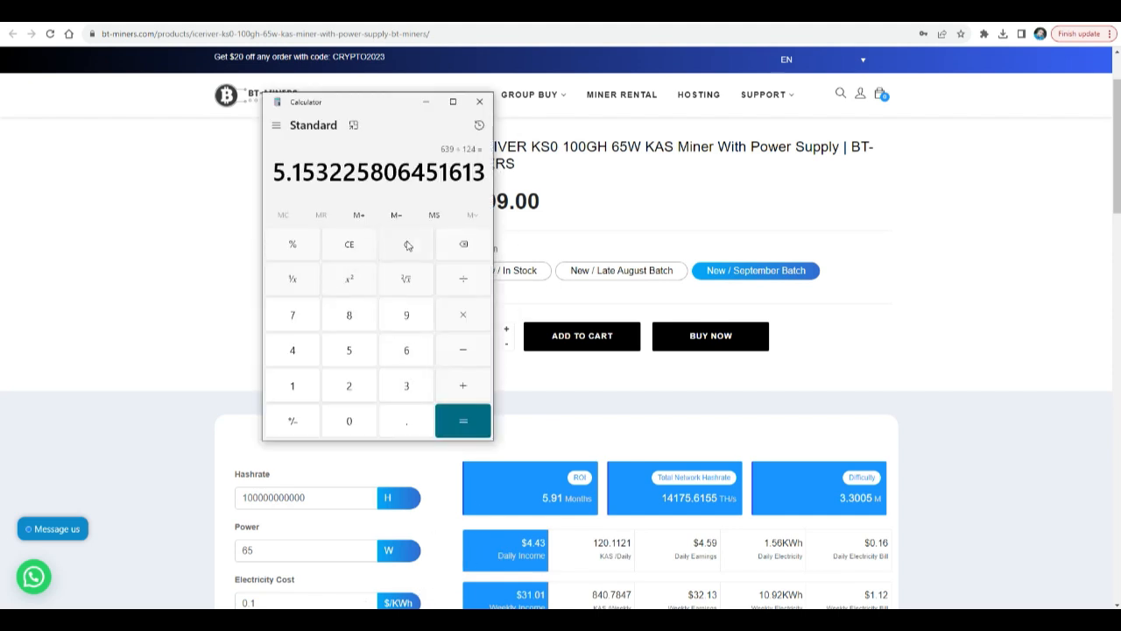
Step: Divide the $1,230 total by 124 (about 9.92), then close Calculator
click(349, 420)
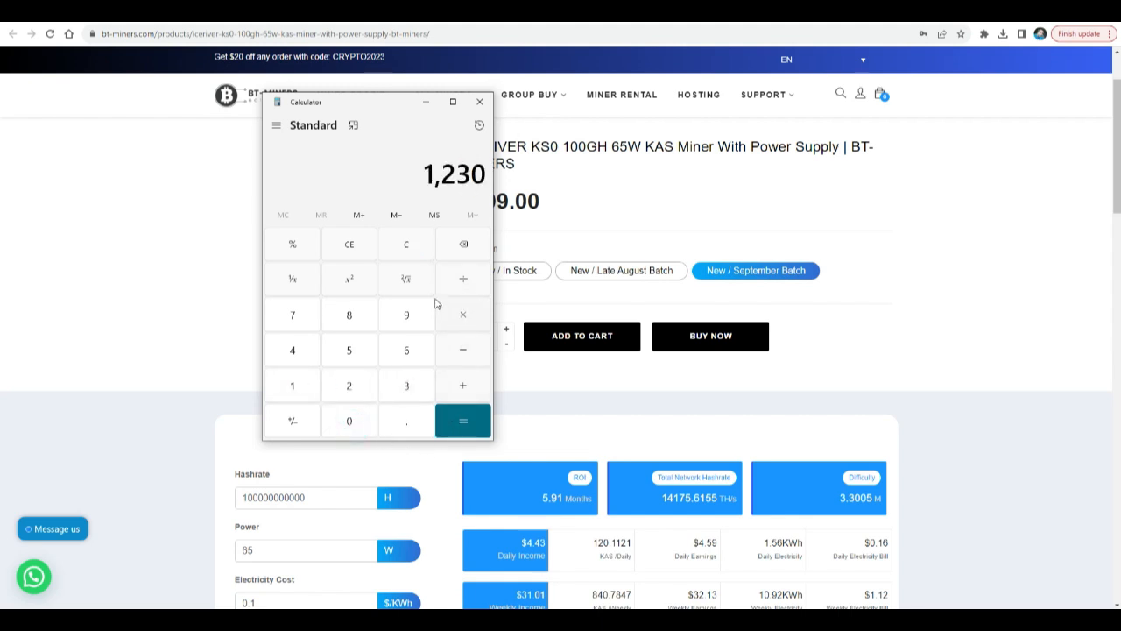
click(349, 385)
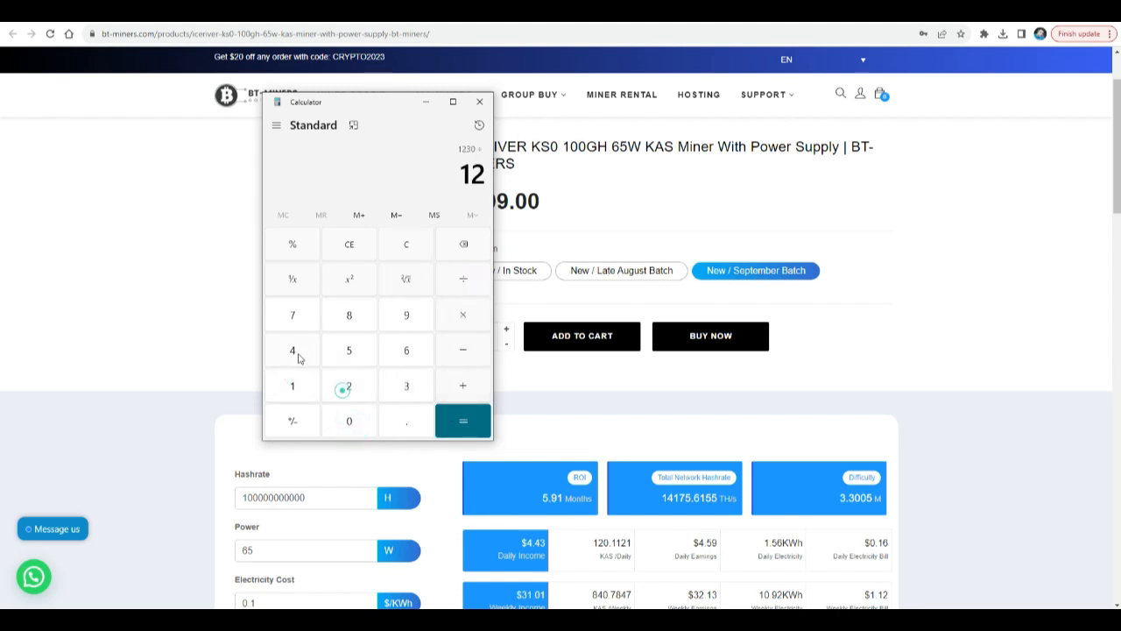
click(462, 420)
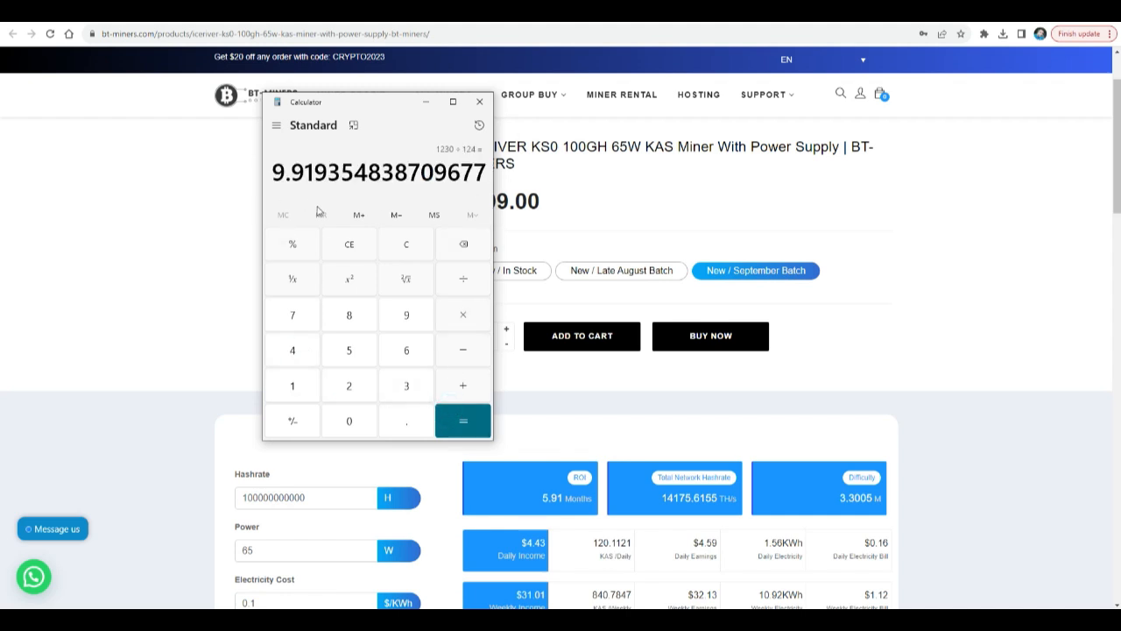
mouse_move(325, 212)
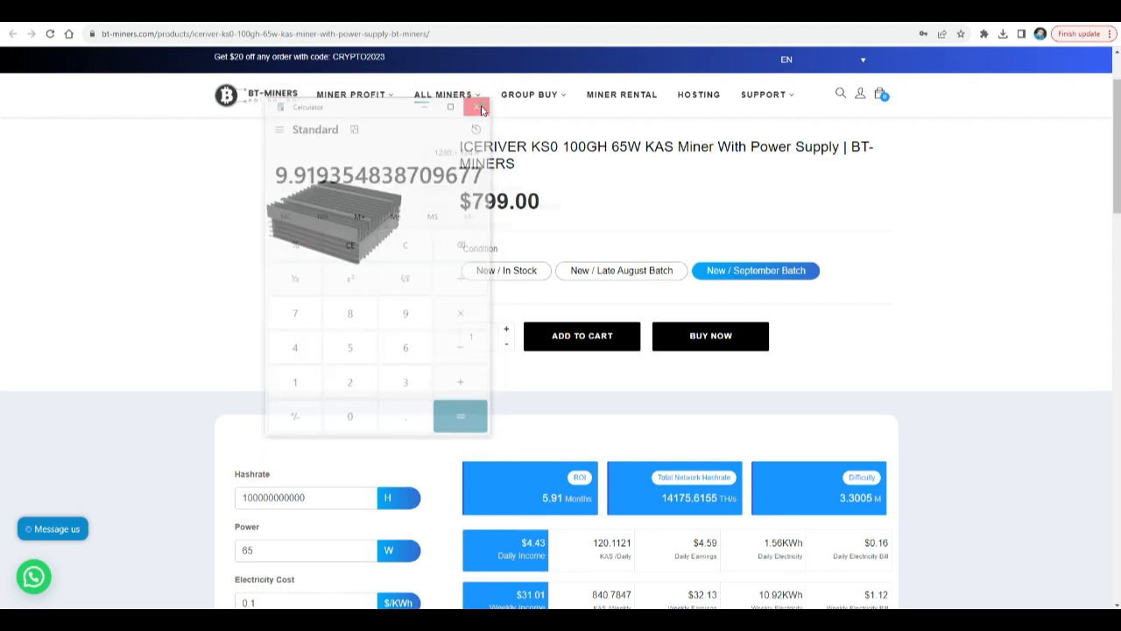
click(476, 107)
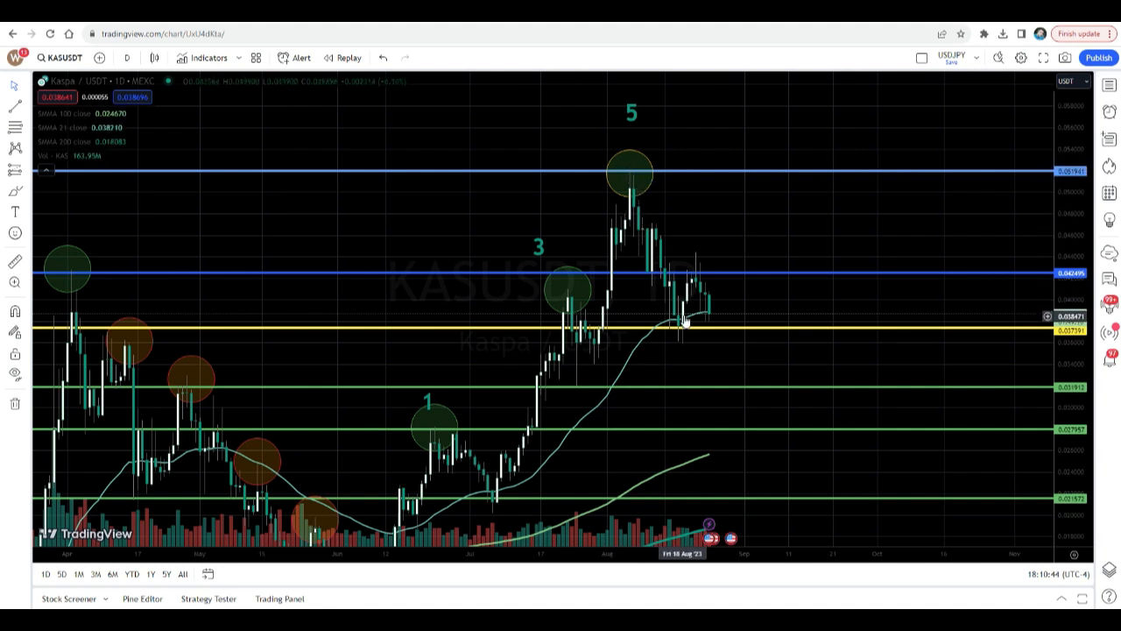
mouse_move(631, 180)
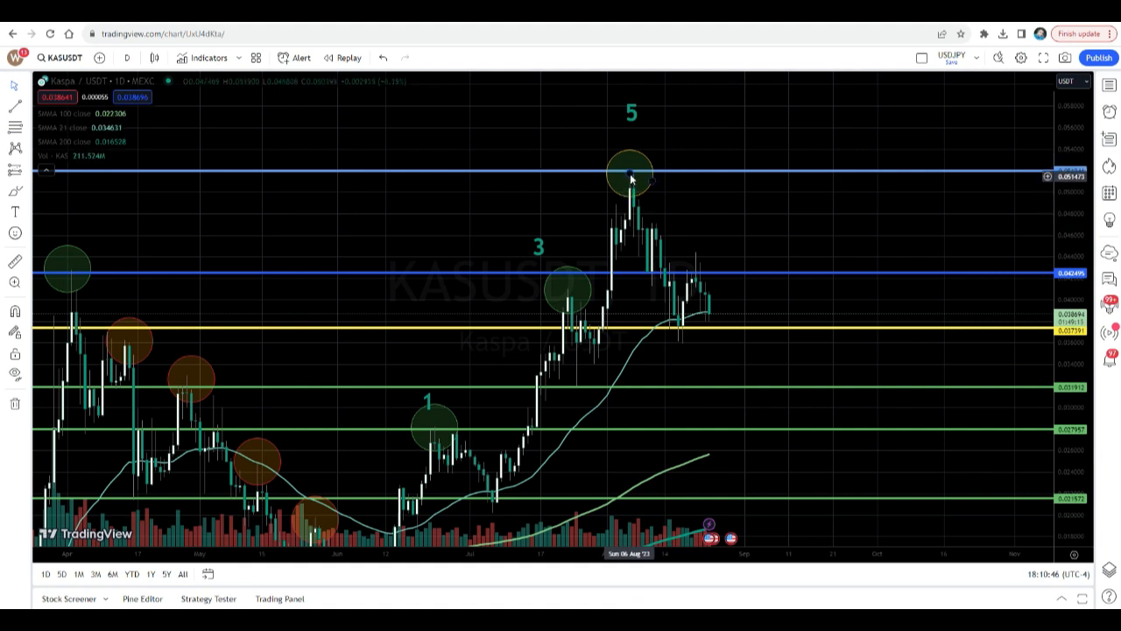
mouse_move(716, 321)
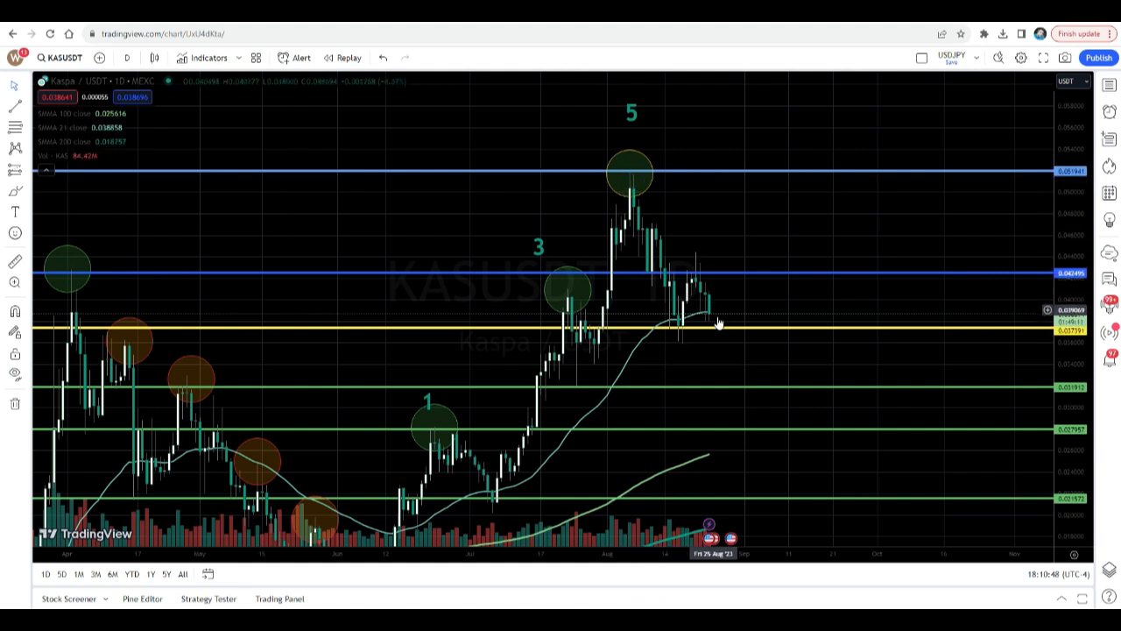
mouse_move(695, 306)
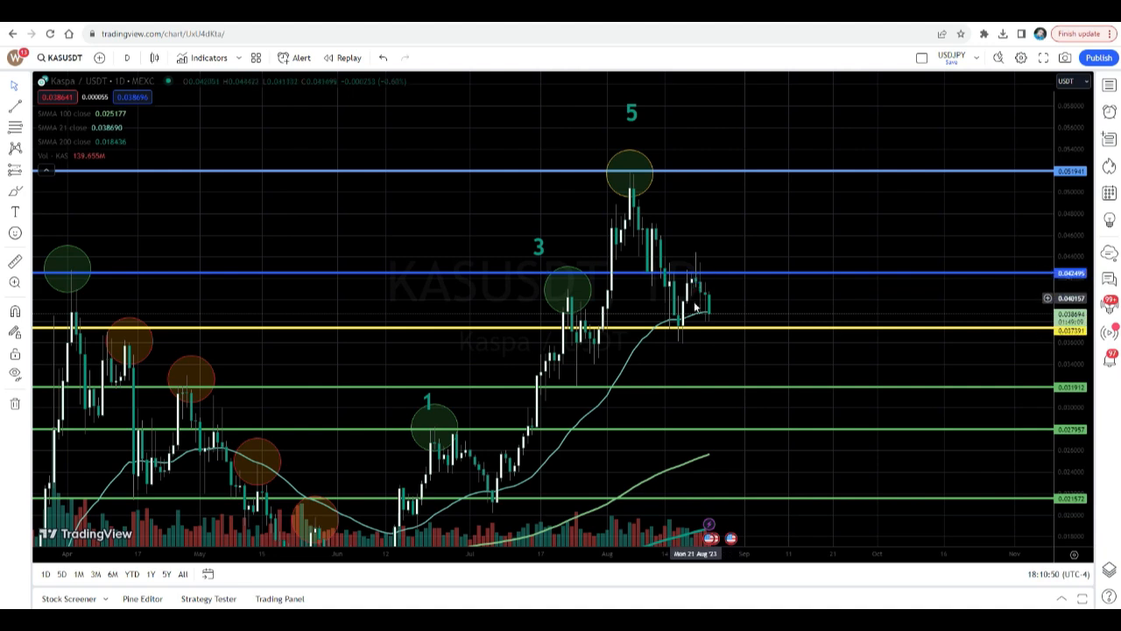
mouse_move(806, 315)
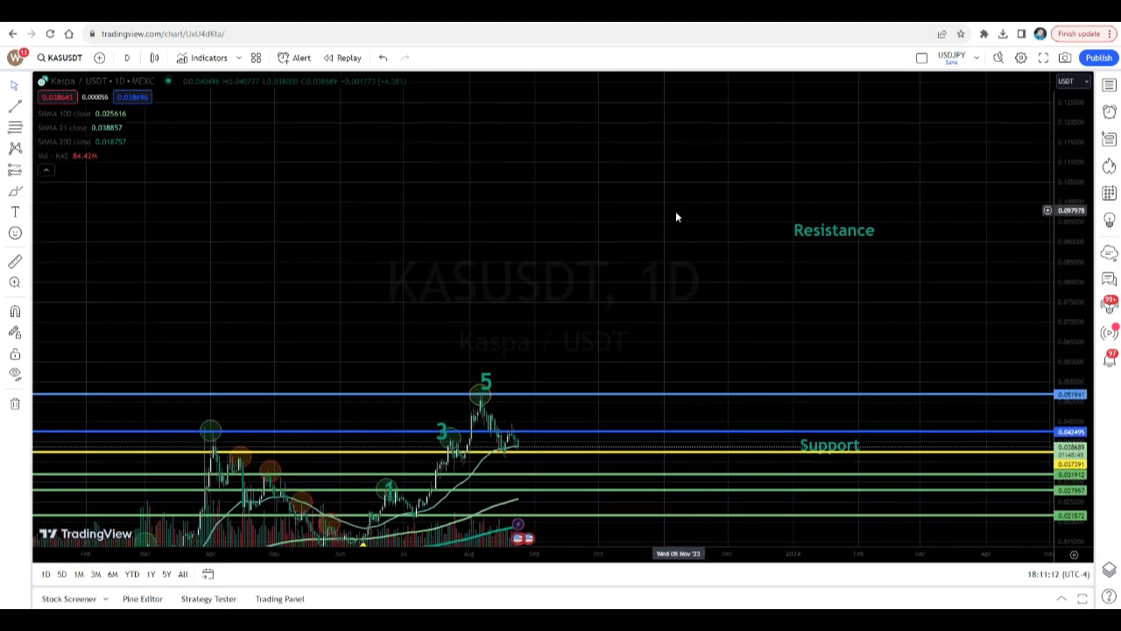
mouse_move(666, 256)
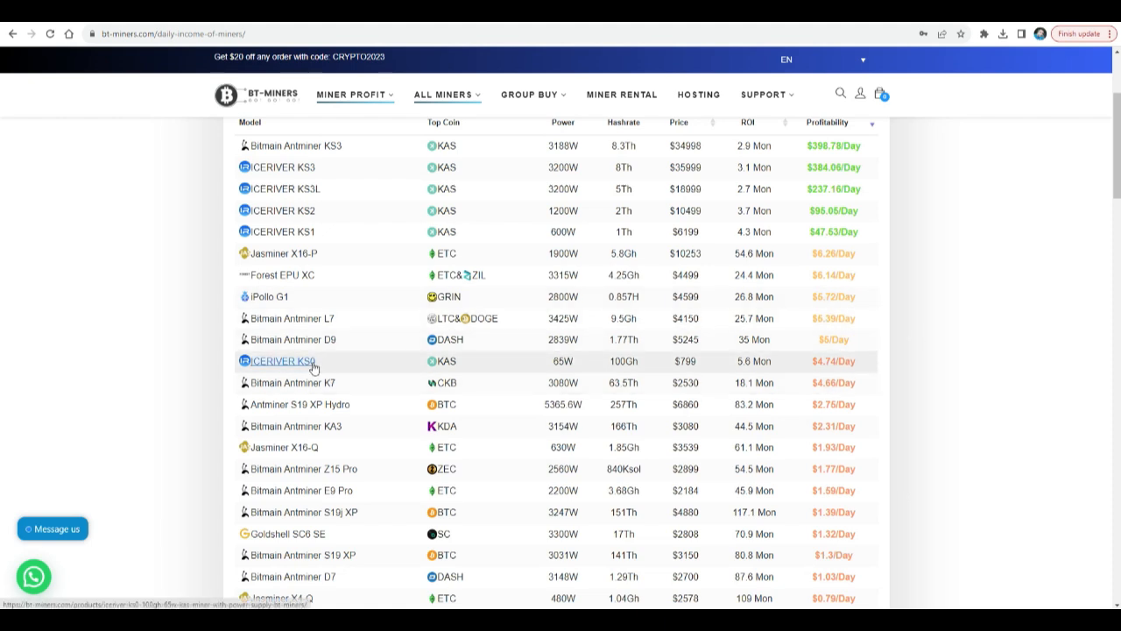
mouse_move(315, 368)
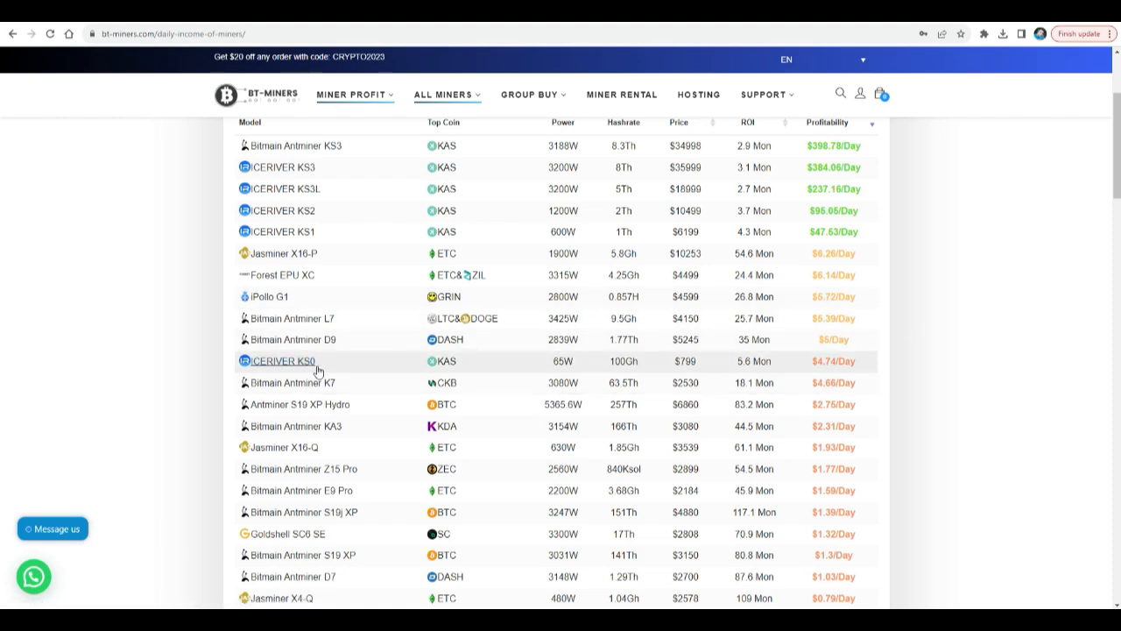
mouse_move(337, 367)
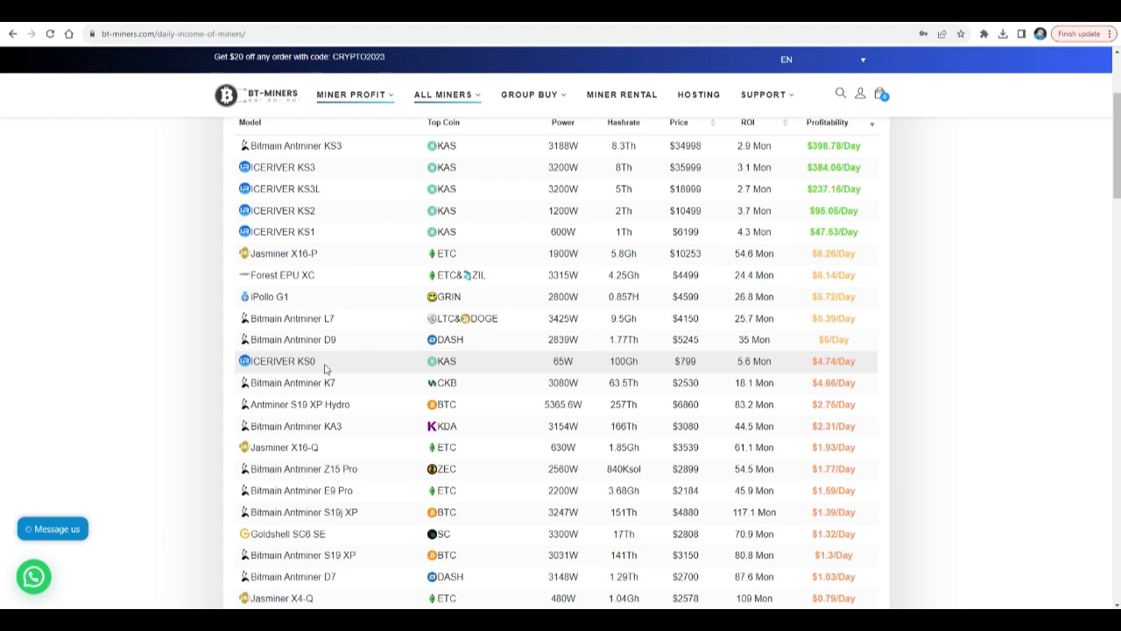
mouse_move(642, 367)
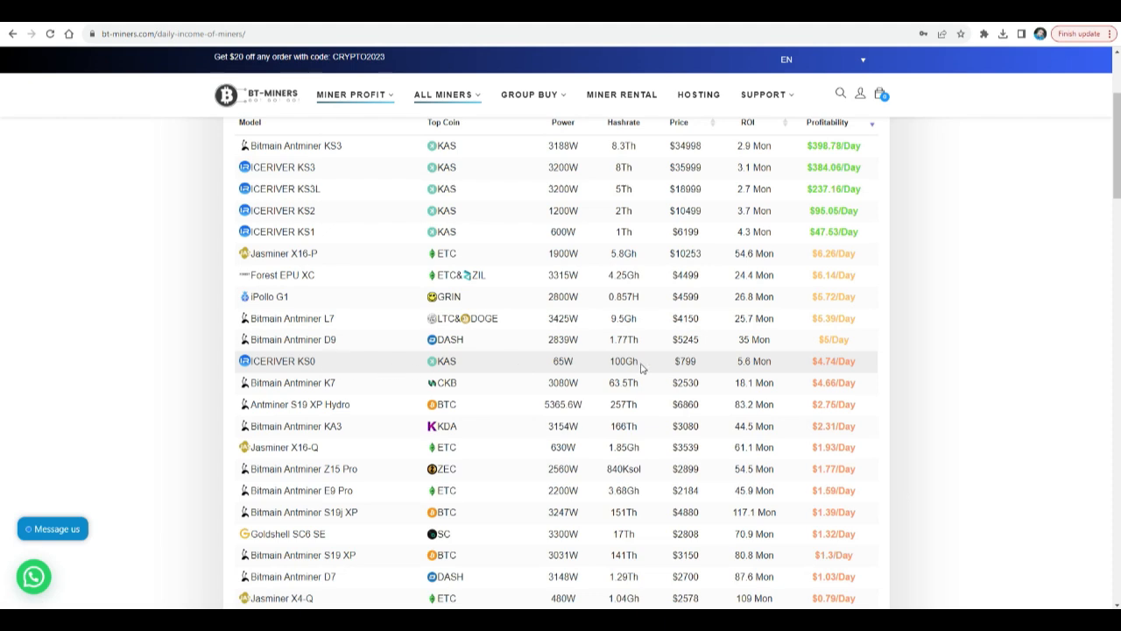
mouse_move(595, 245)
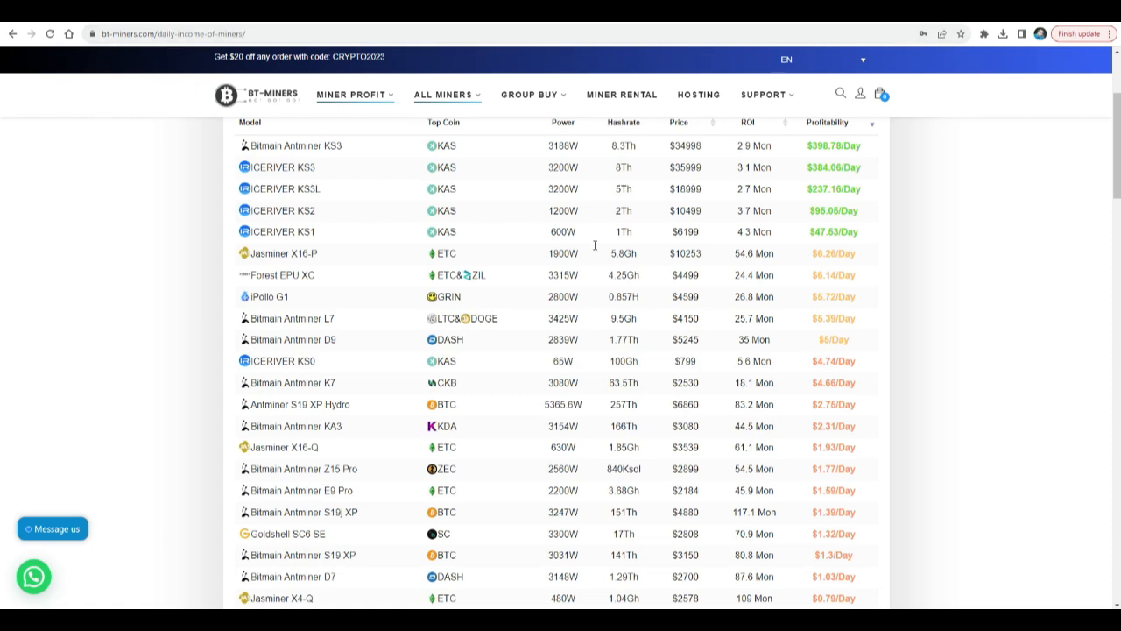
mouse_move(460, 371)
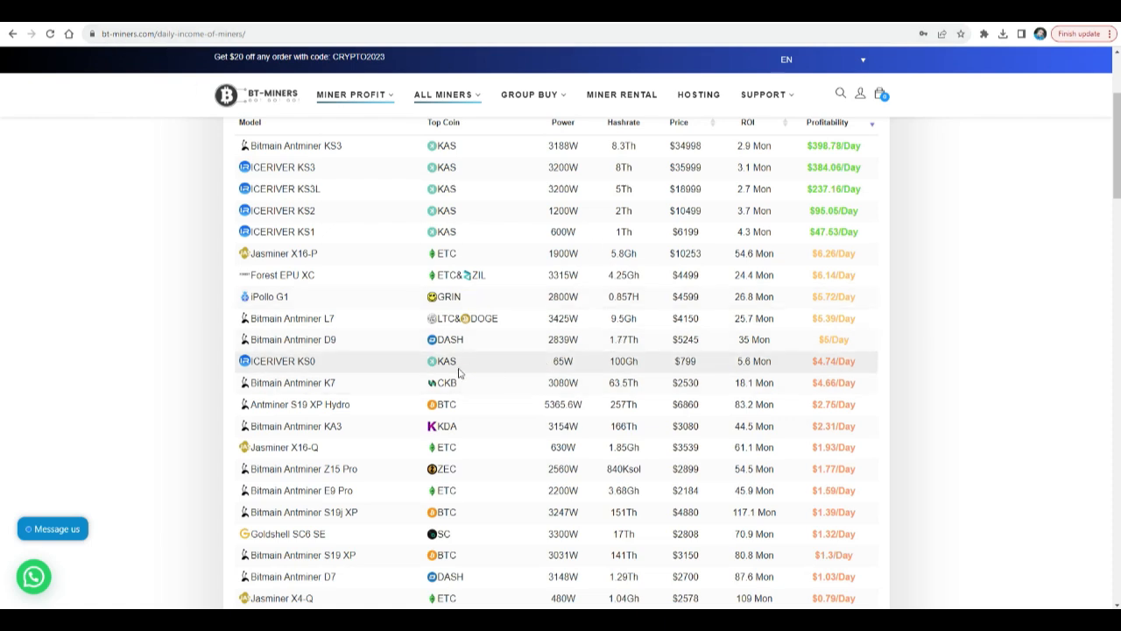
mouse_move(450, 362)
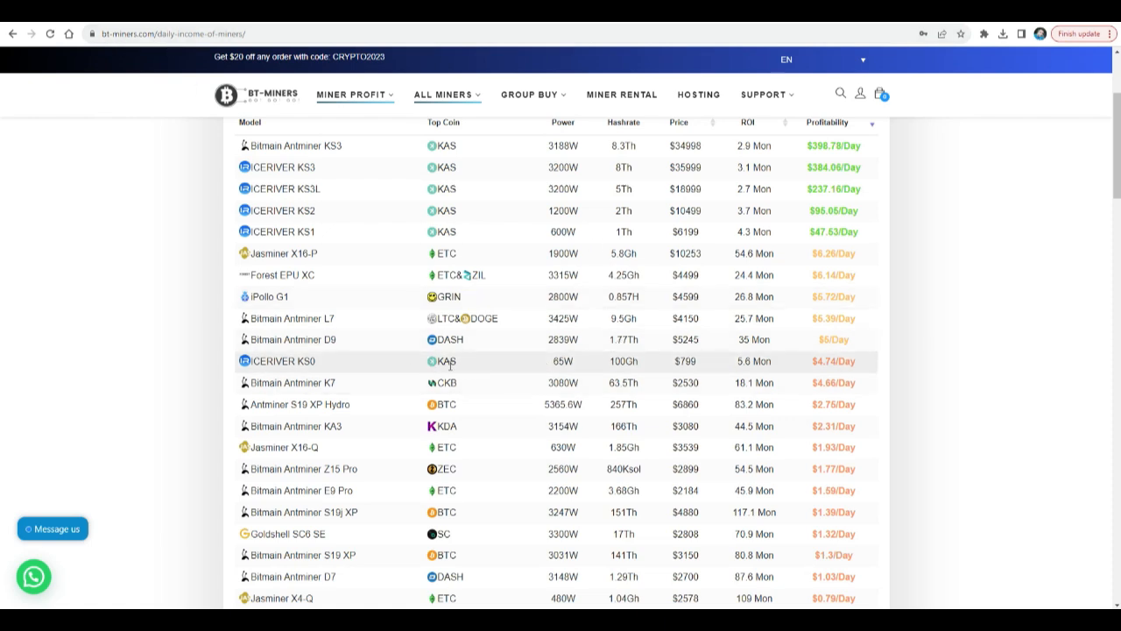
mouse_move(521, 374)
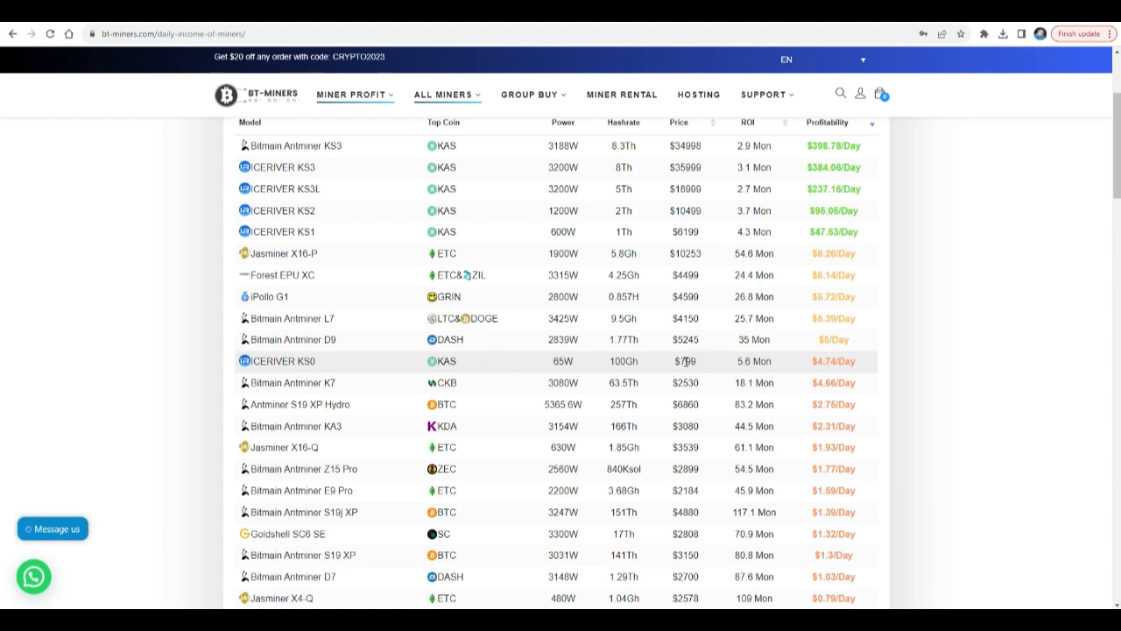
Step: Highlight the ICERIVER KS0 row's ROI and 65W power in the Daily Income of Miners table
click(737, 361)
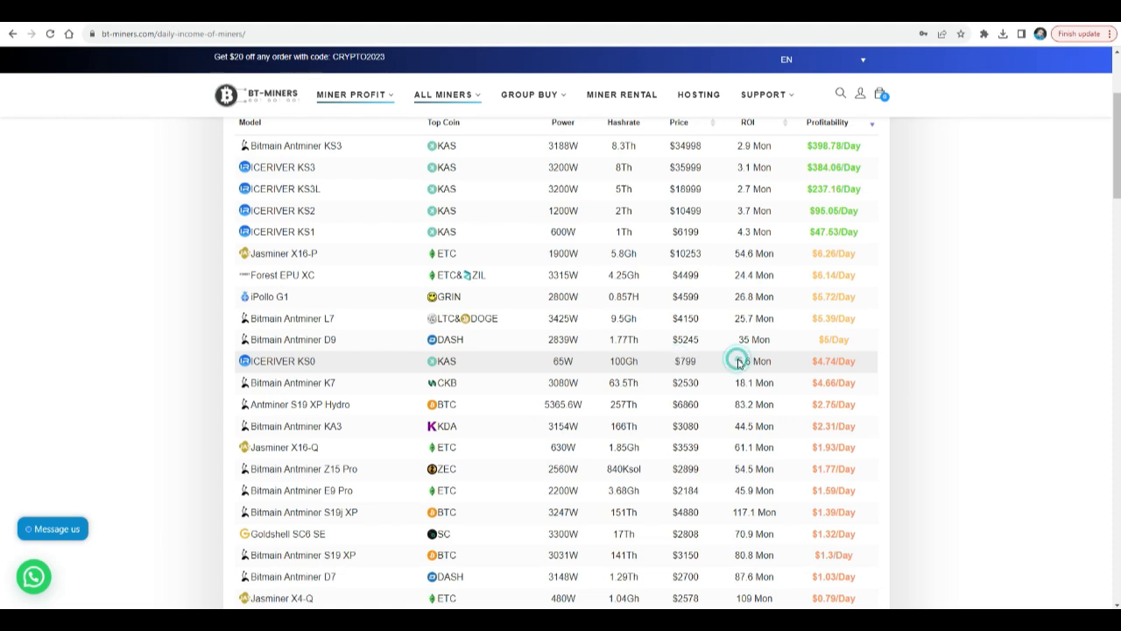
double_click(753, 361)
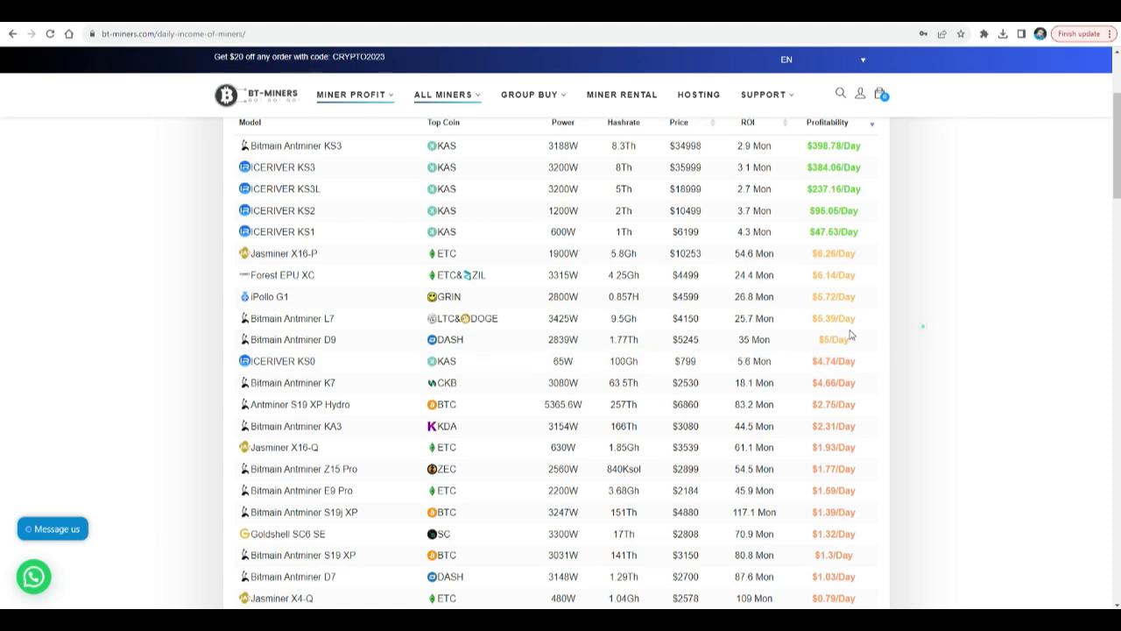
mouse_move(313, 242)
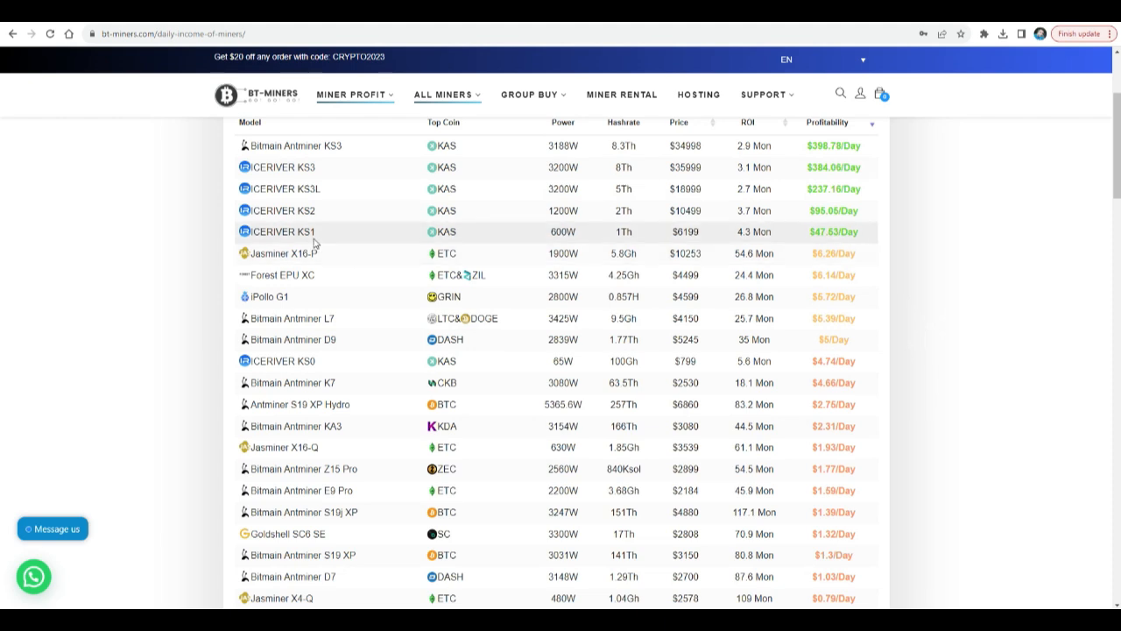
mouse_move(289, 189)
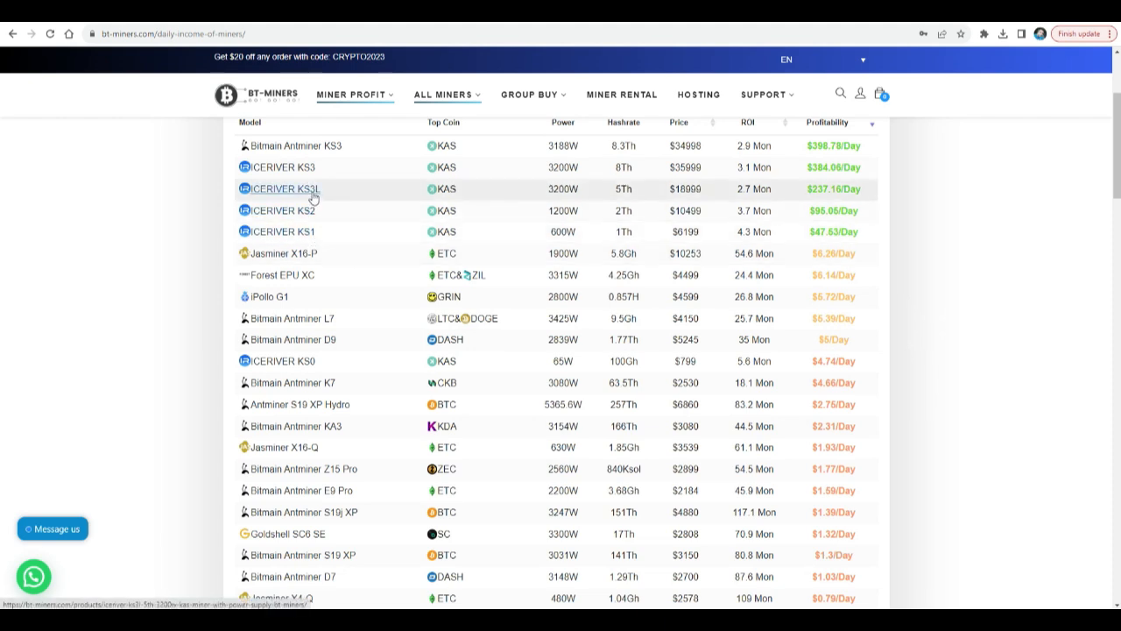
mouse_move(294, 146)
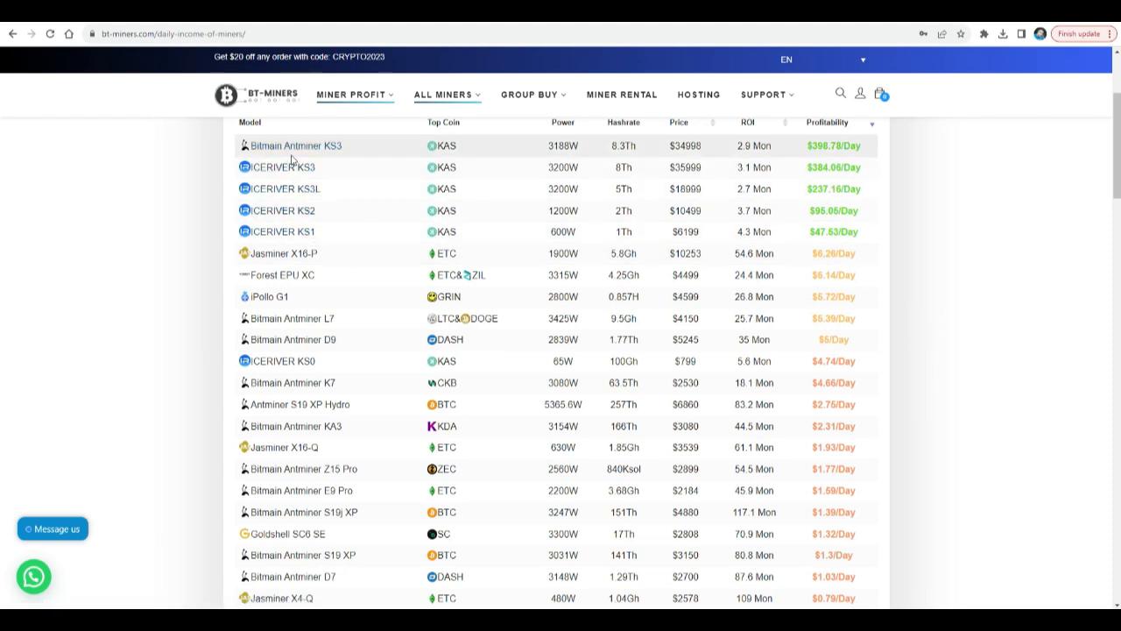
mouse_move(643, 210)
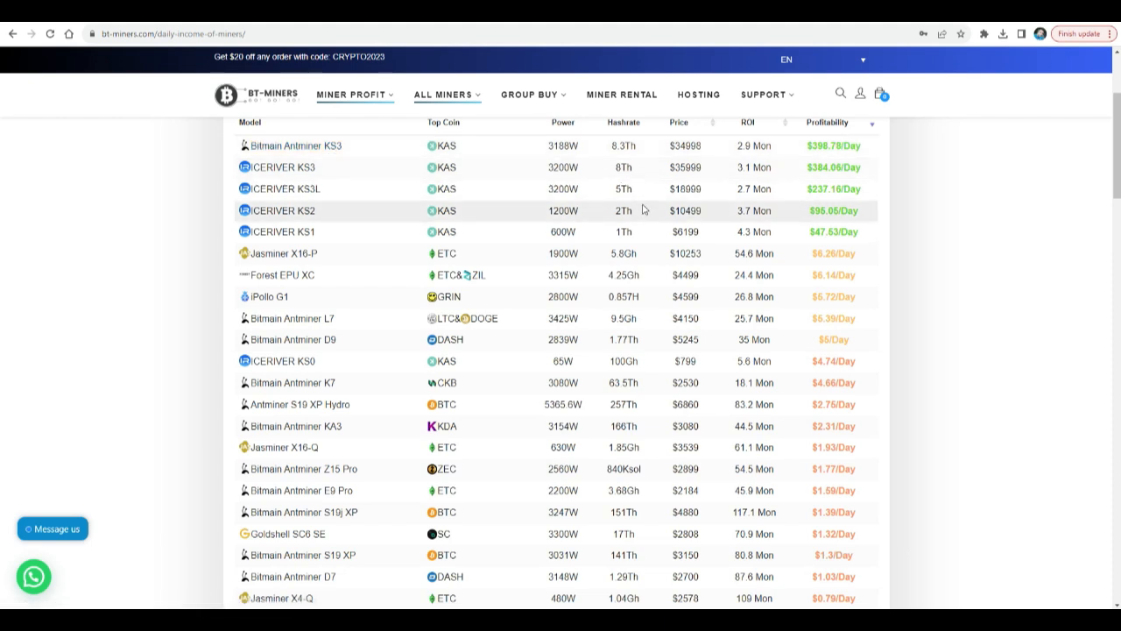
mouse_move(823, 159)
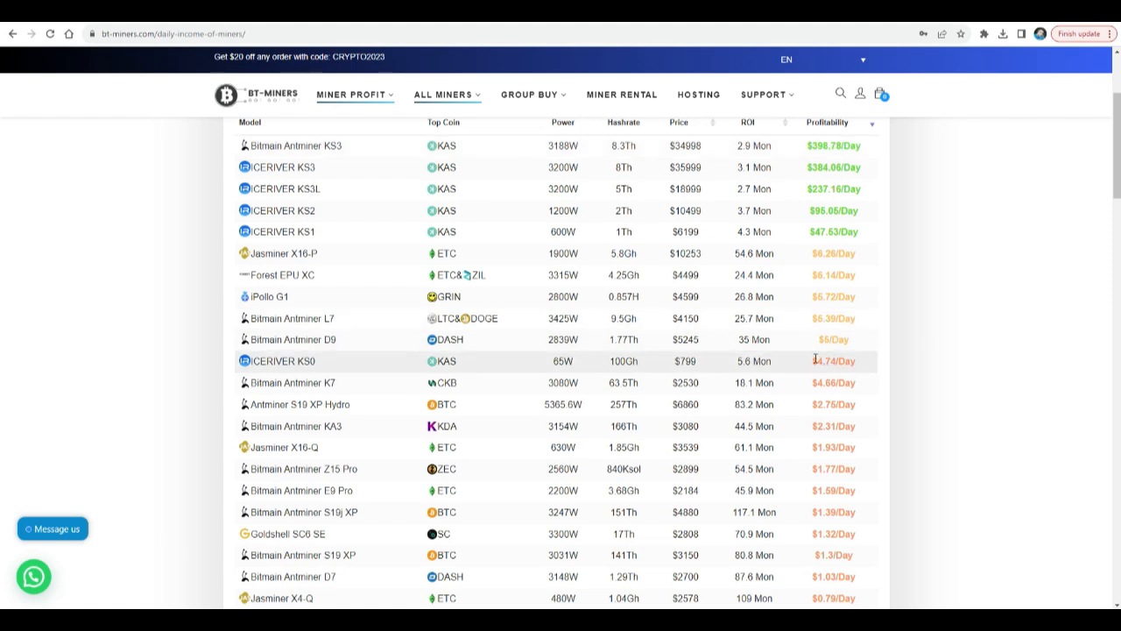
mouse_move(788, 354)
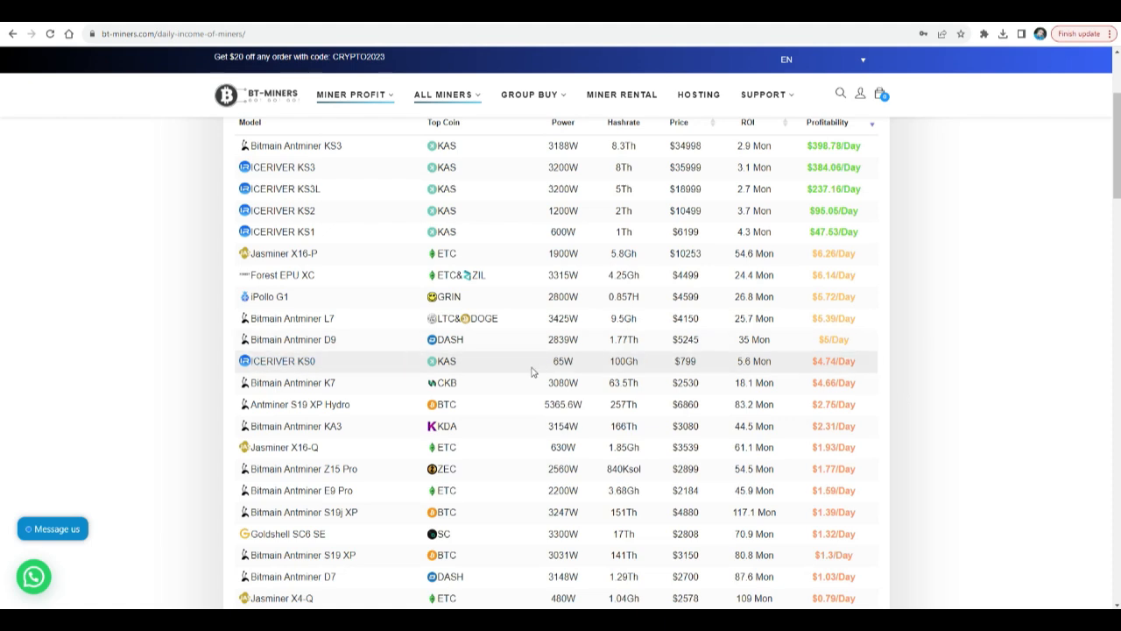
double_click(561, 361)
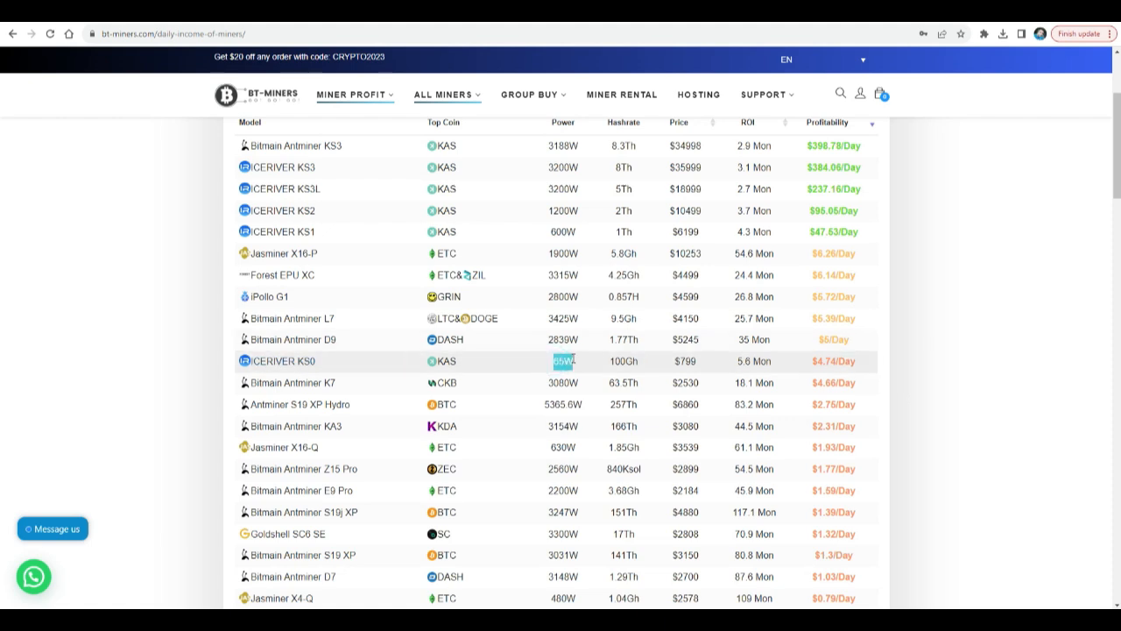